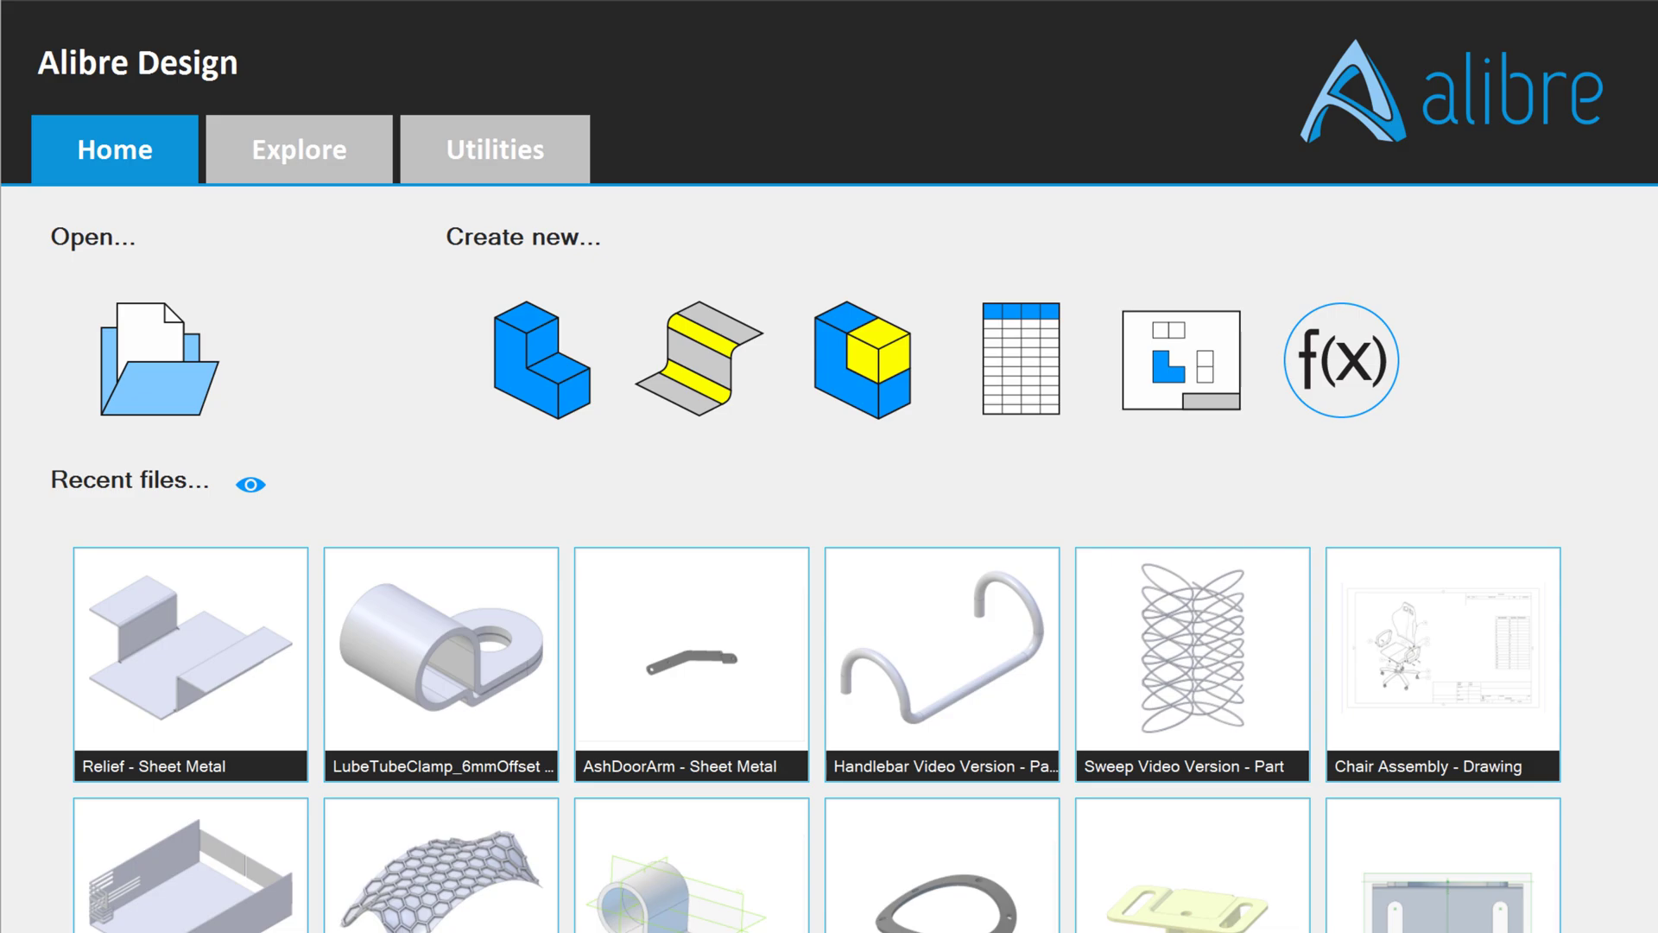
- Create a new, empty sheet metal part from the Home tab
left_click(698, 359)
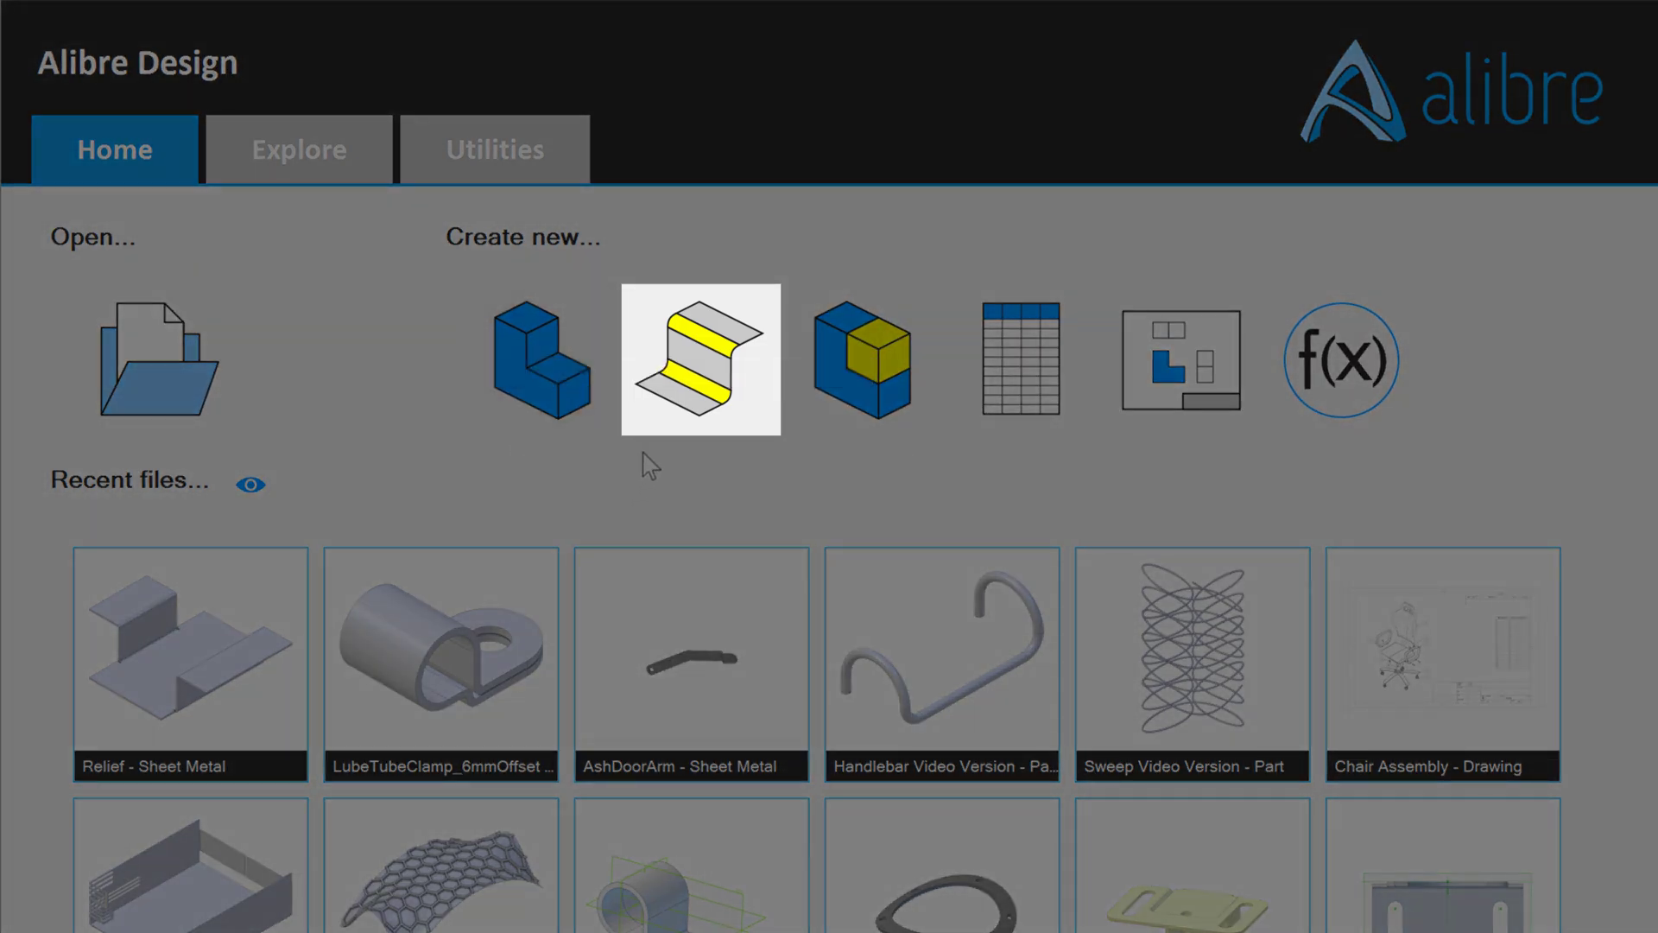
mouse_move(687, 380)
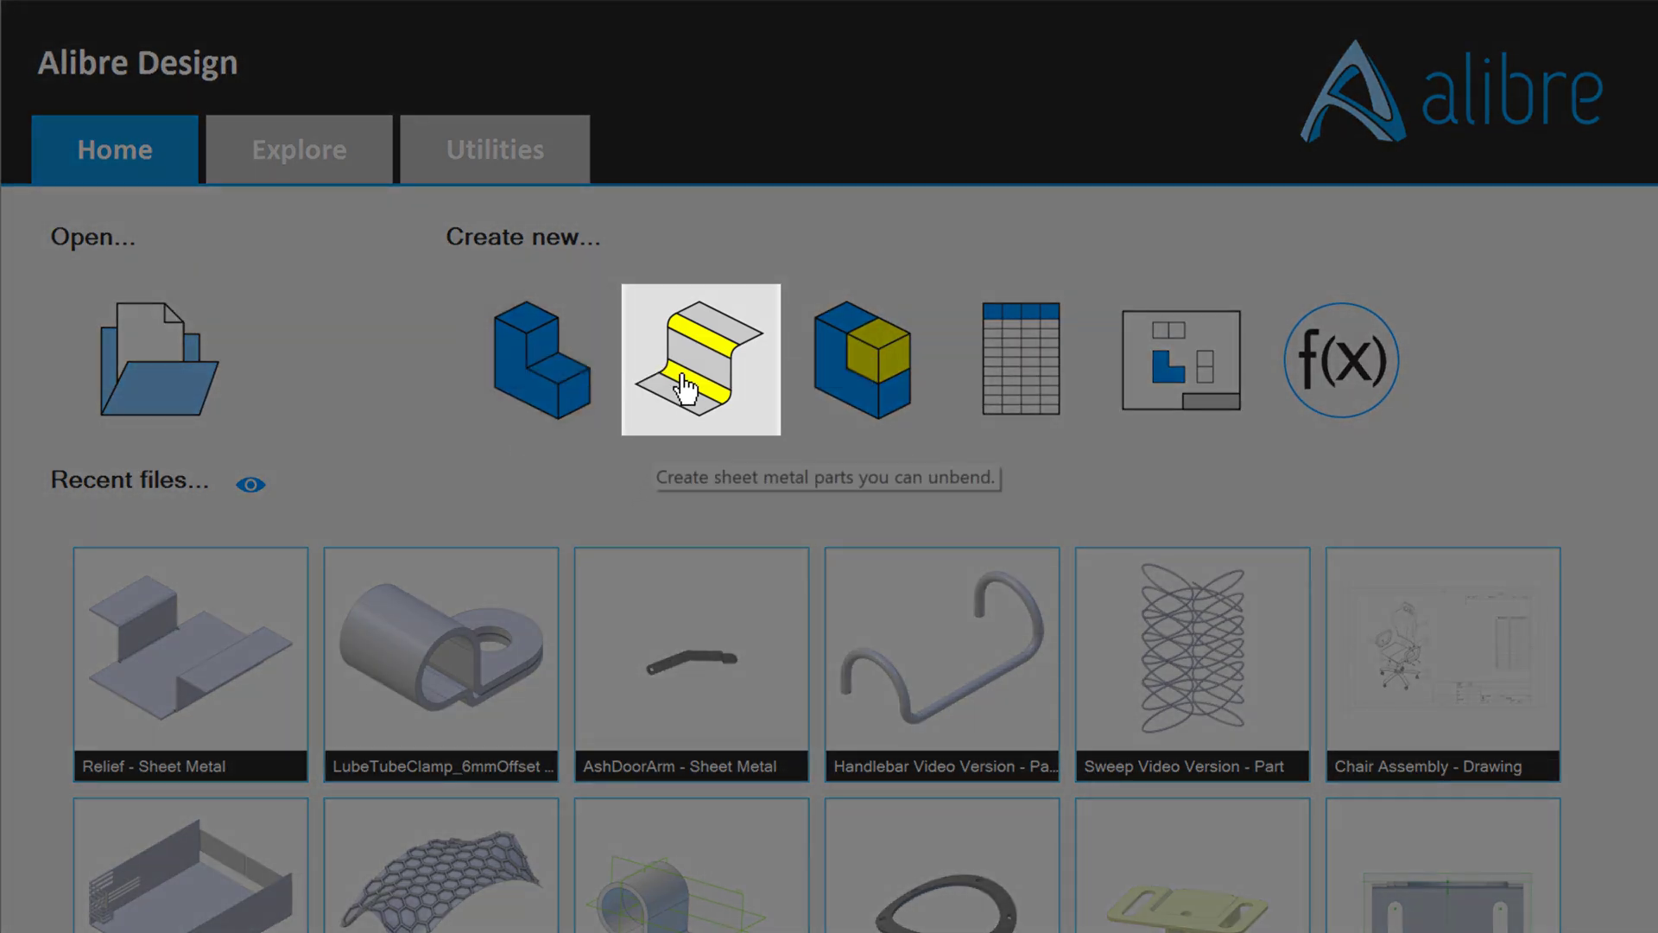
left_click(699, 359)
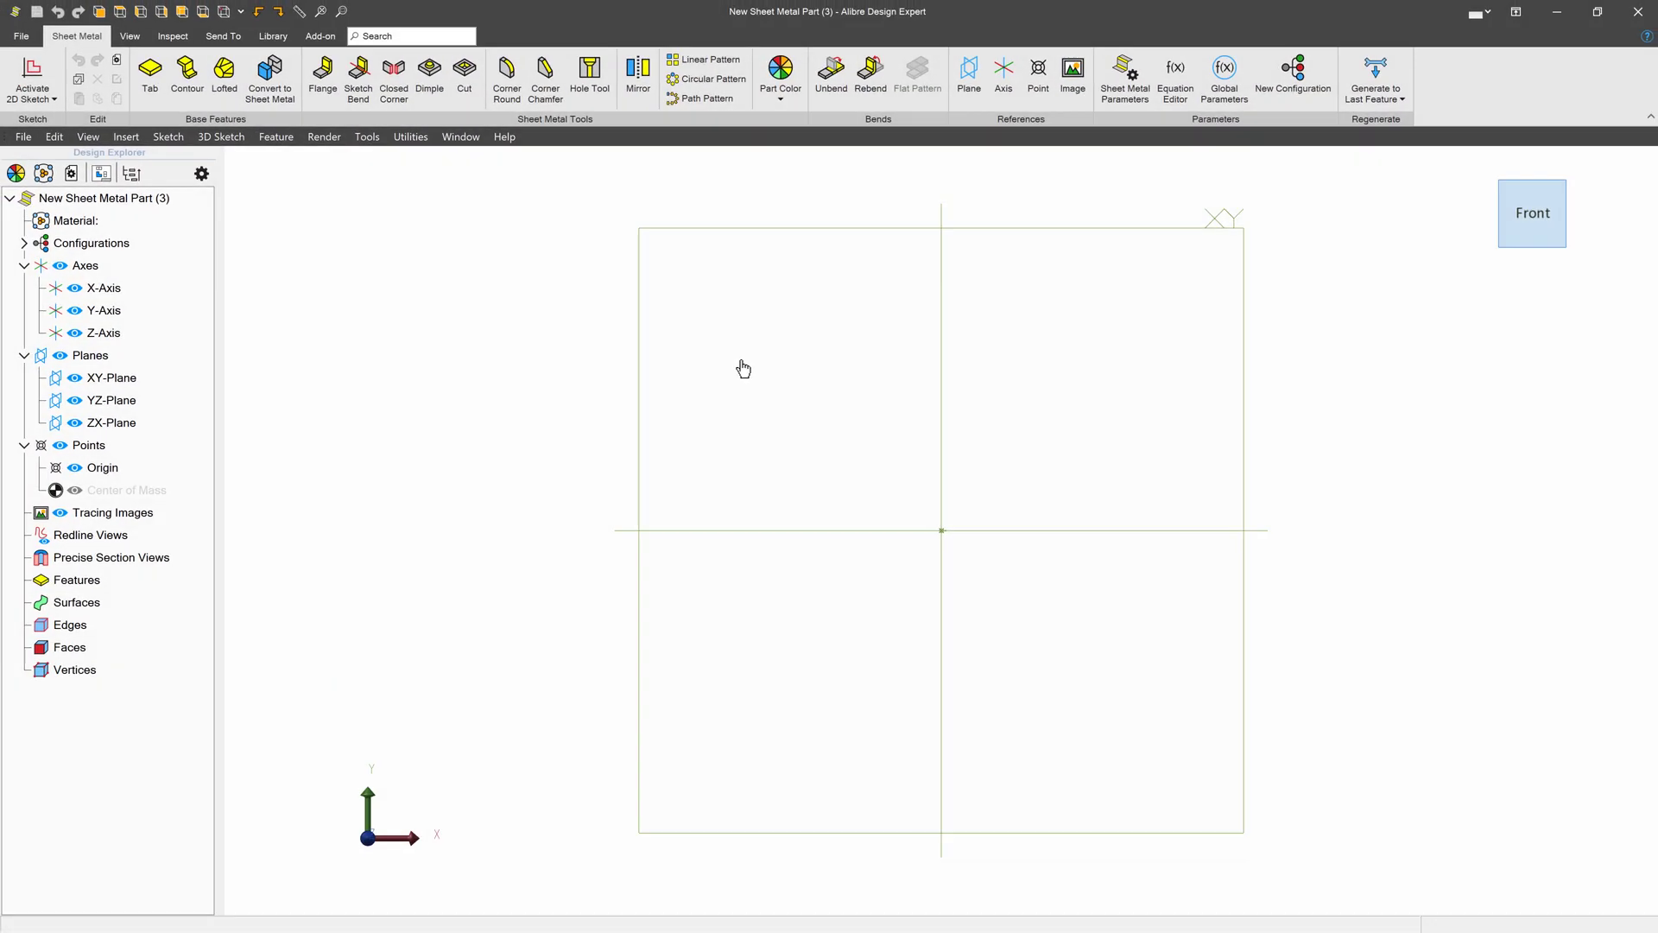
mouse_move(190, 116)
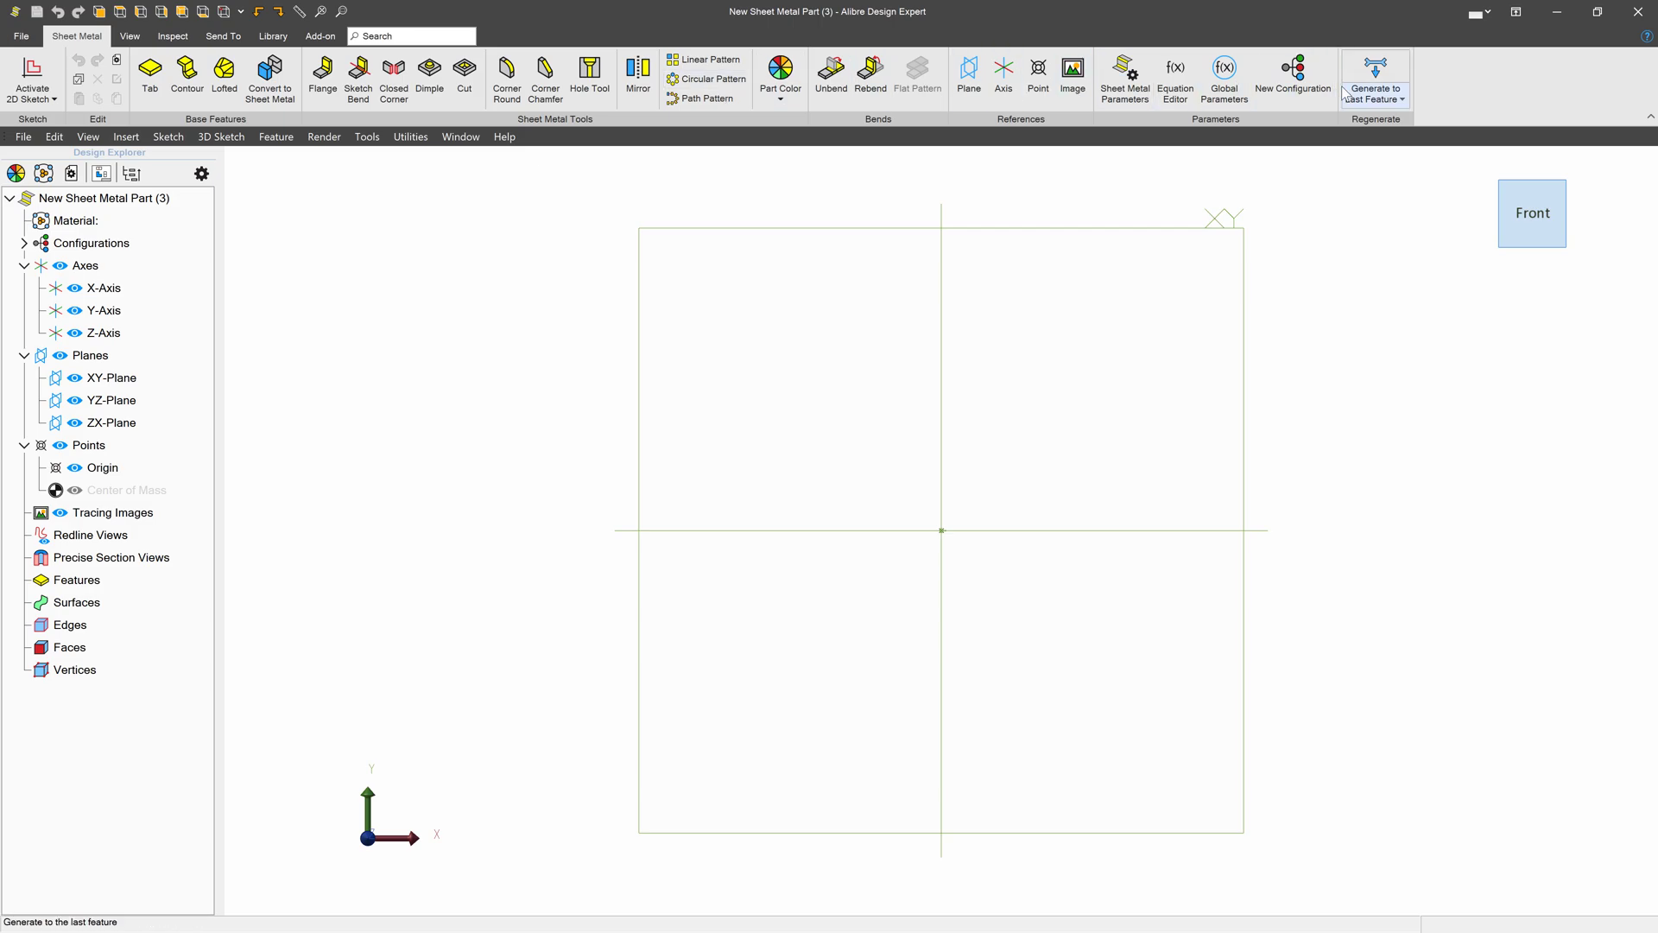
mouse_move(890, 291)
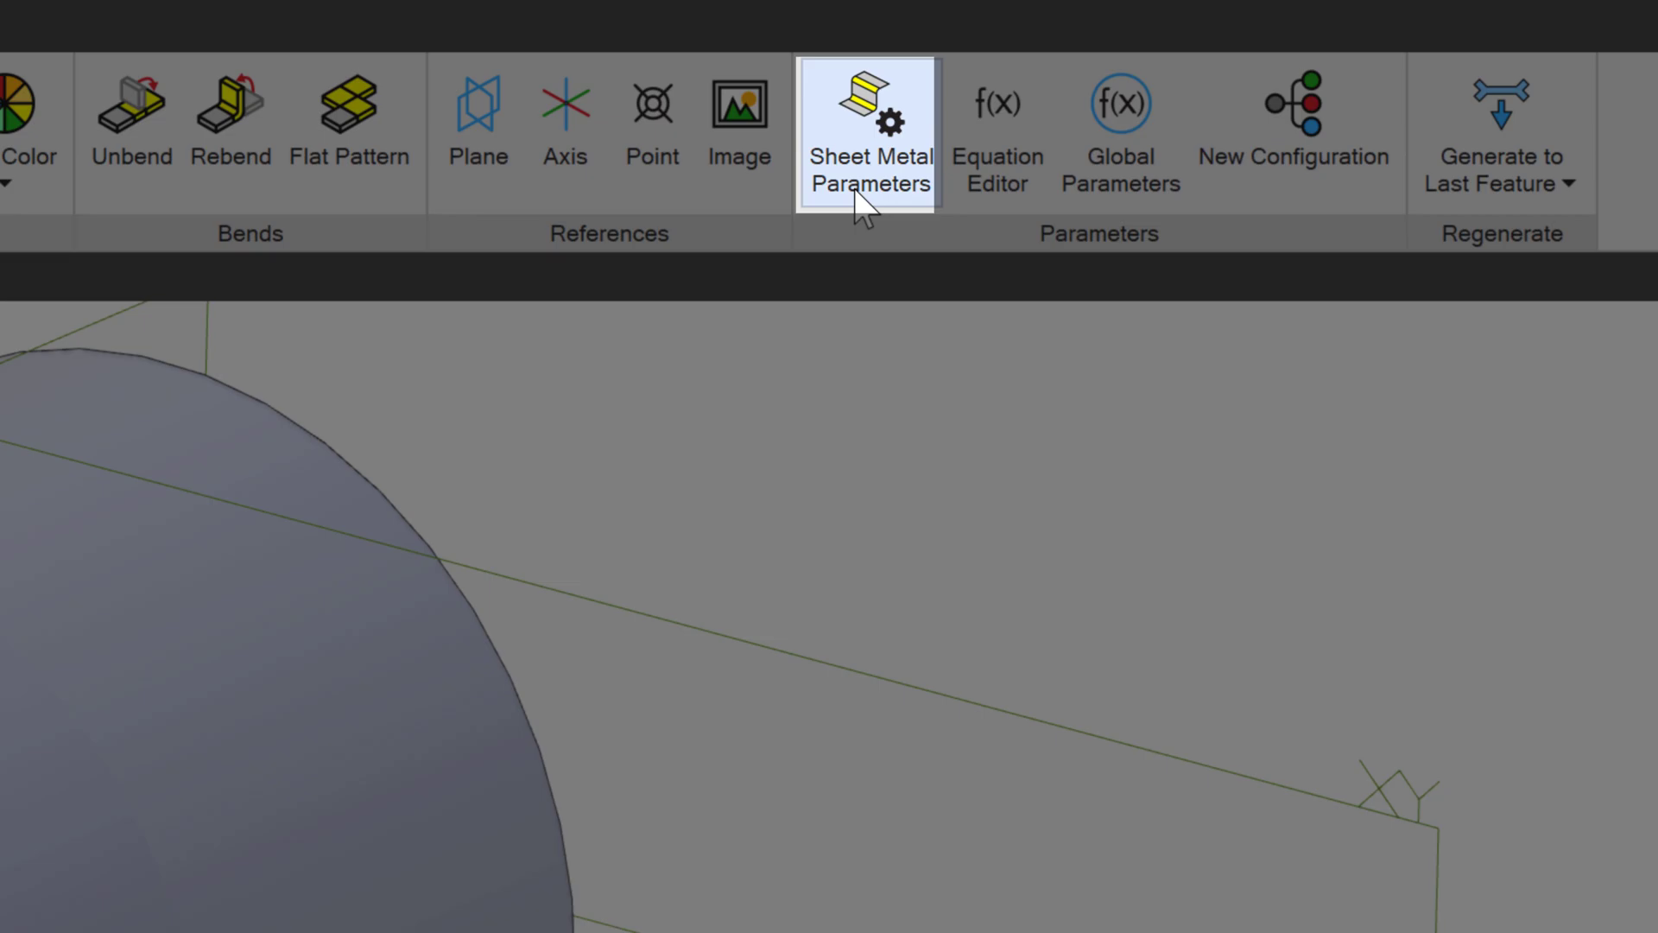
- Try a stock thickness of 0.7 mm, then reopen the parameters and restore 0.8 mm
left_click(868, 105)
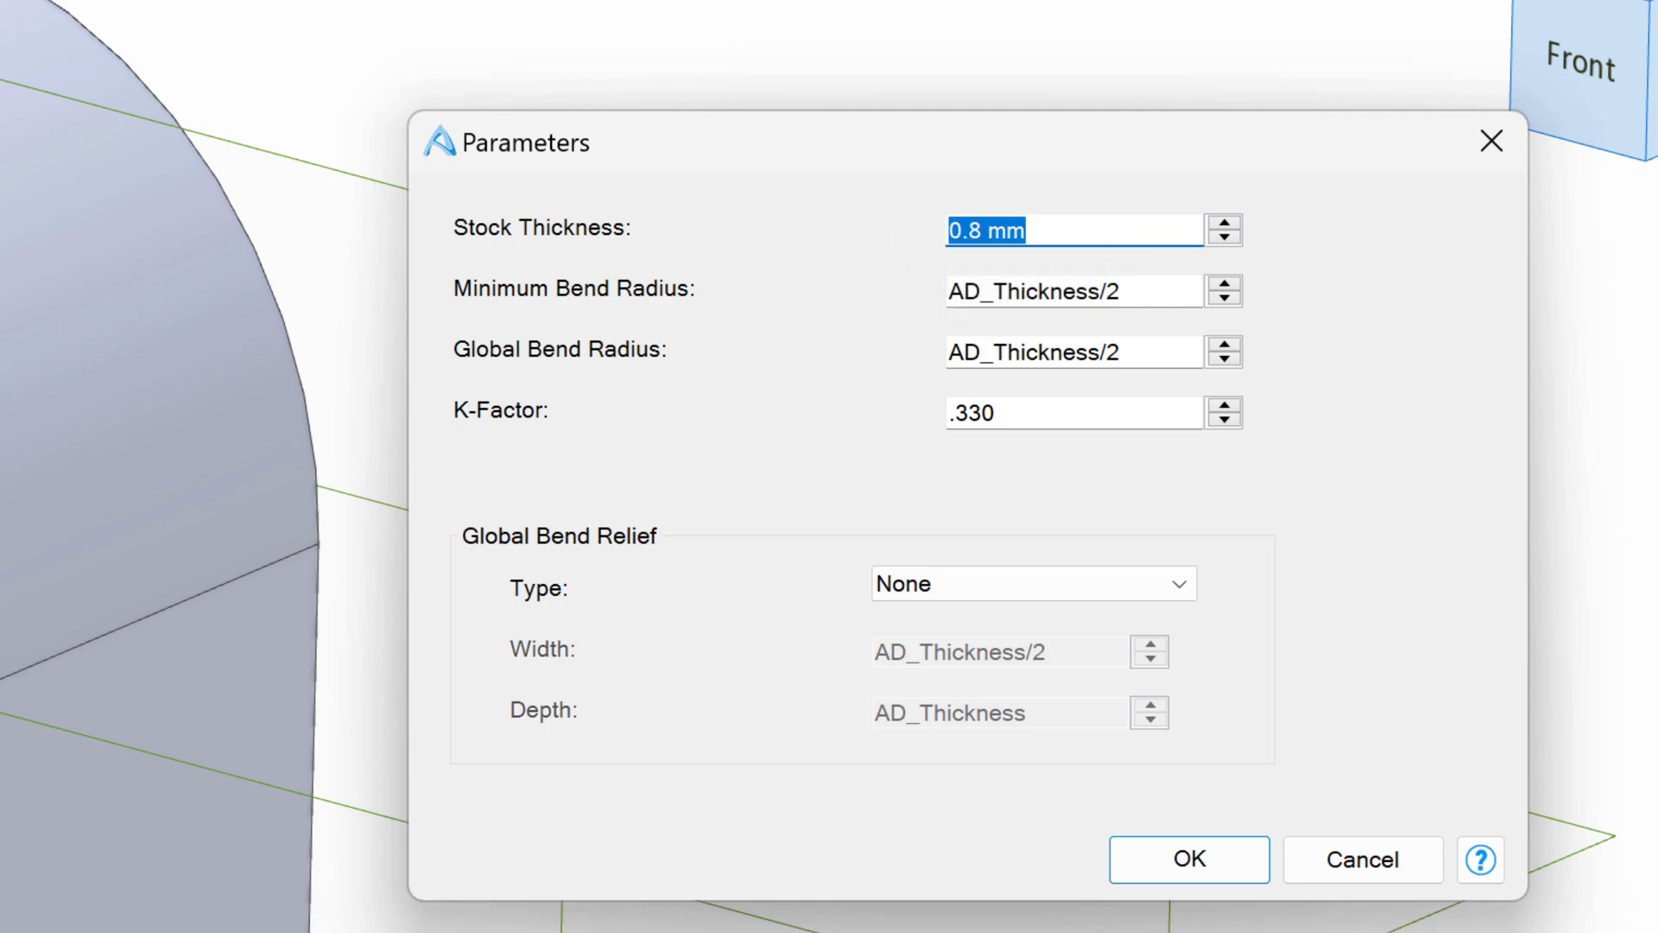
type(".7")
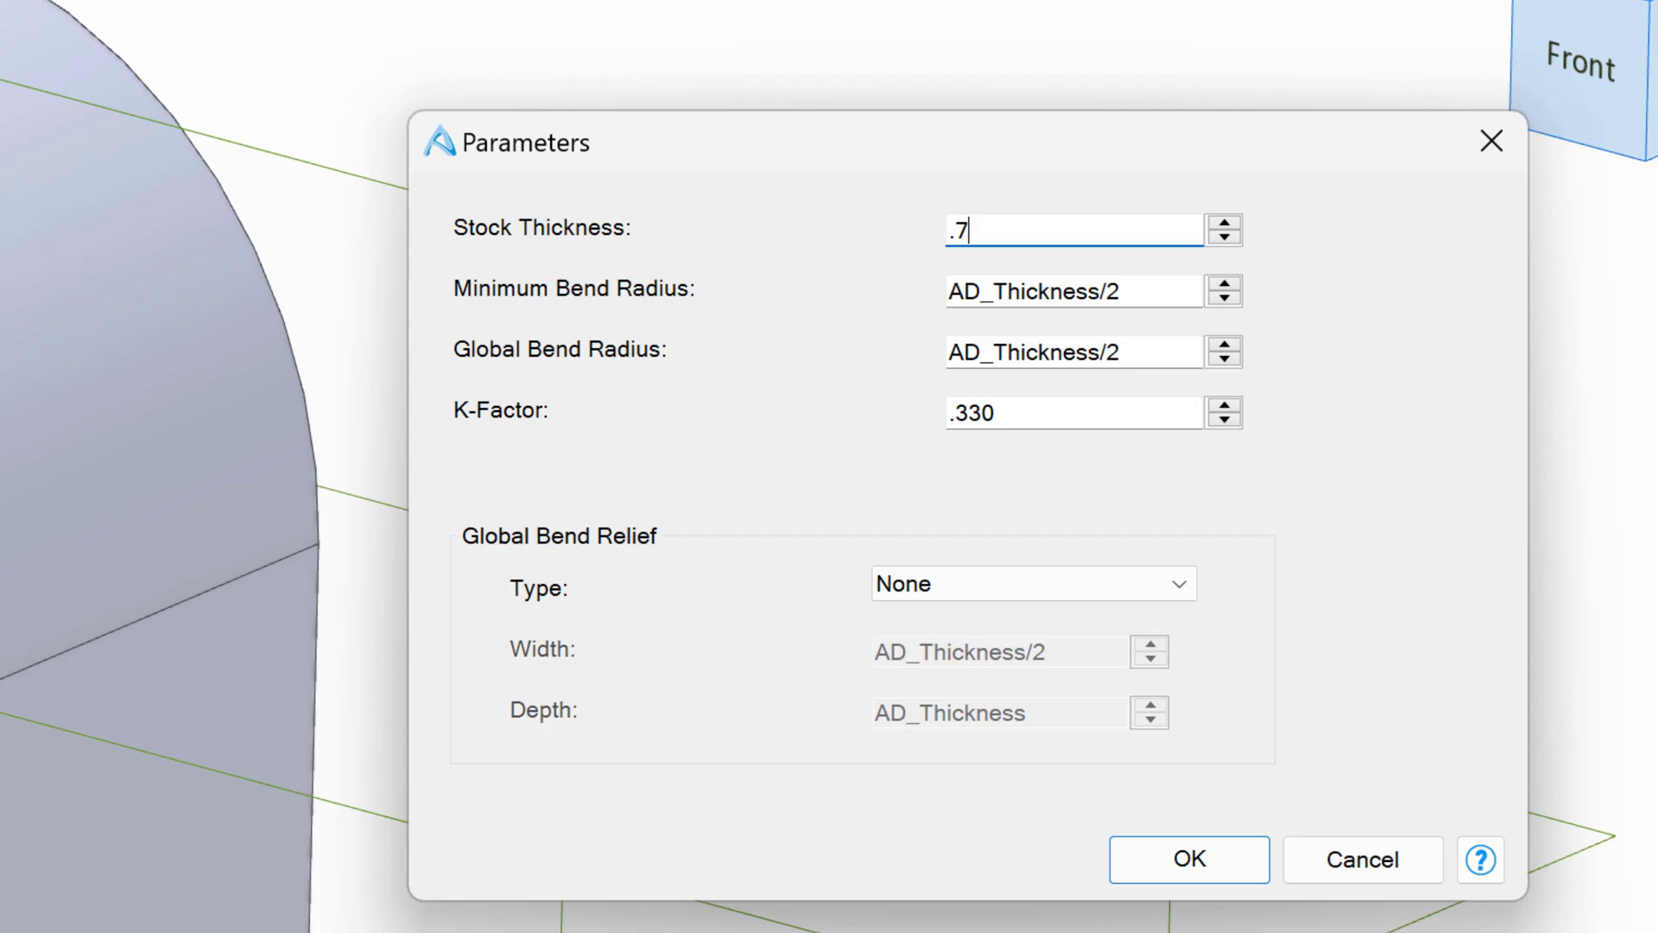
left_click(1187, 857)
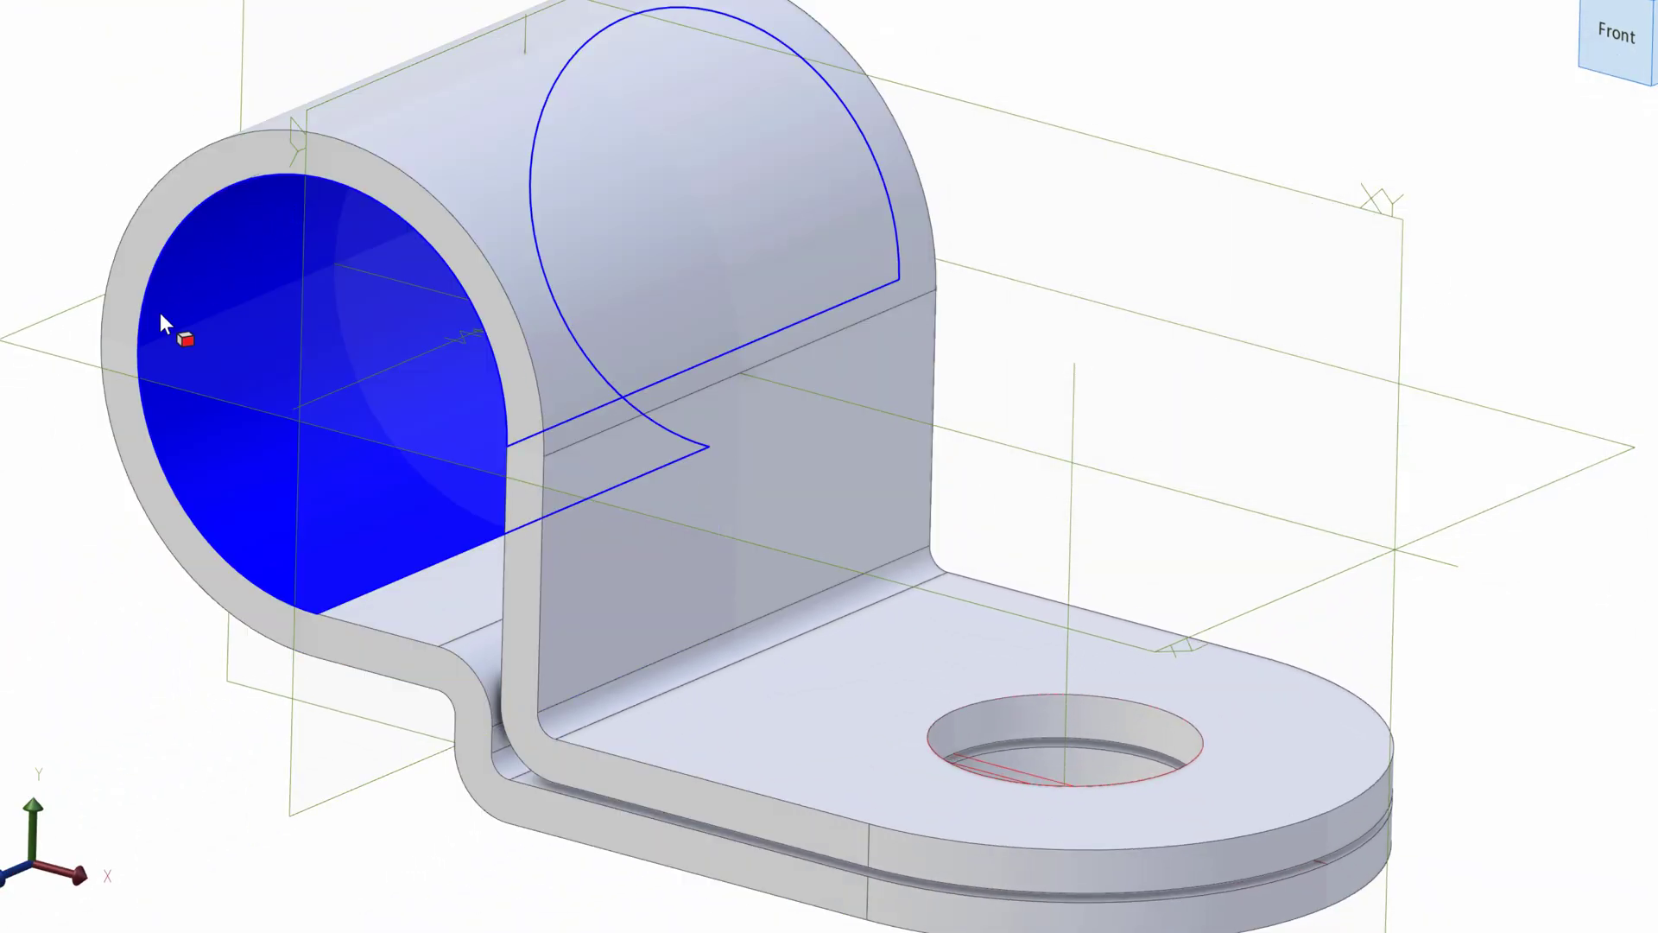
left_click(934, 922)
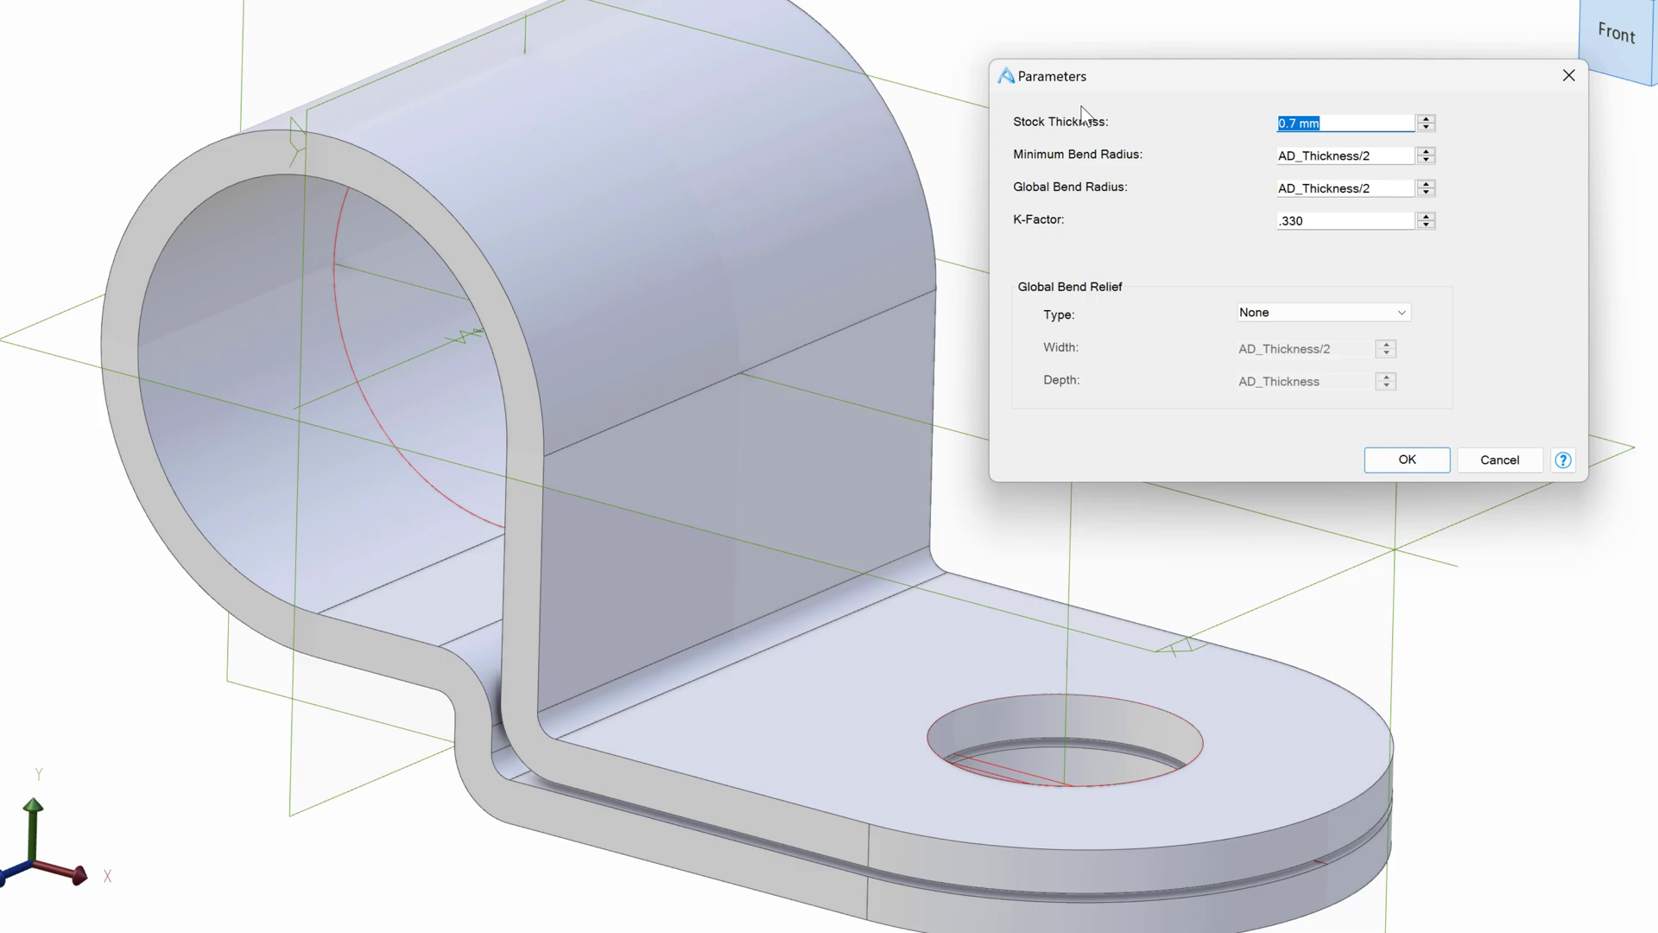
left_click(1404, 459)
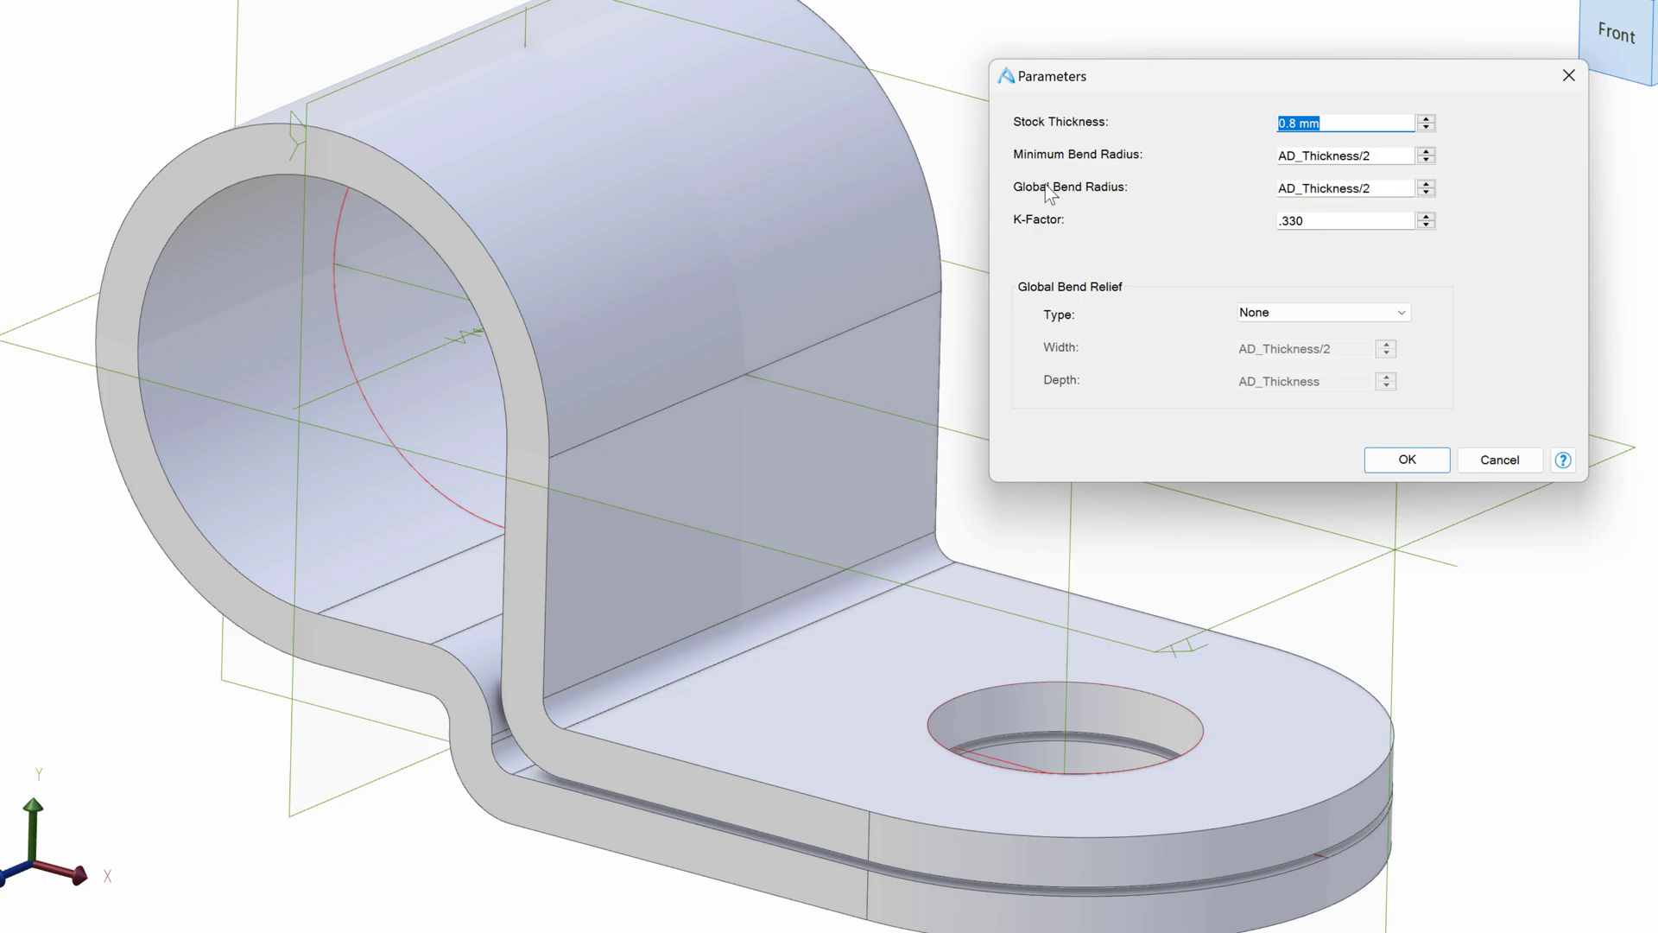
mouse_move(1233, 217)
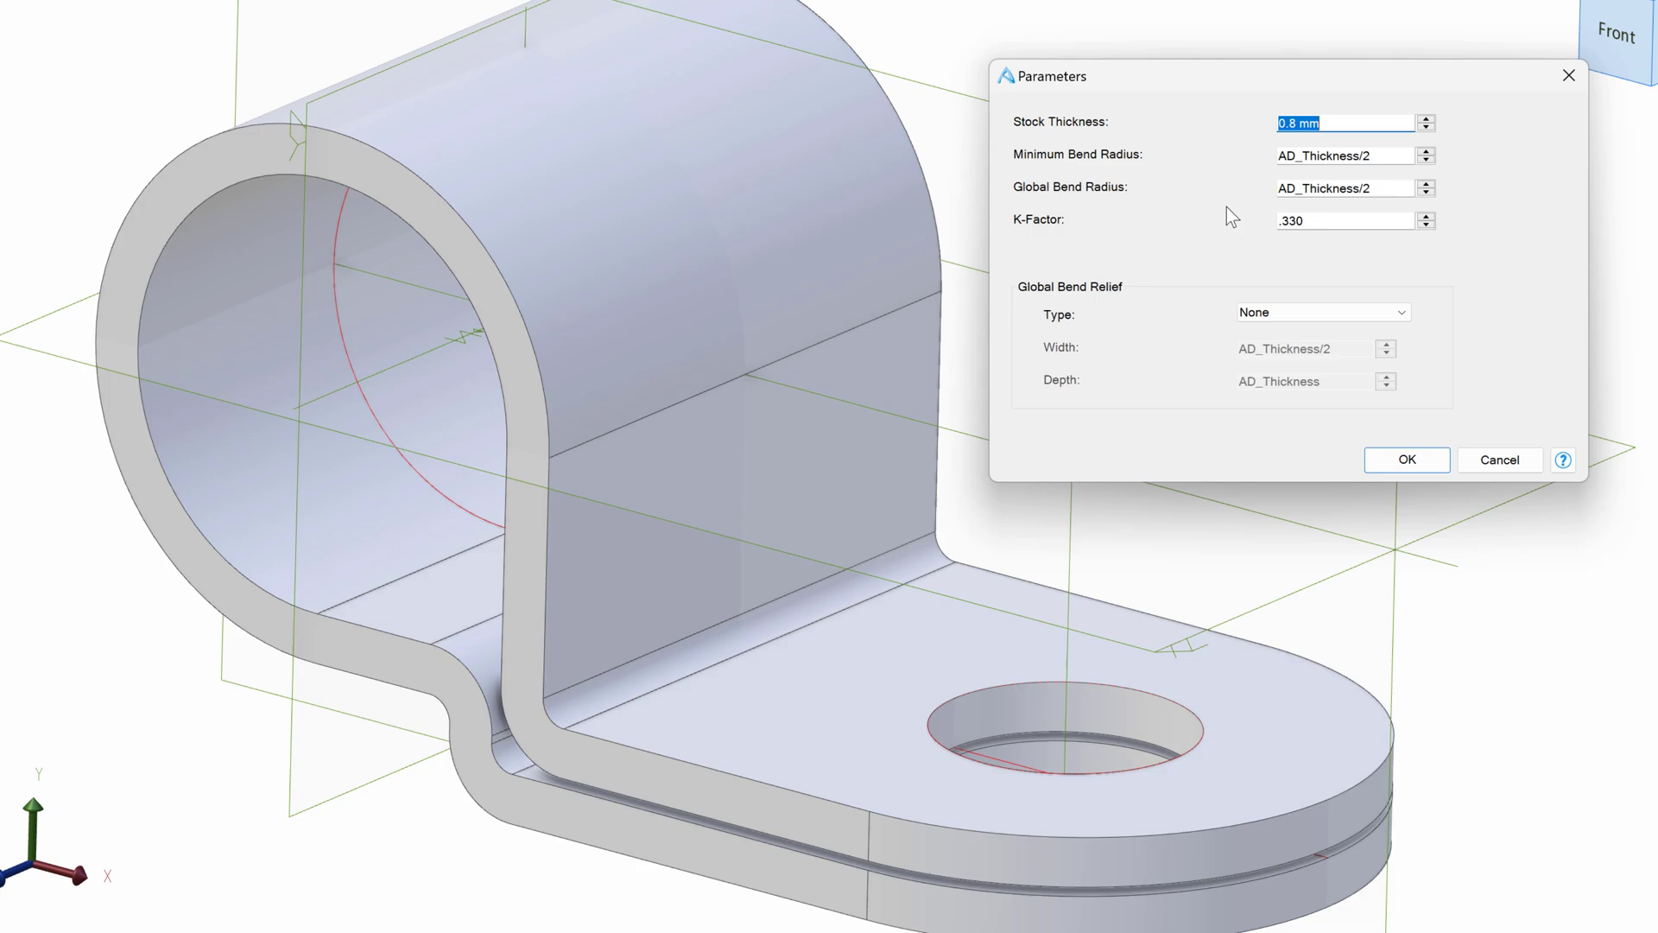
mouse_move(1227, 212)
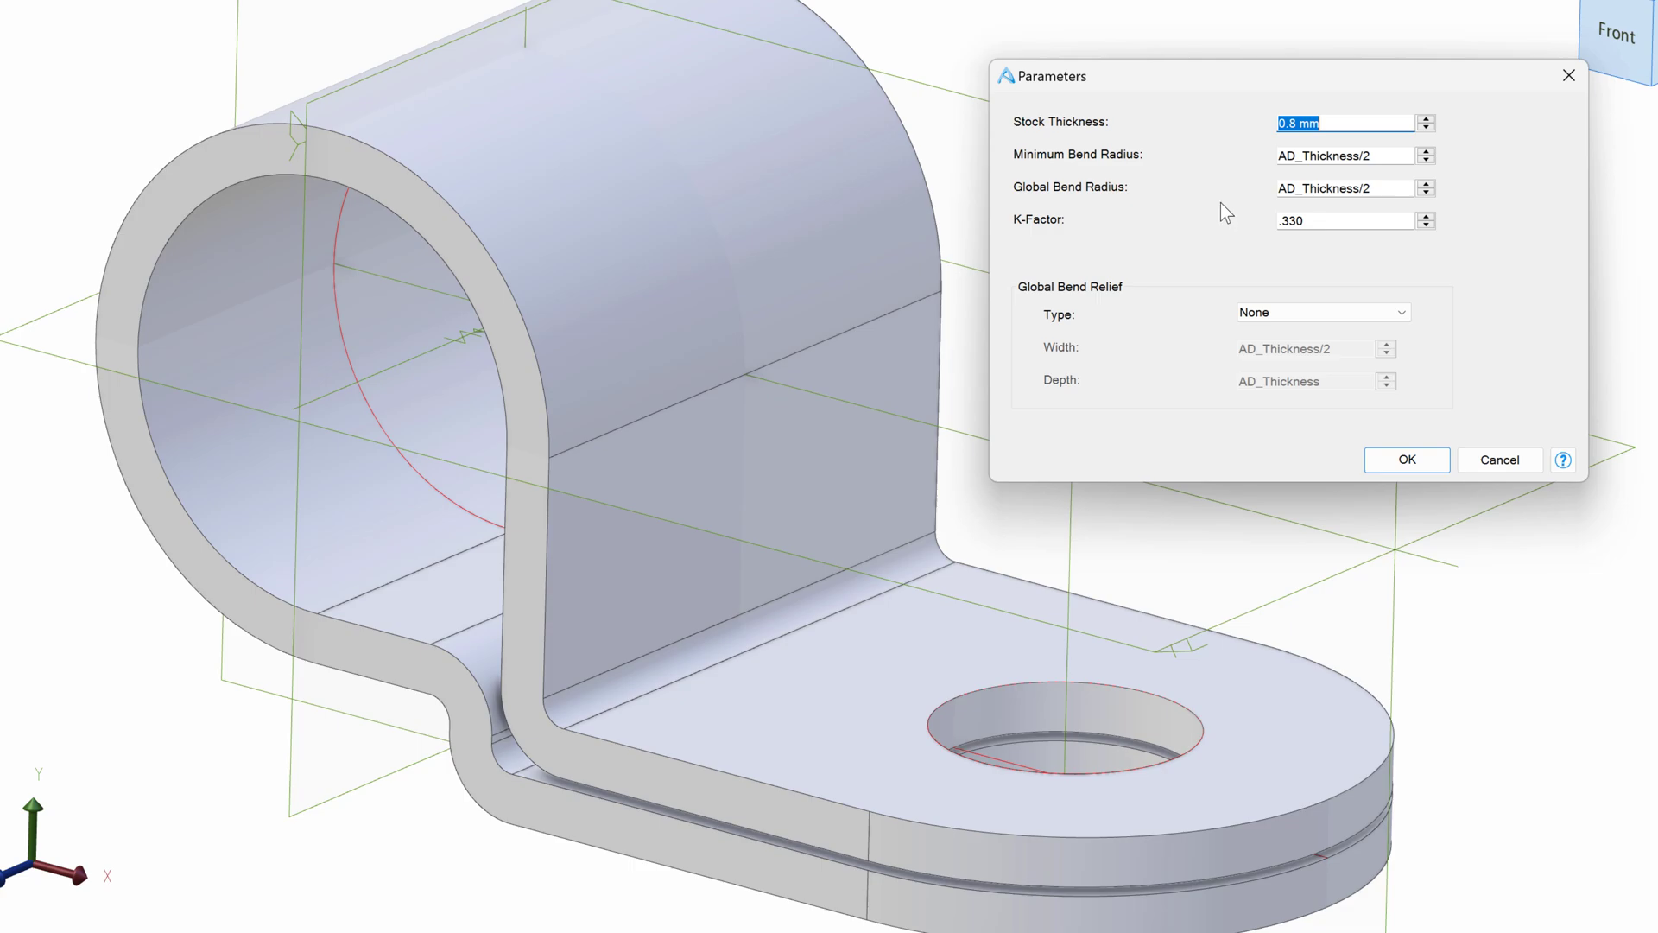
mouse_move(1348, 154)
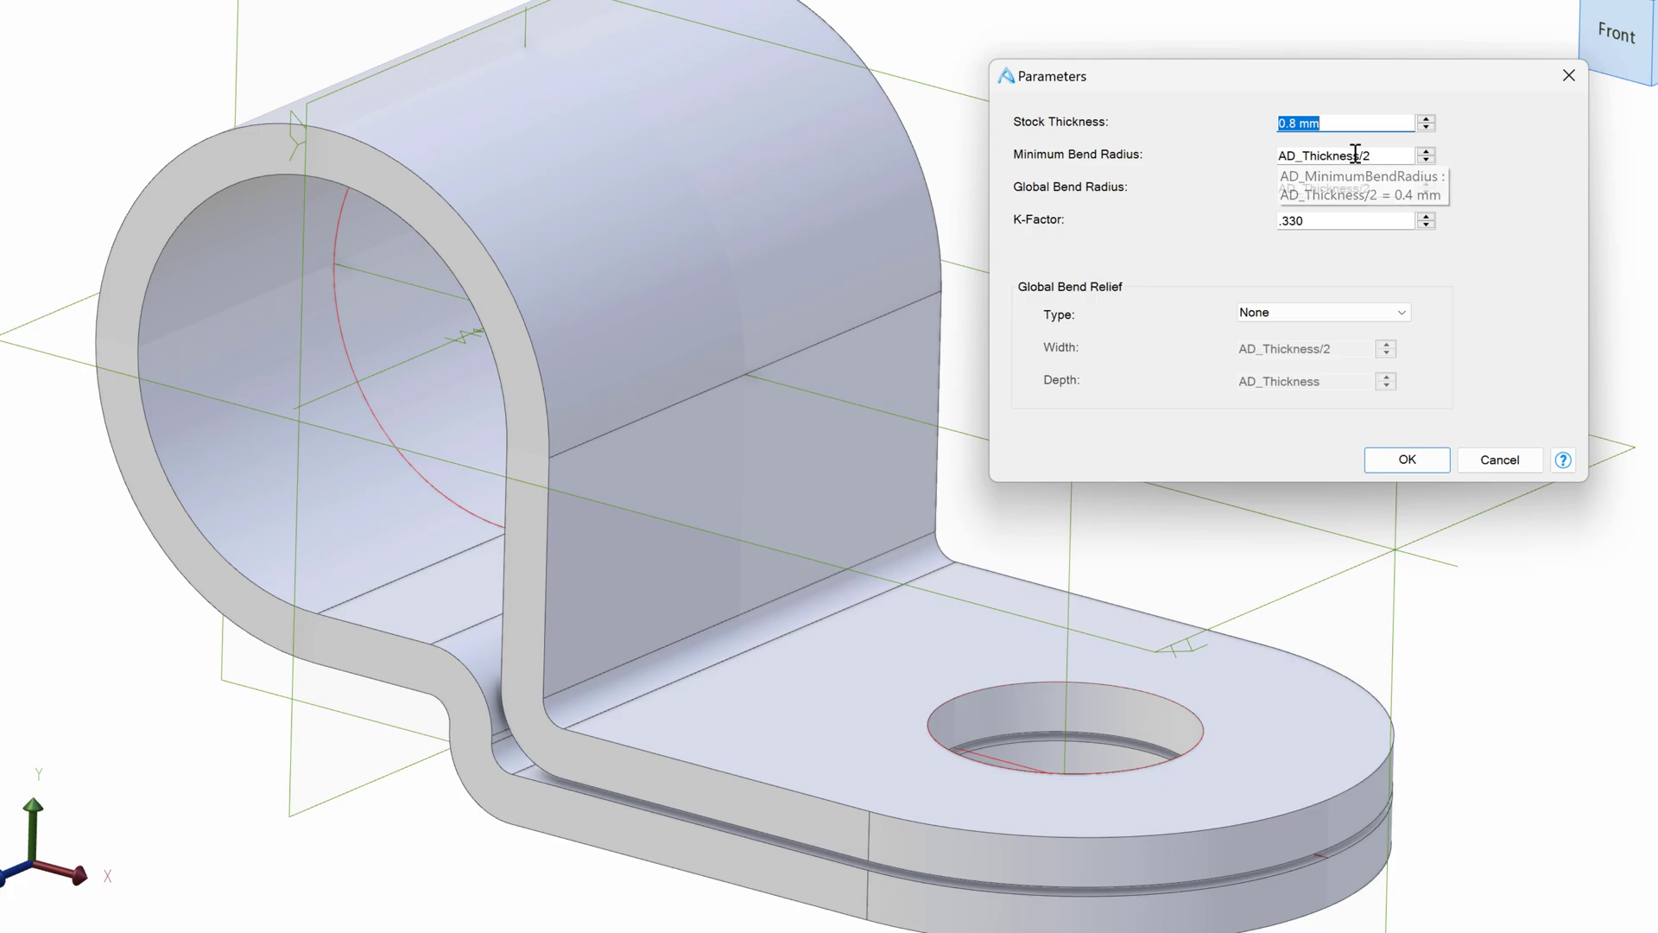
- Change the minimum bend radius to 0.4 mm and apply it
left_click(1343, 155)
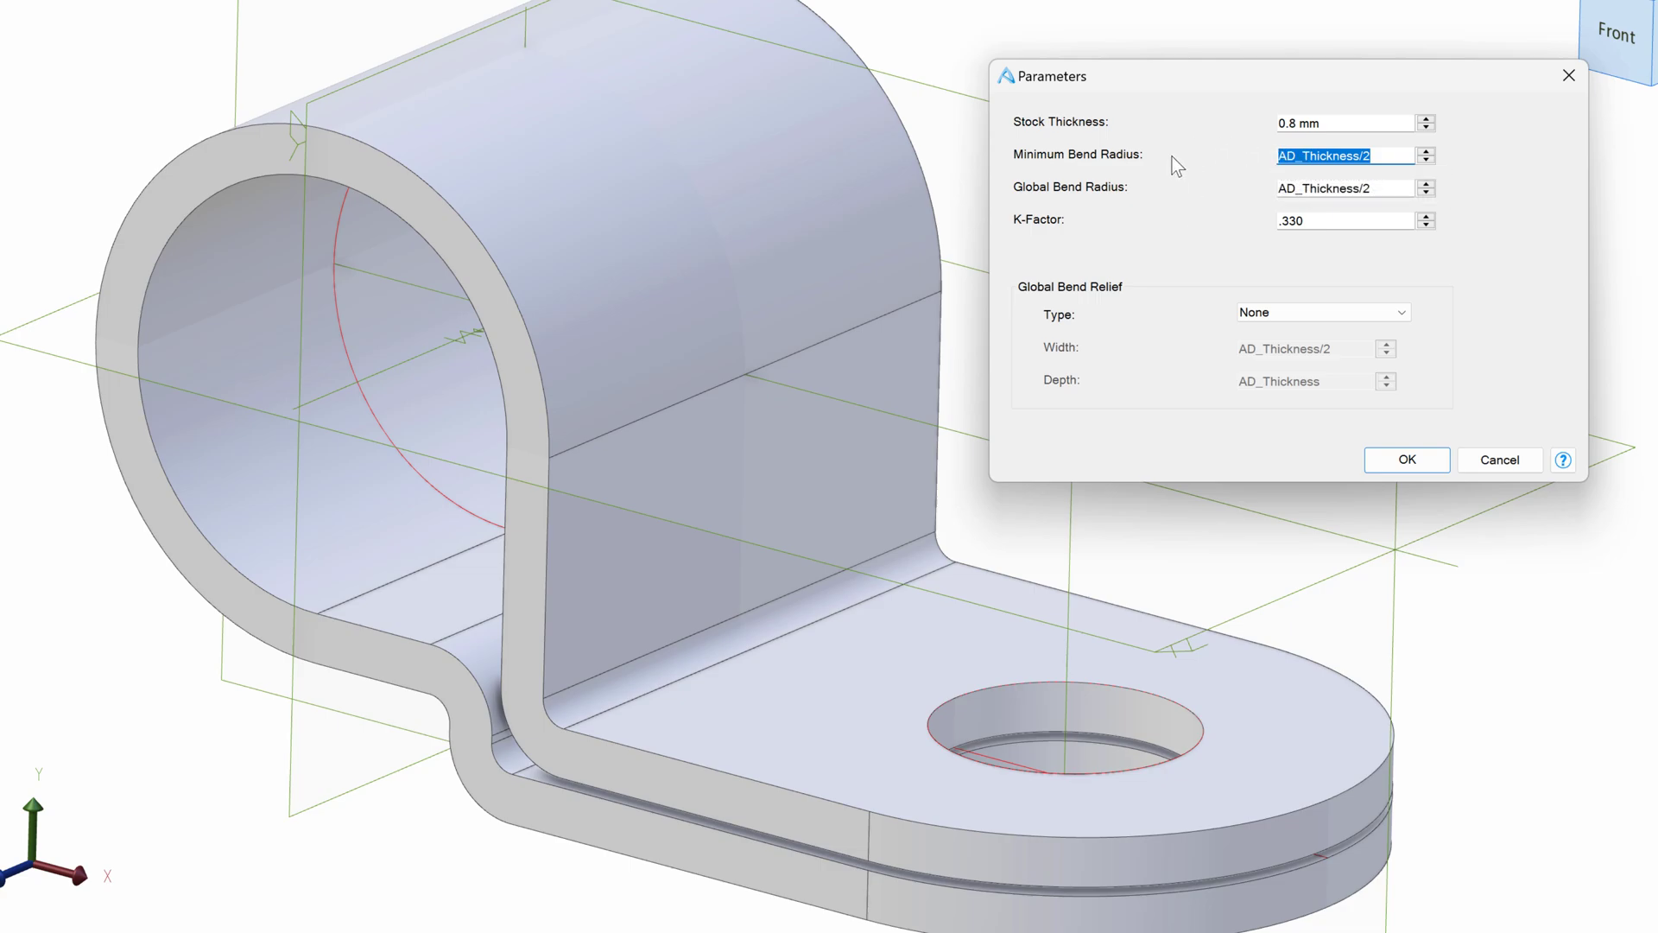
mouse_move(1383, 196)
type(".1")
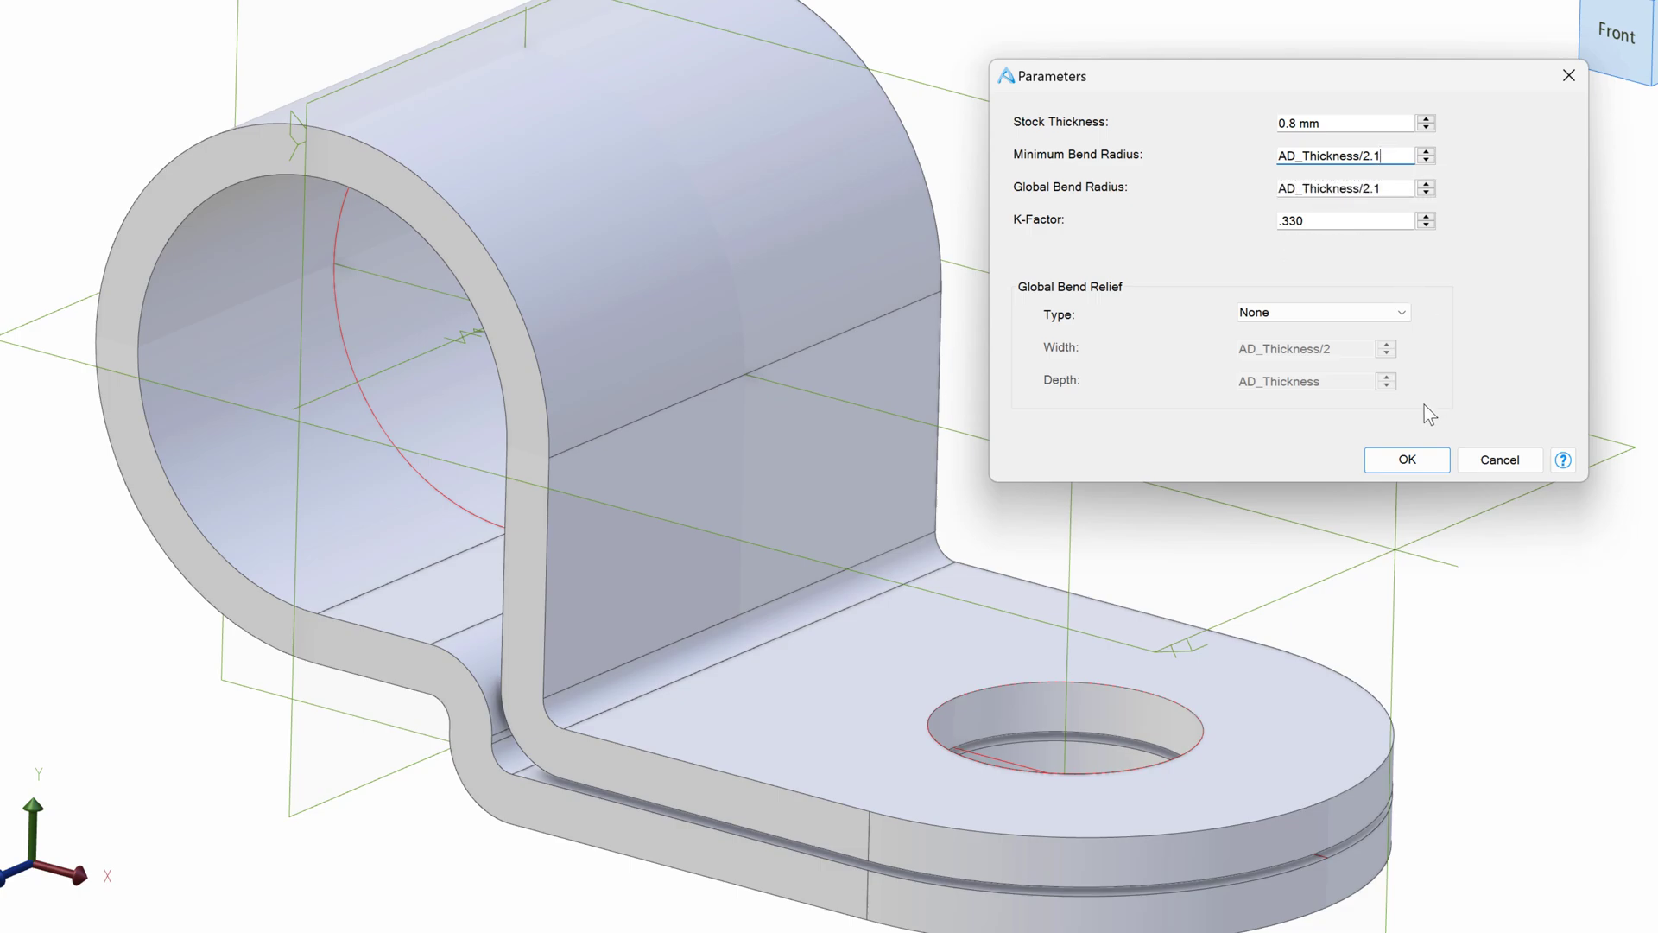
left_click(1405, 459)
type("5")
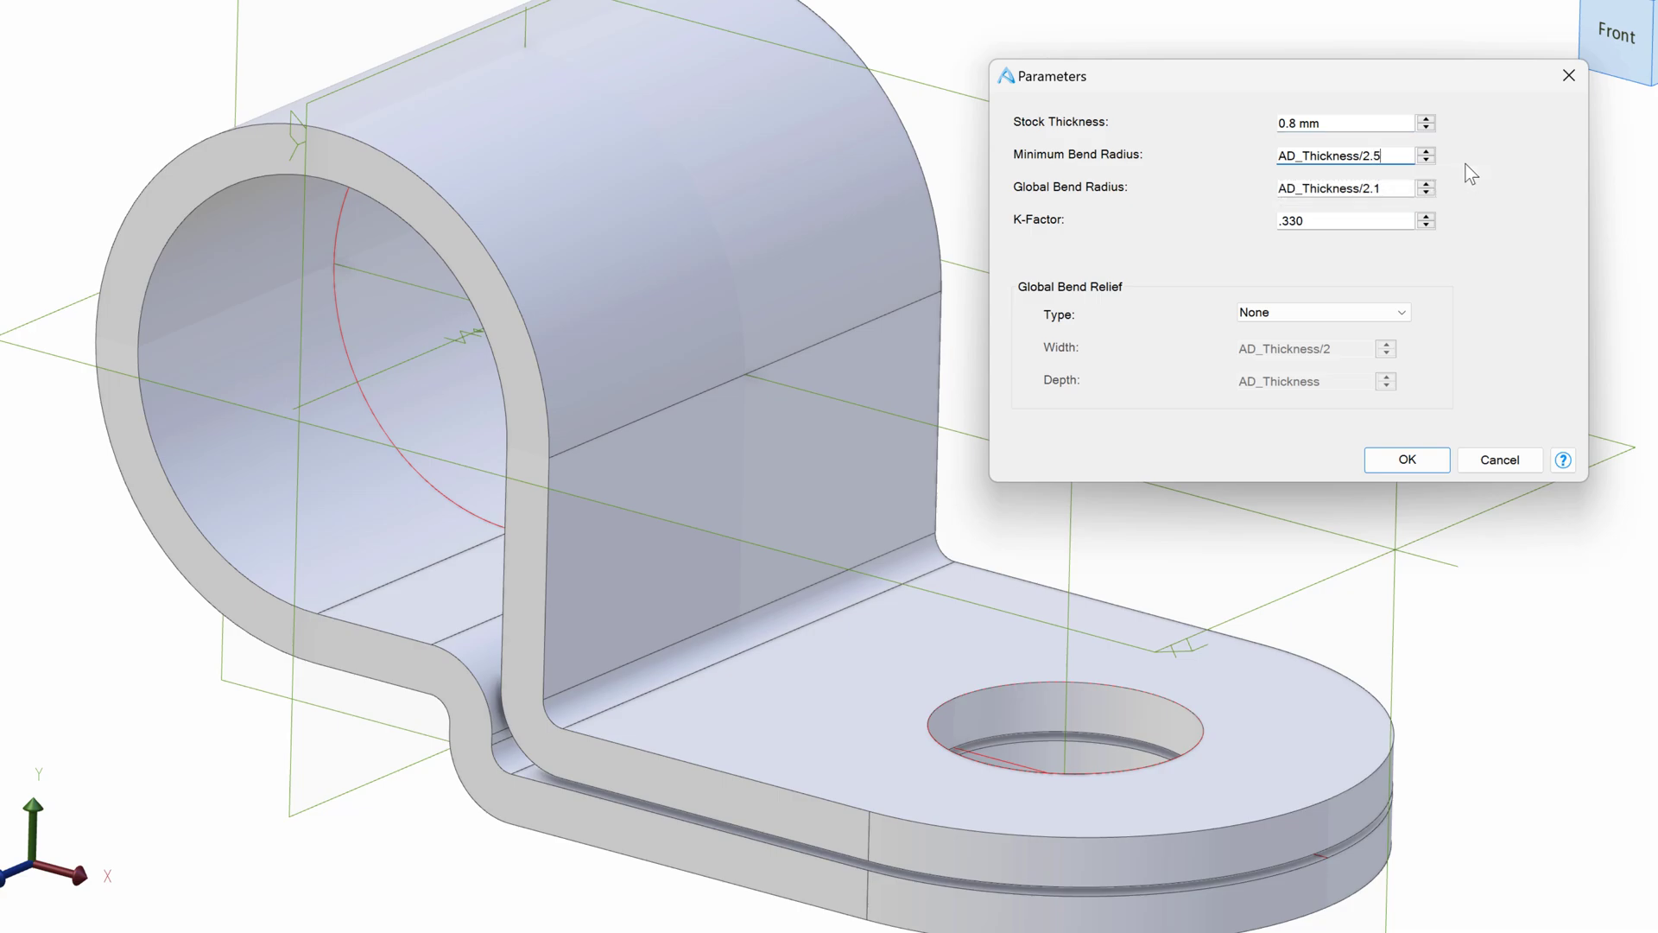
left_click(1343, 188)
type("5")
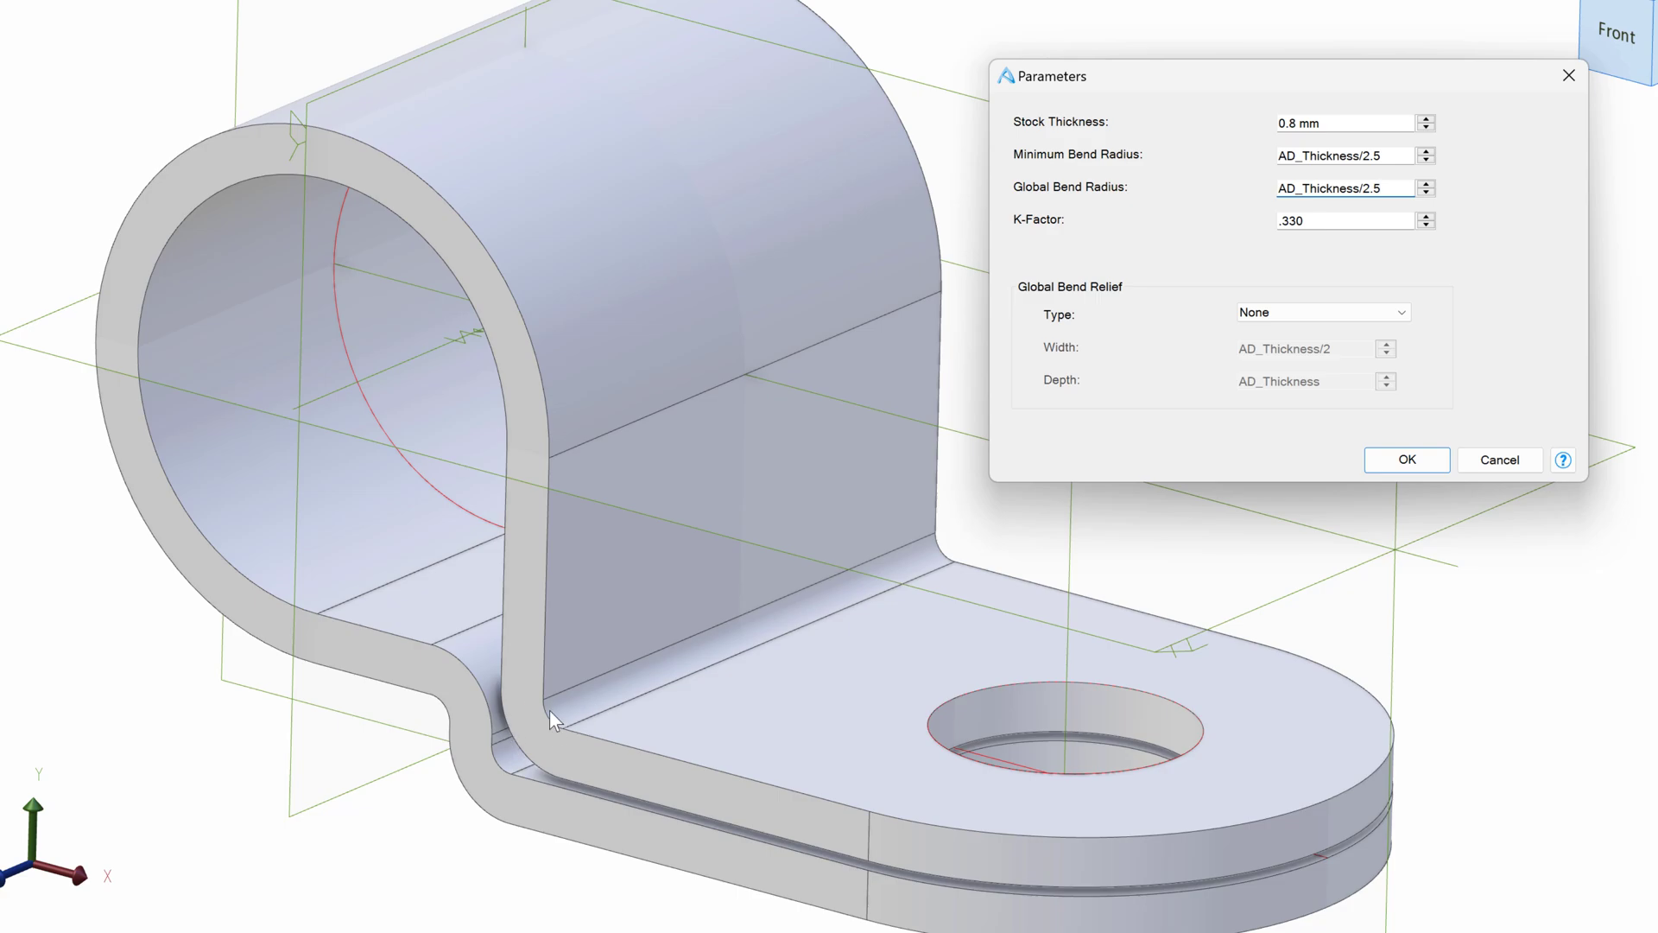
left_click(1406, 459)
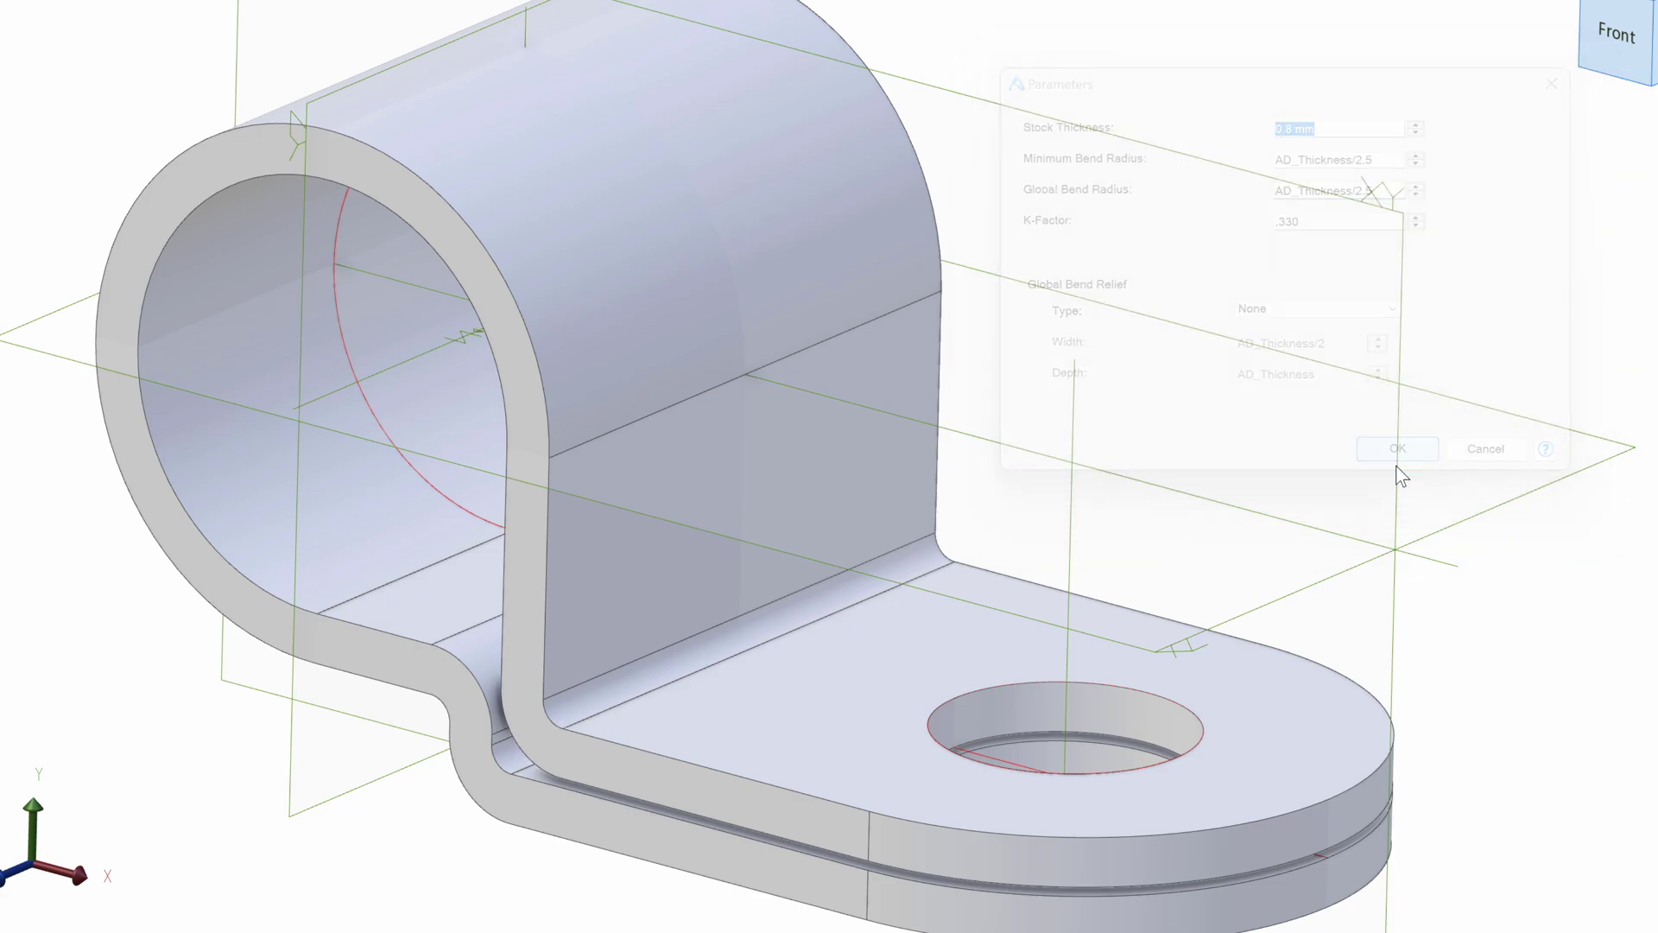
- Reopen the sheet metal parameters and set the global bend radius to 0.4 mm
left_click(1396, 447)
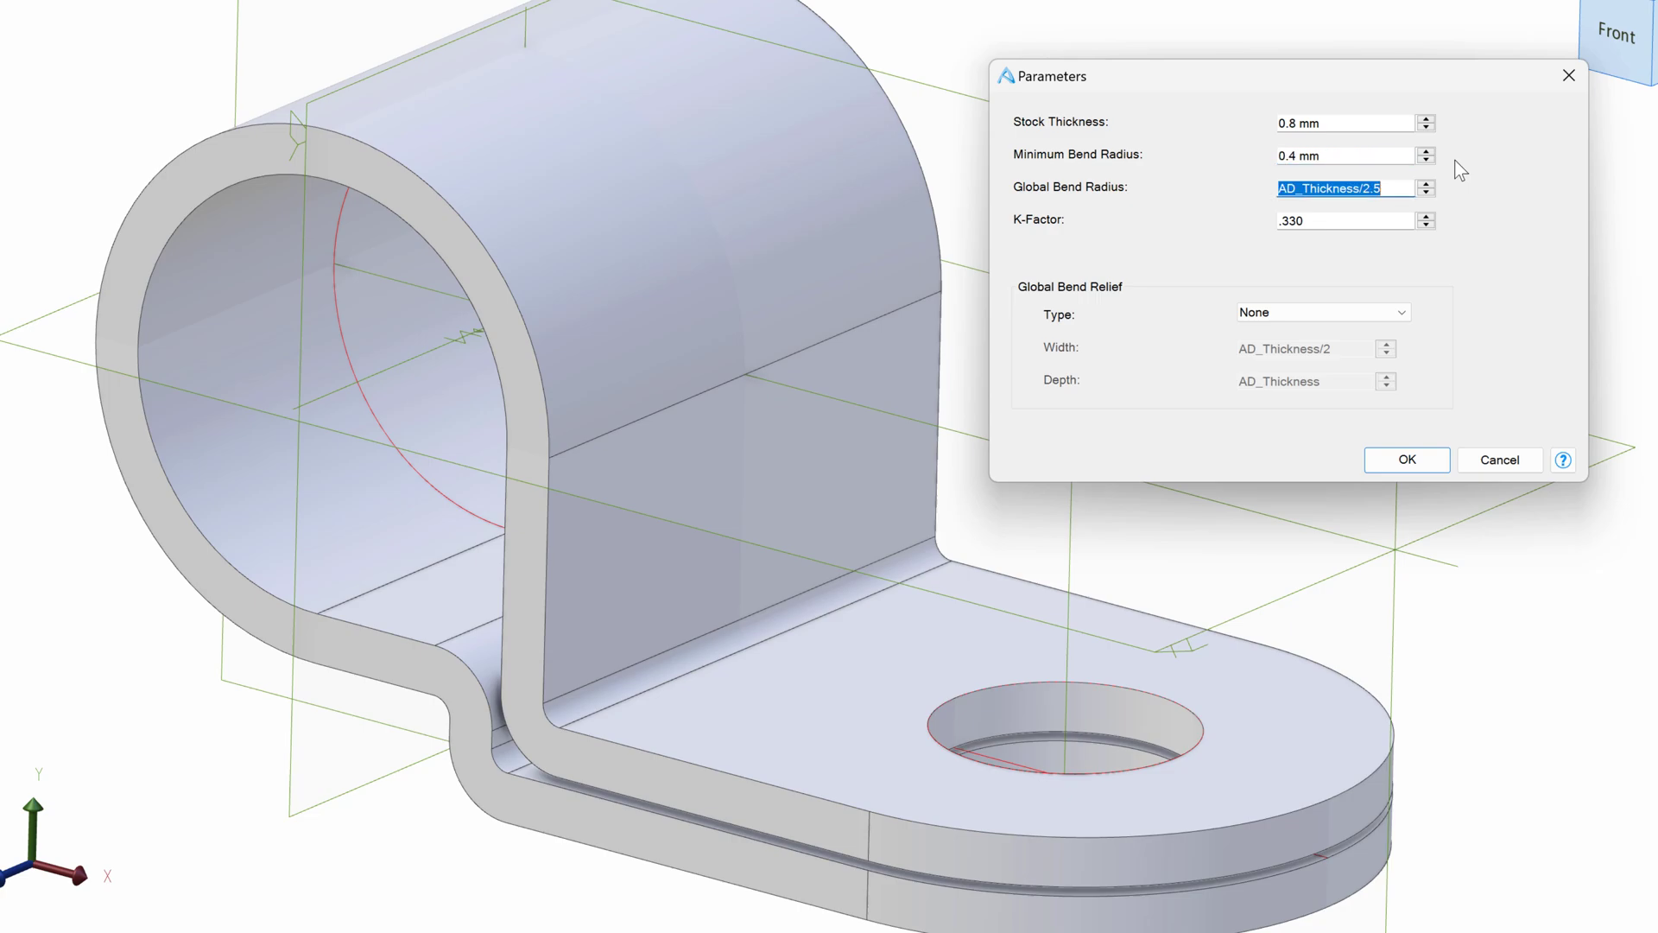
key("Delete")
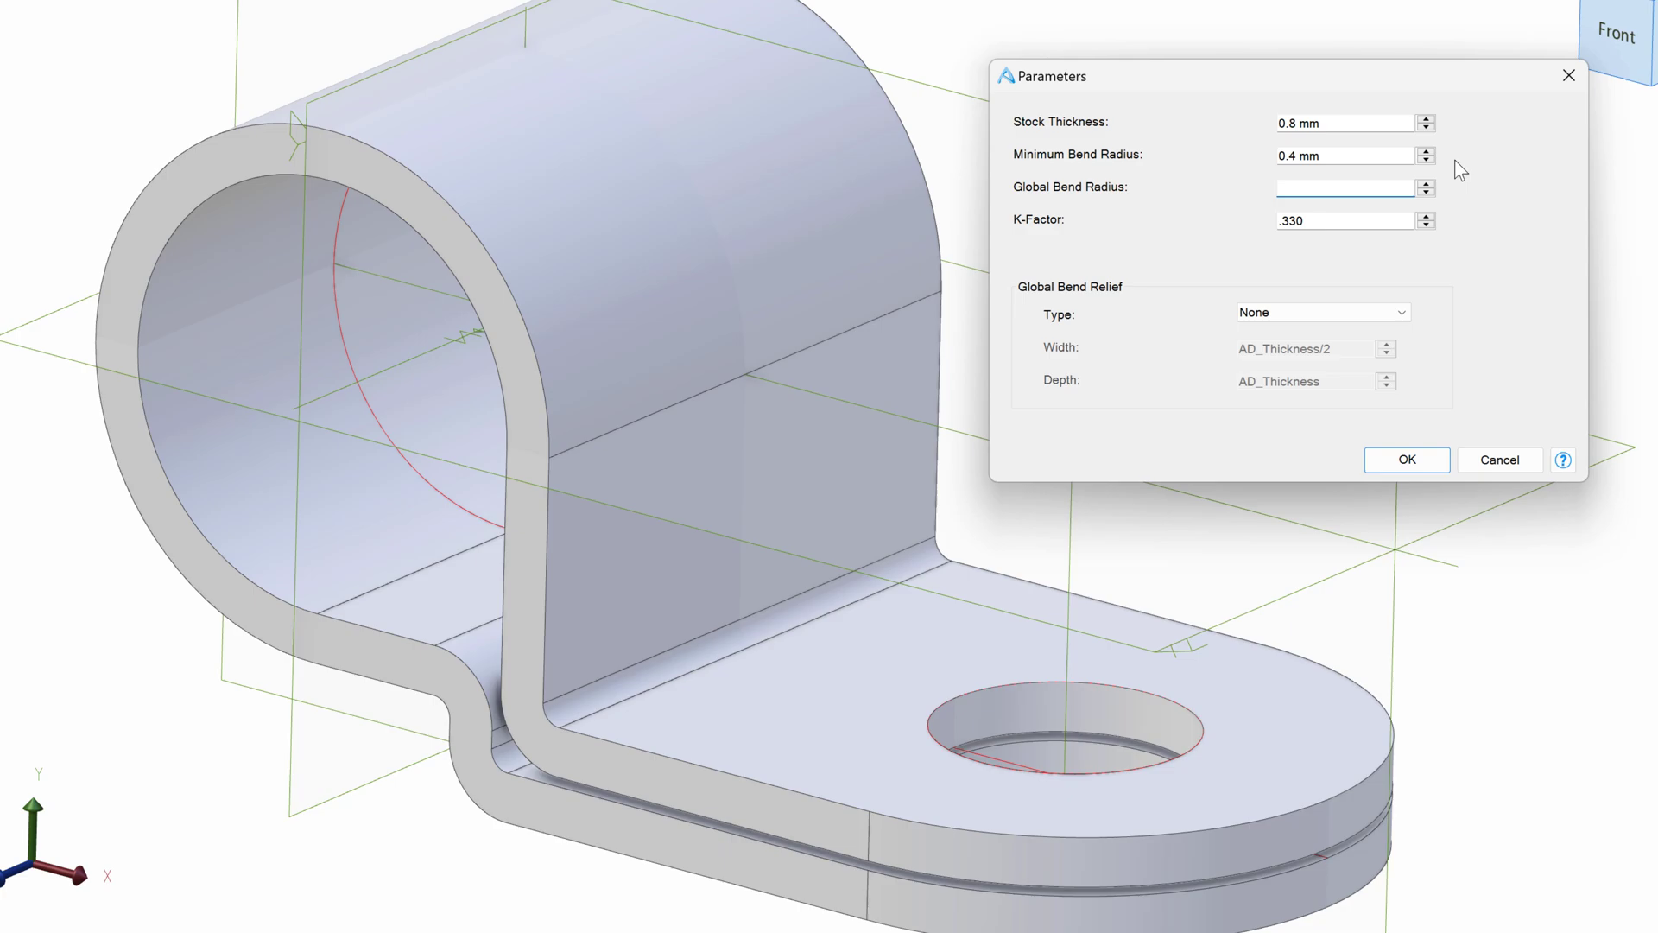
left_click(1404, 458)
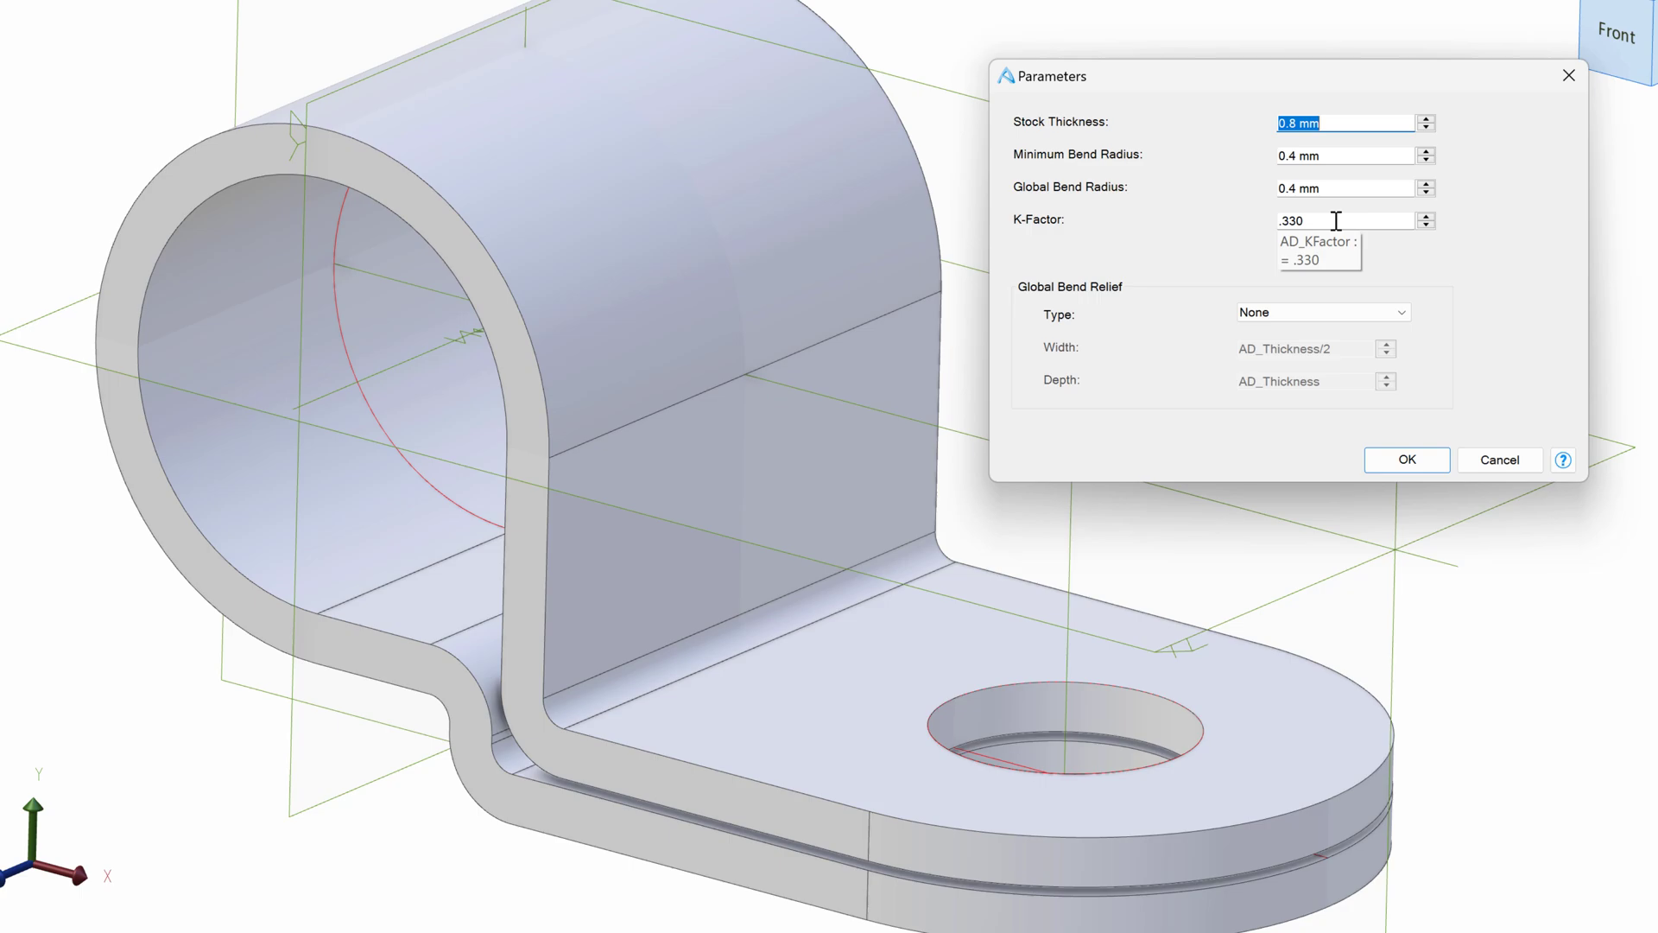
mouse_move(1330, 253)
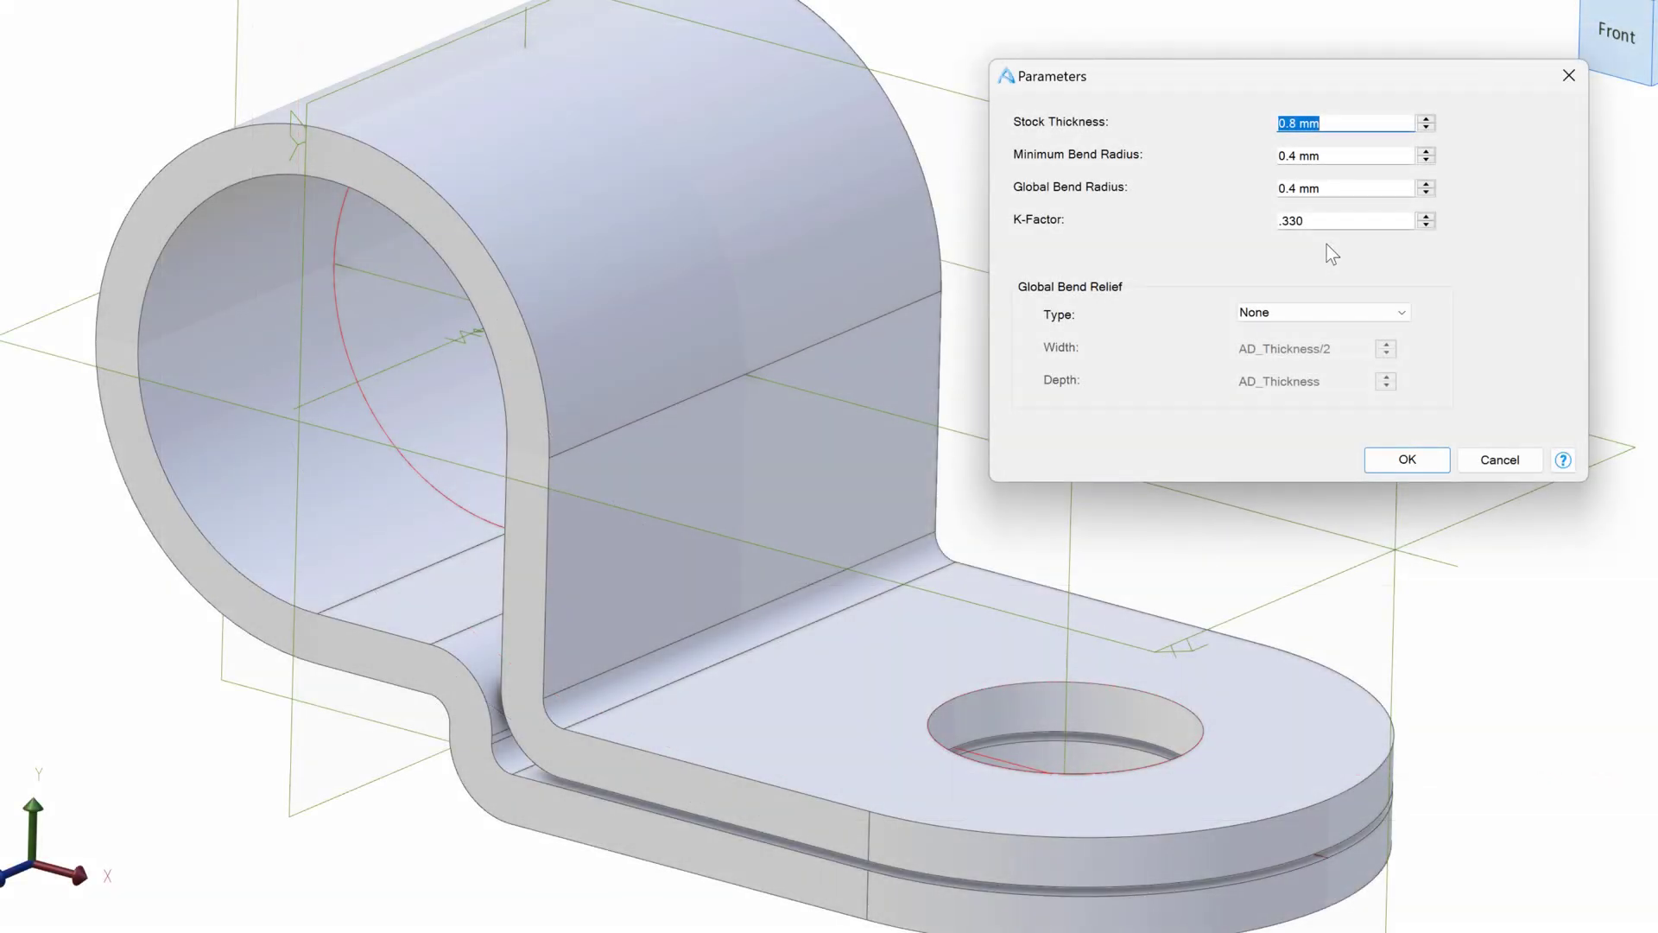
left_click(1343, 219)
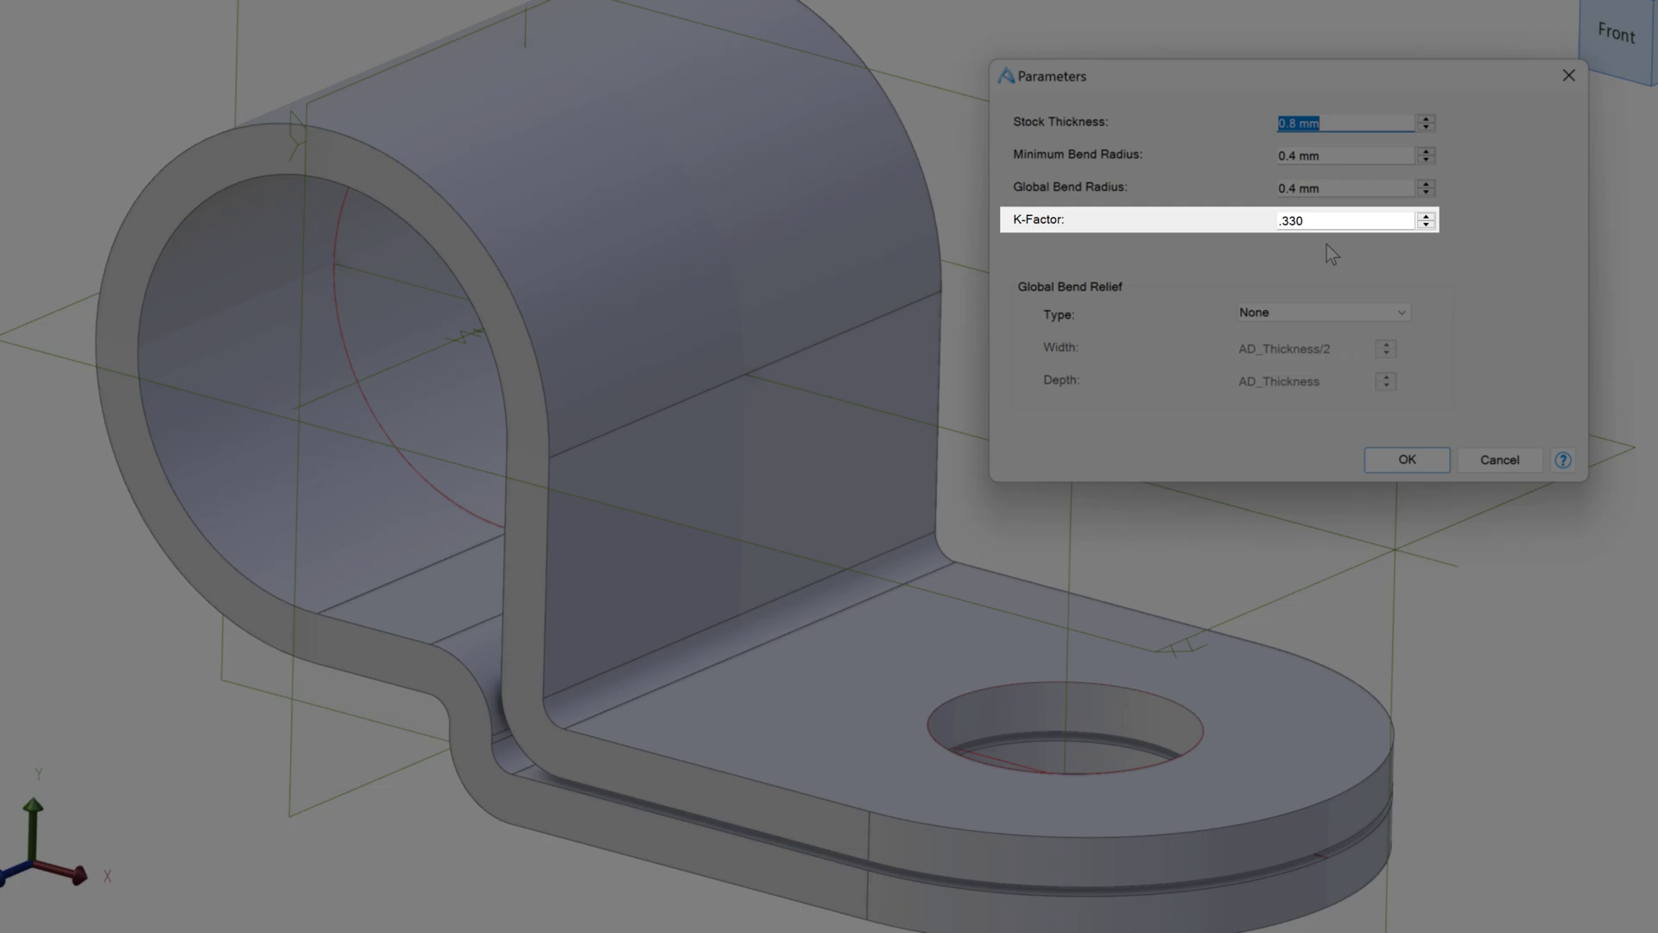
mouse_move(1360, 207)
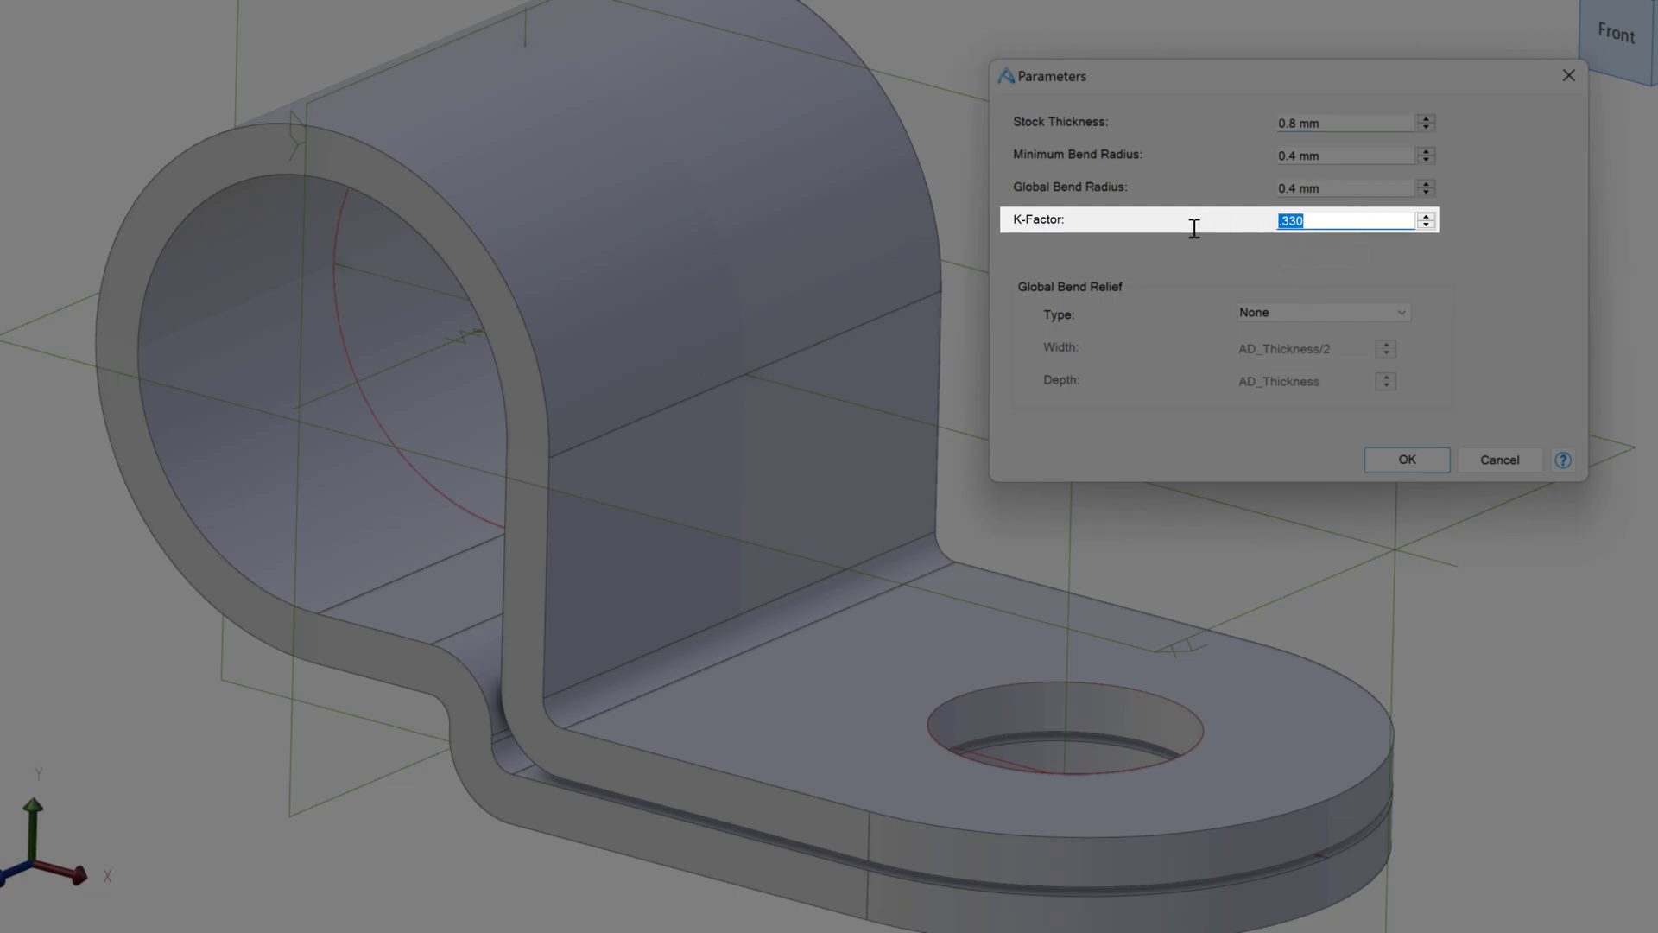
- Enter a K-factor of .9 and close the sheet metal parameters
type(".")
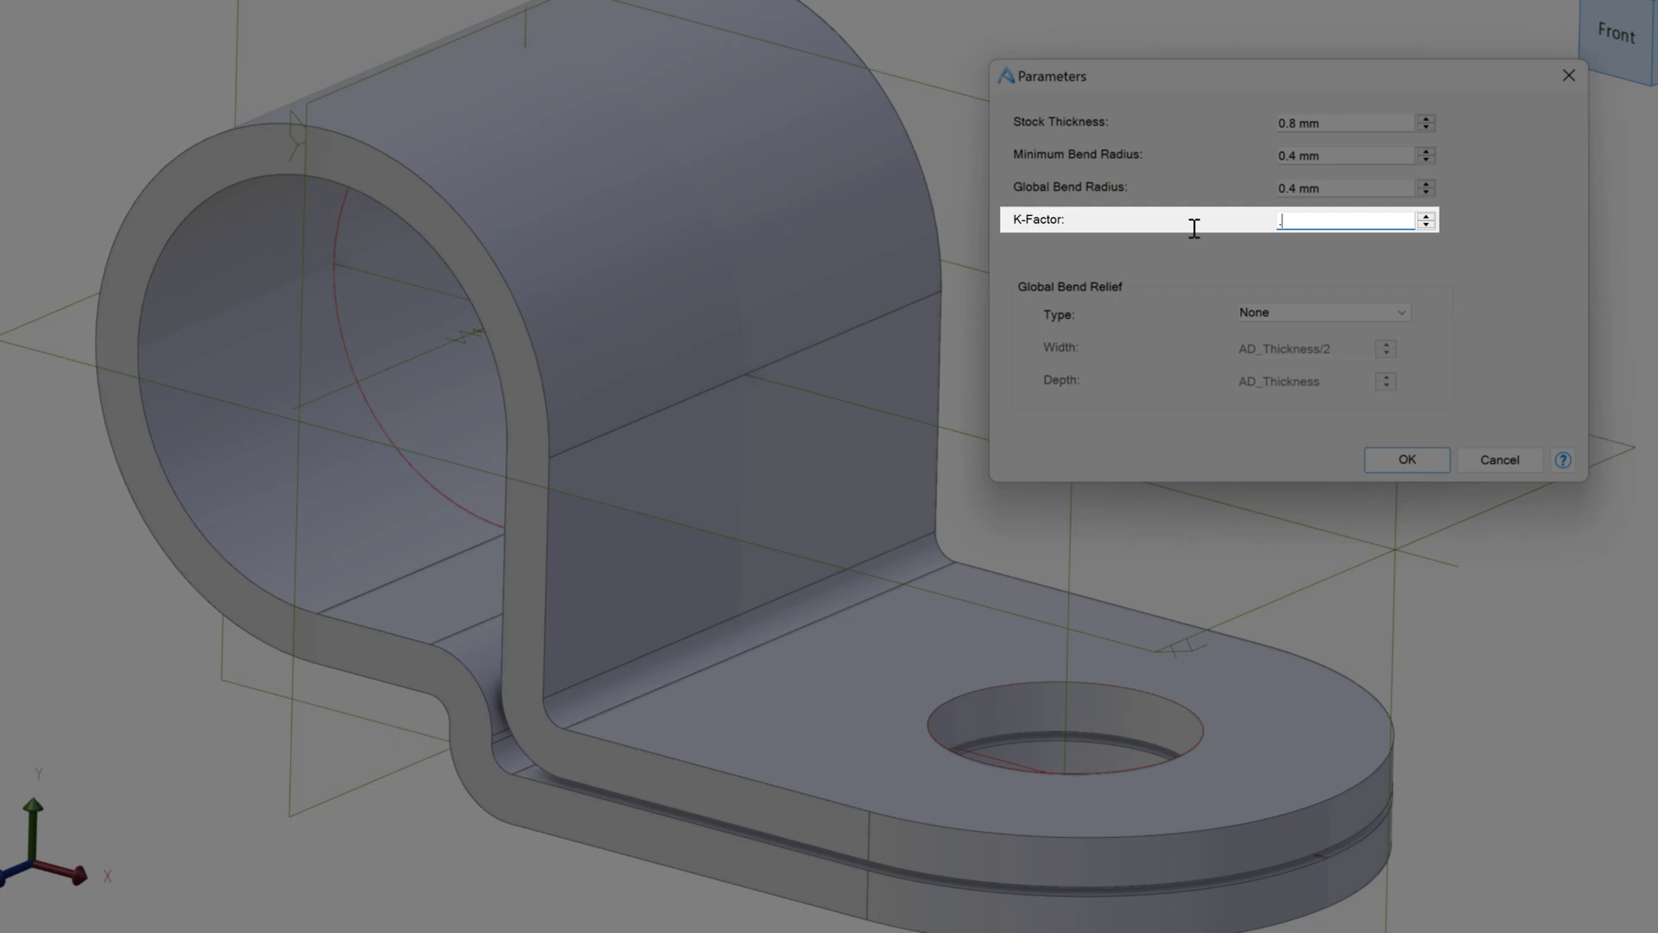
type(".9")
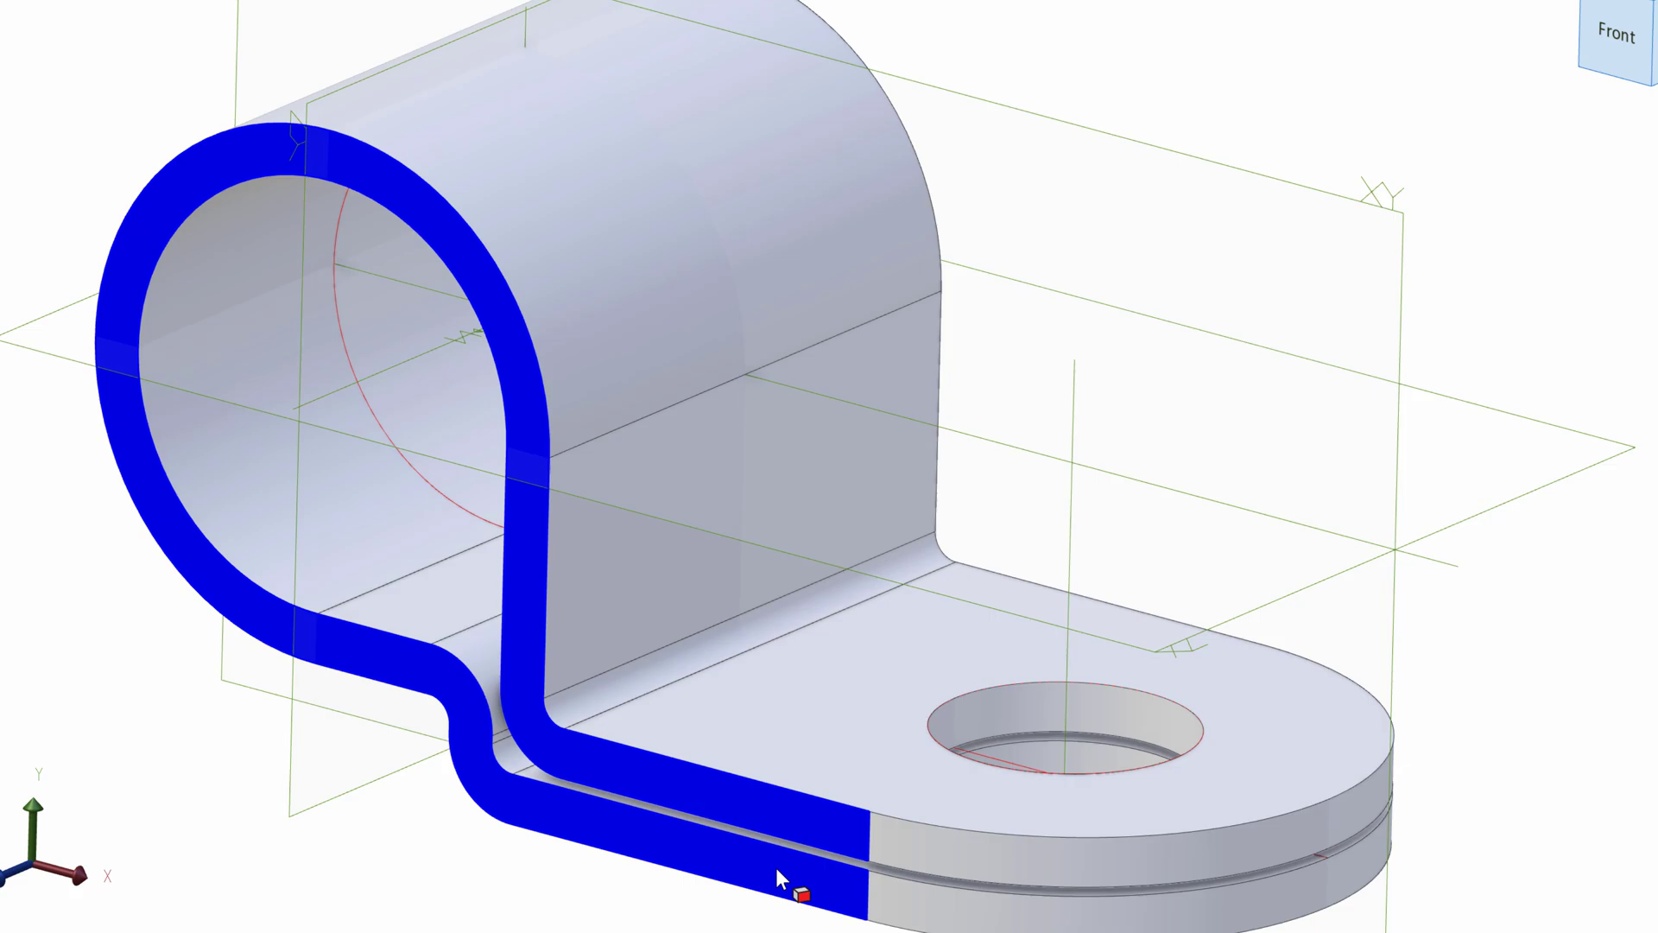
mouse_move(188, 213)
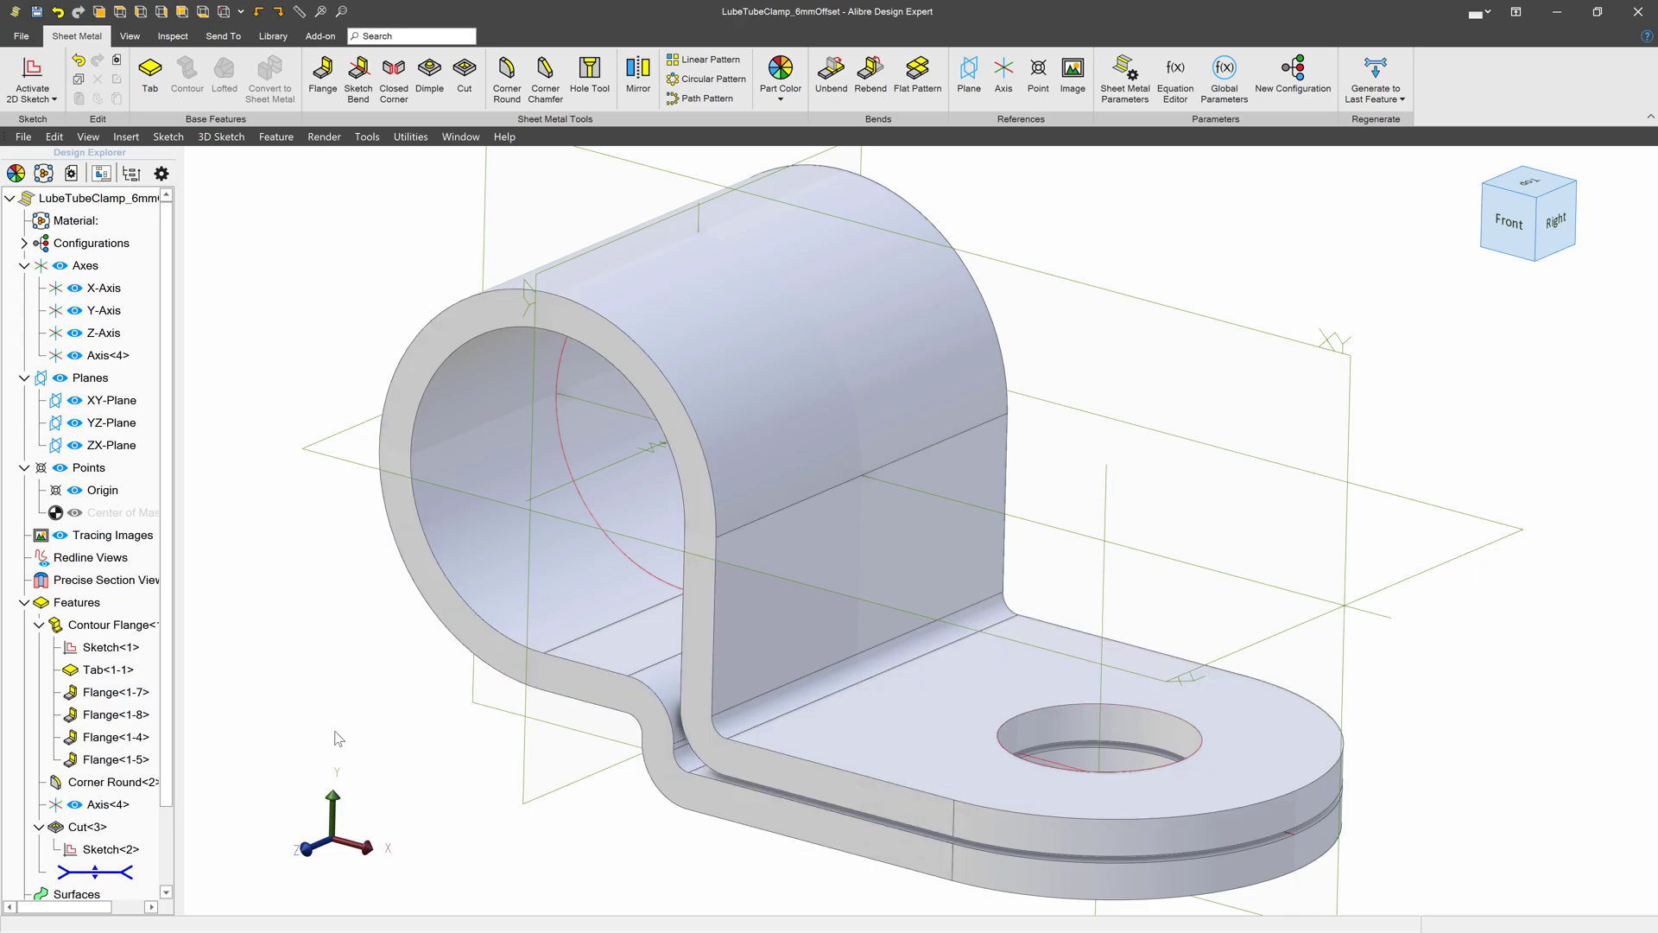
mouse_move(1088, 150)
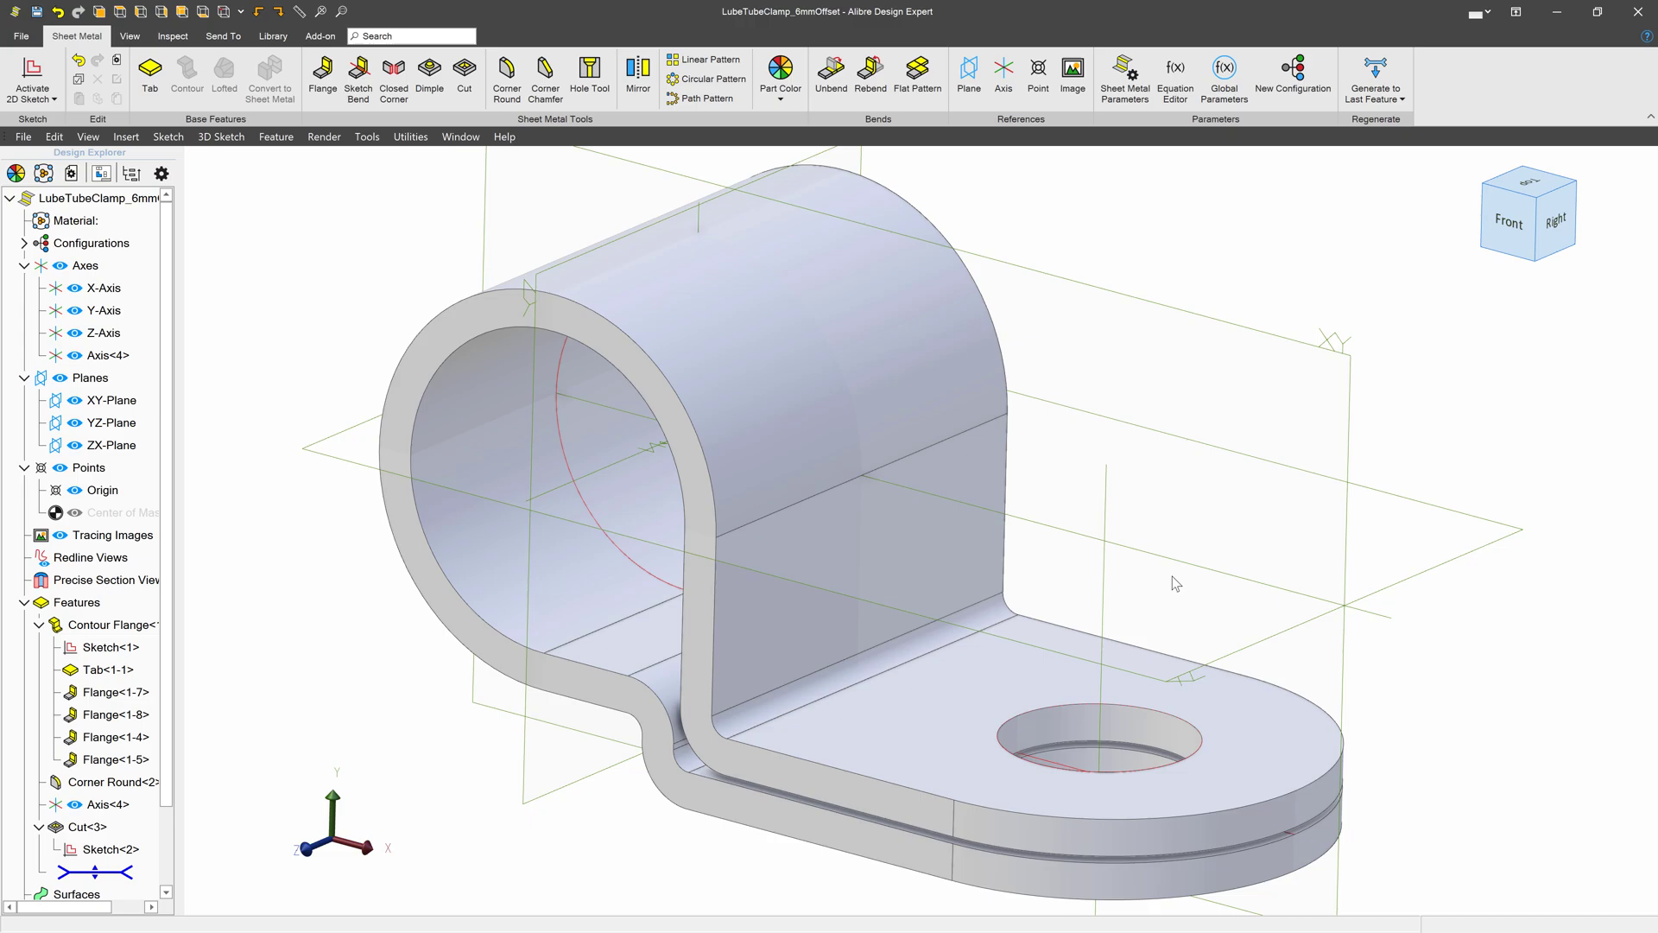
- Display the tube clamp unfolded as its flat pattern
left_click(918, 74)
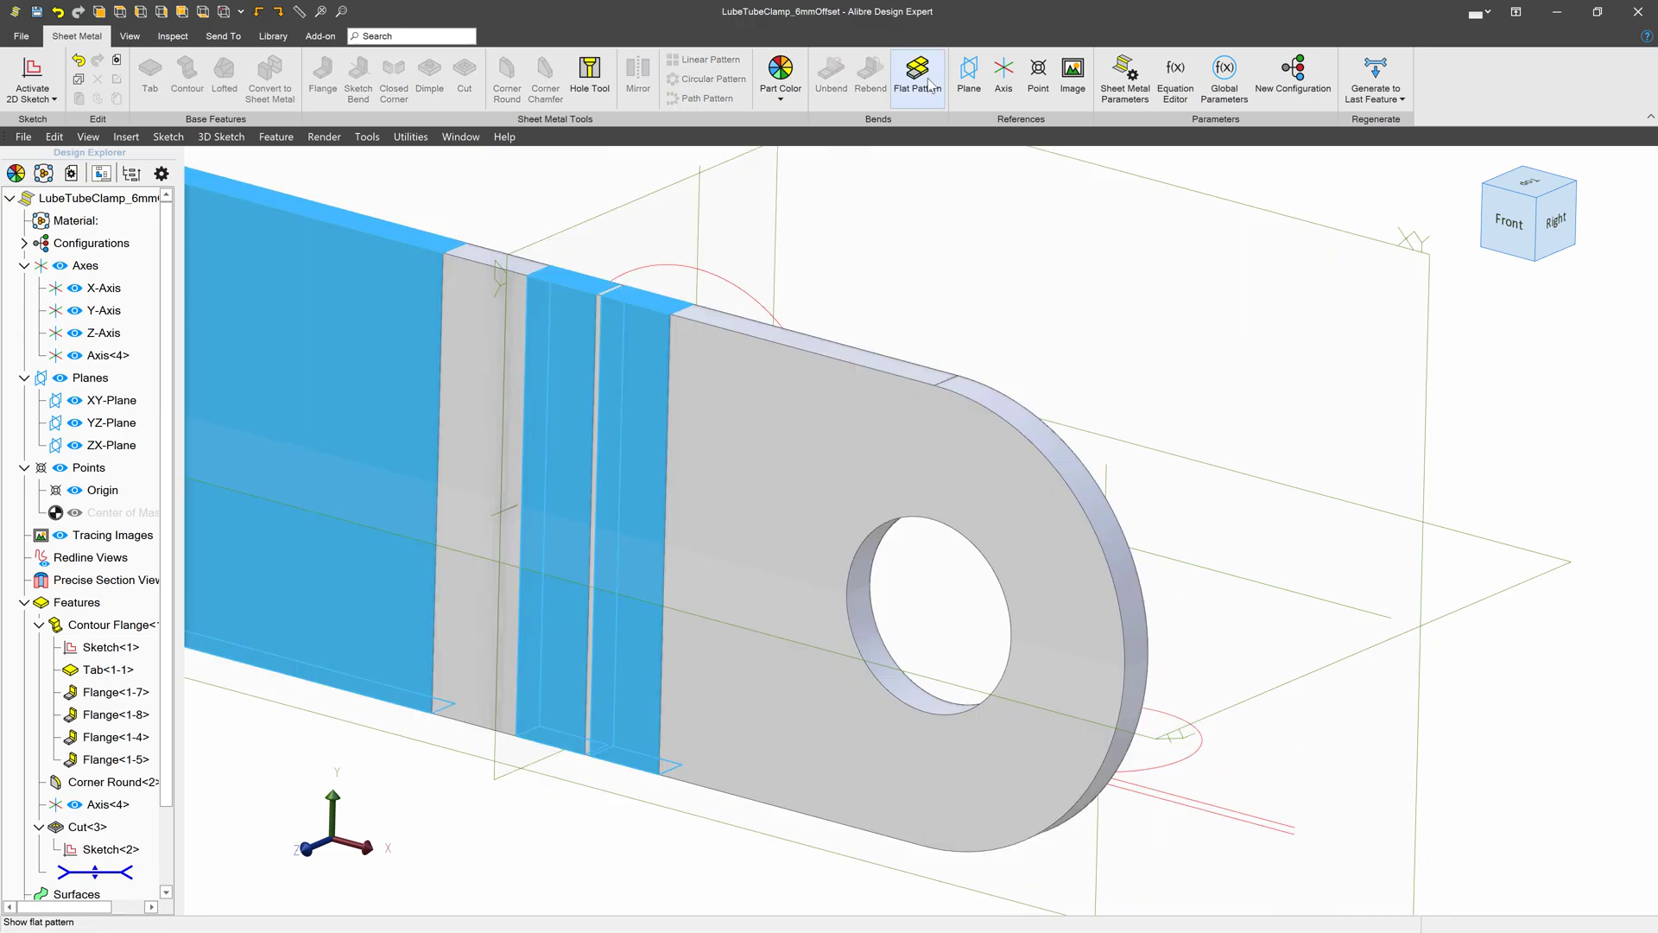
- Refold the clamp and reopen the sheet metal parameters
left_click(917, 74)
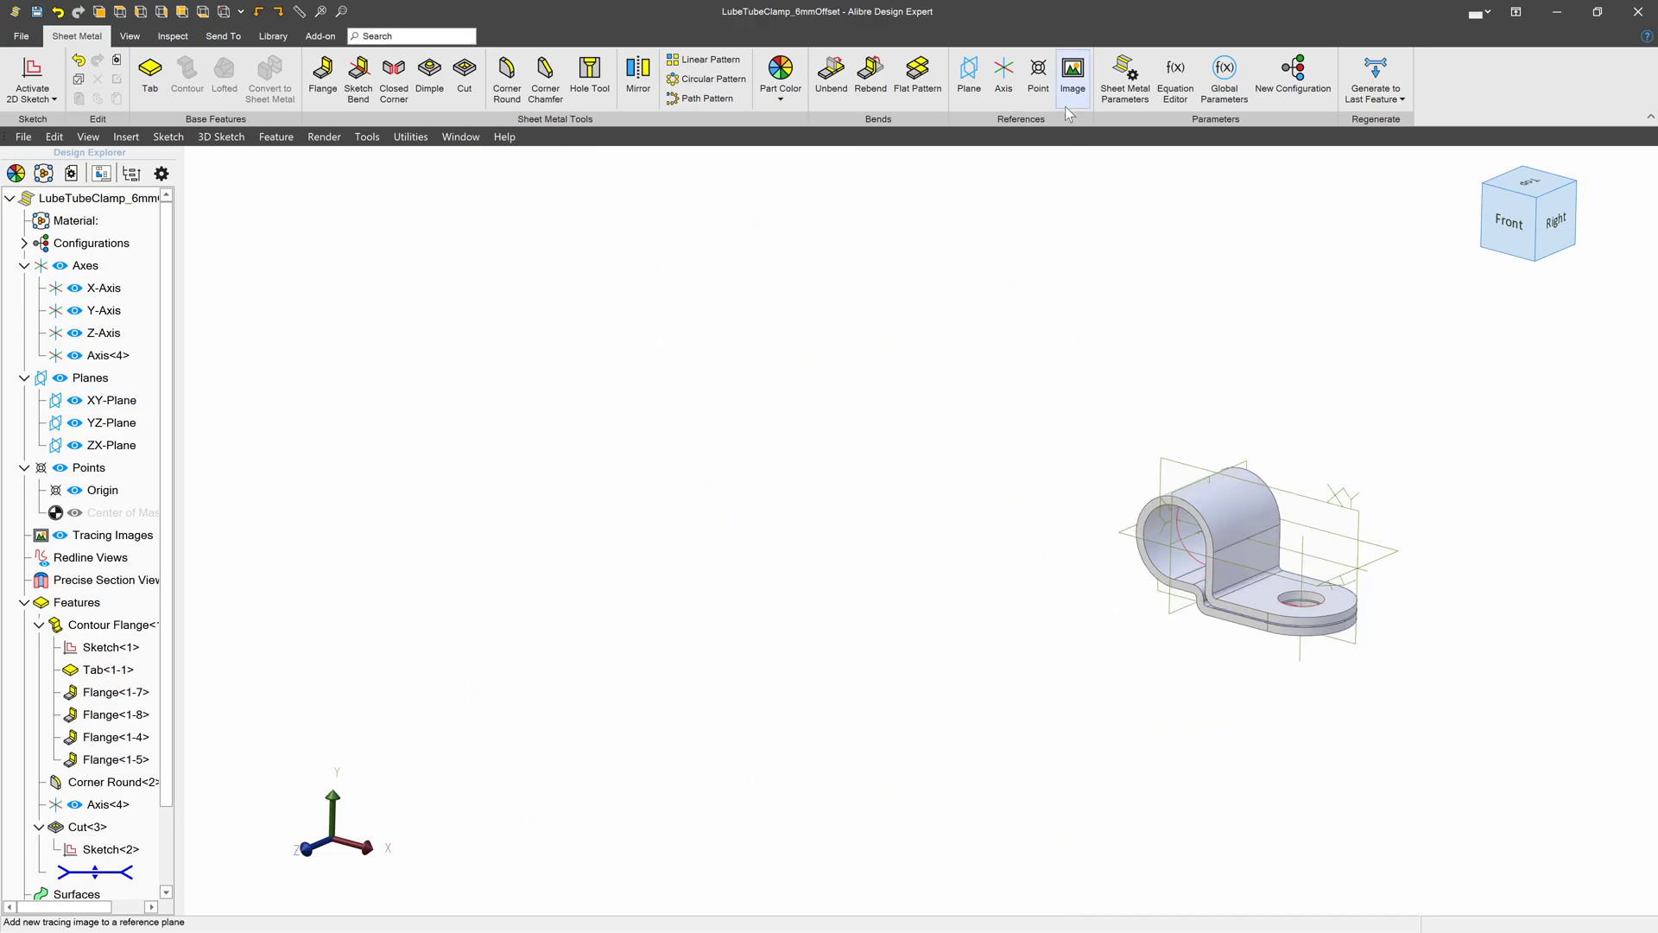
left_click(917, 75)
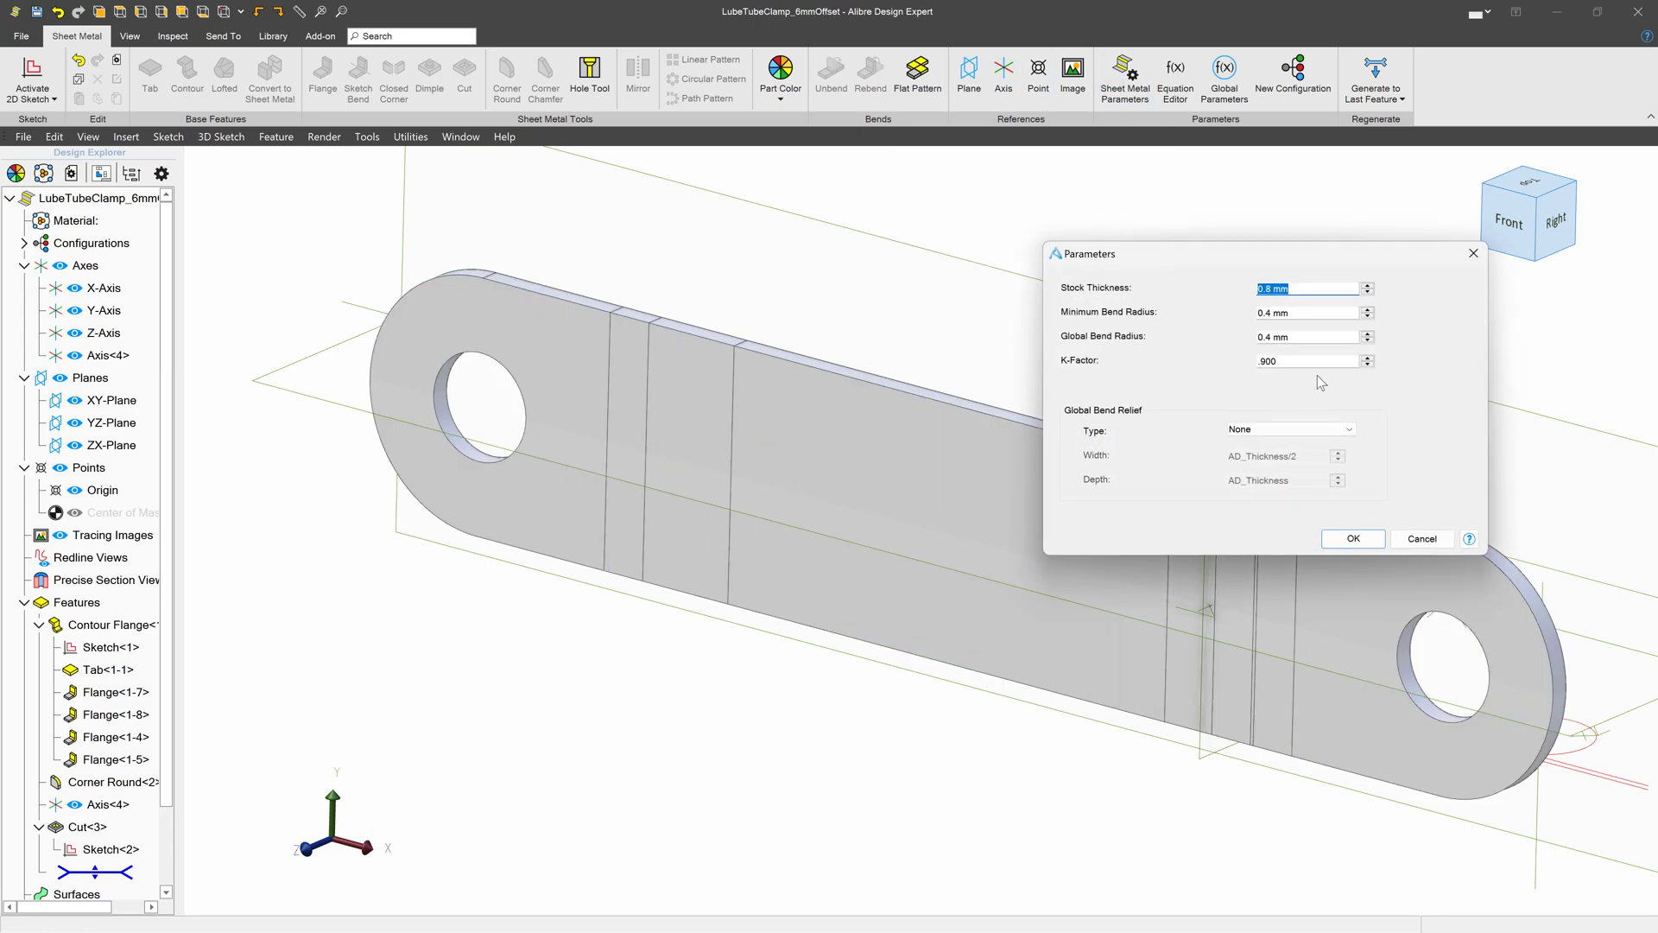
- Set the clamp's K-factor to .330, apply it, and open the Relief part
left_click(1306, 359)
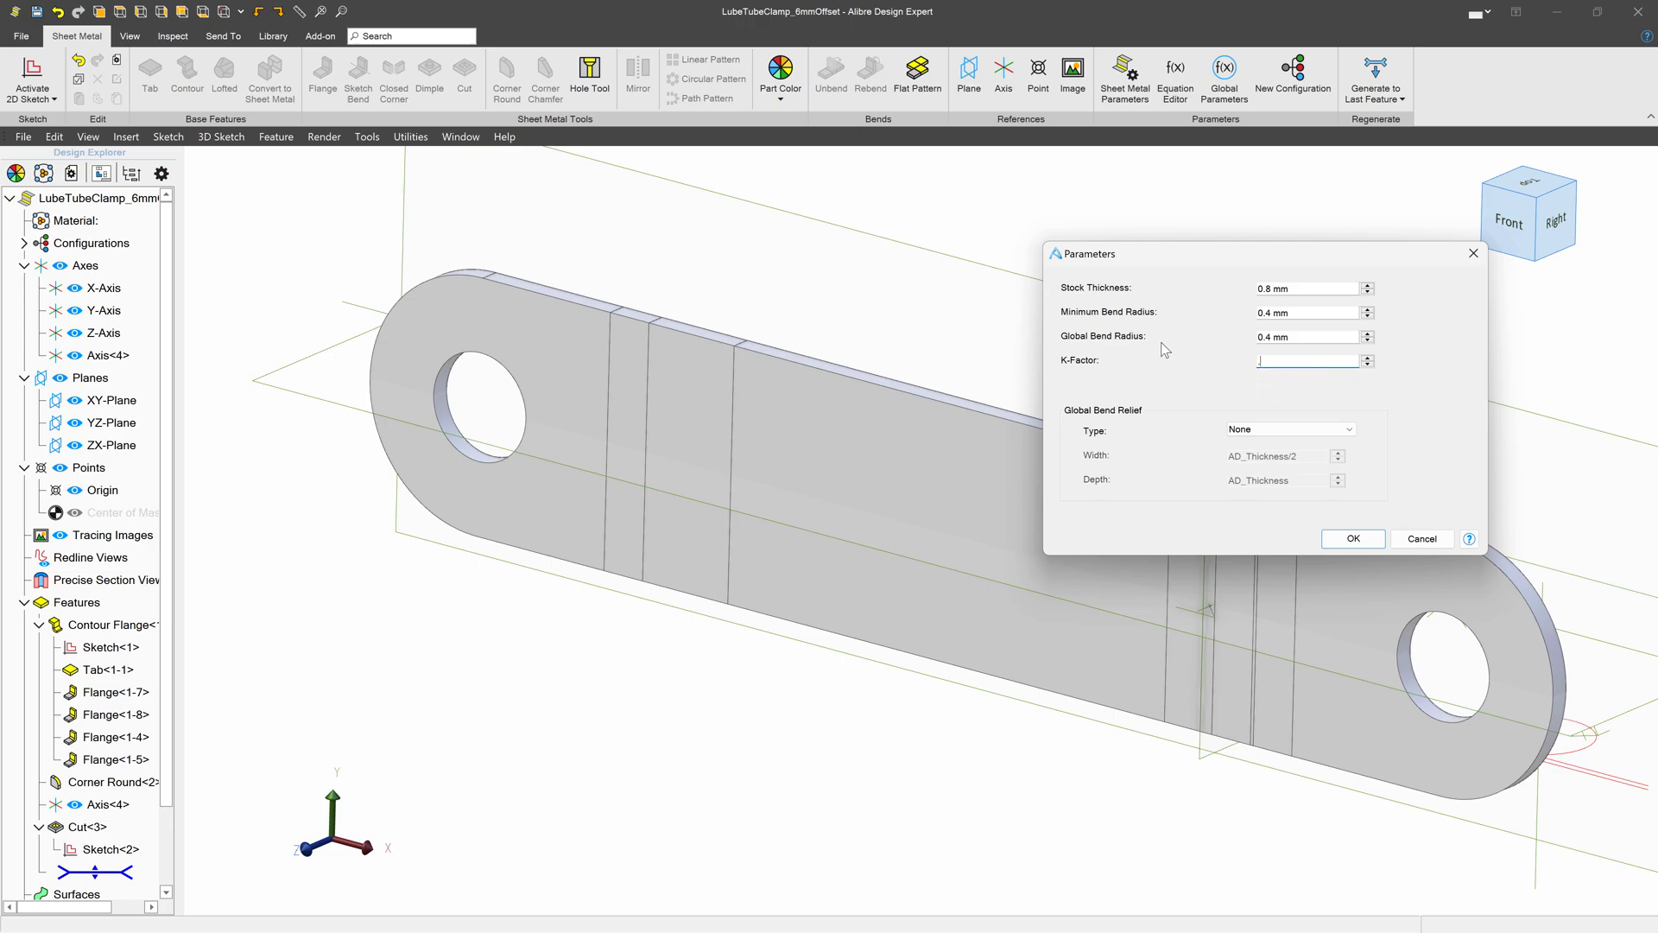
type(".330")
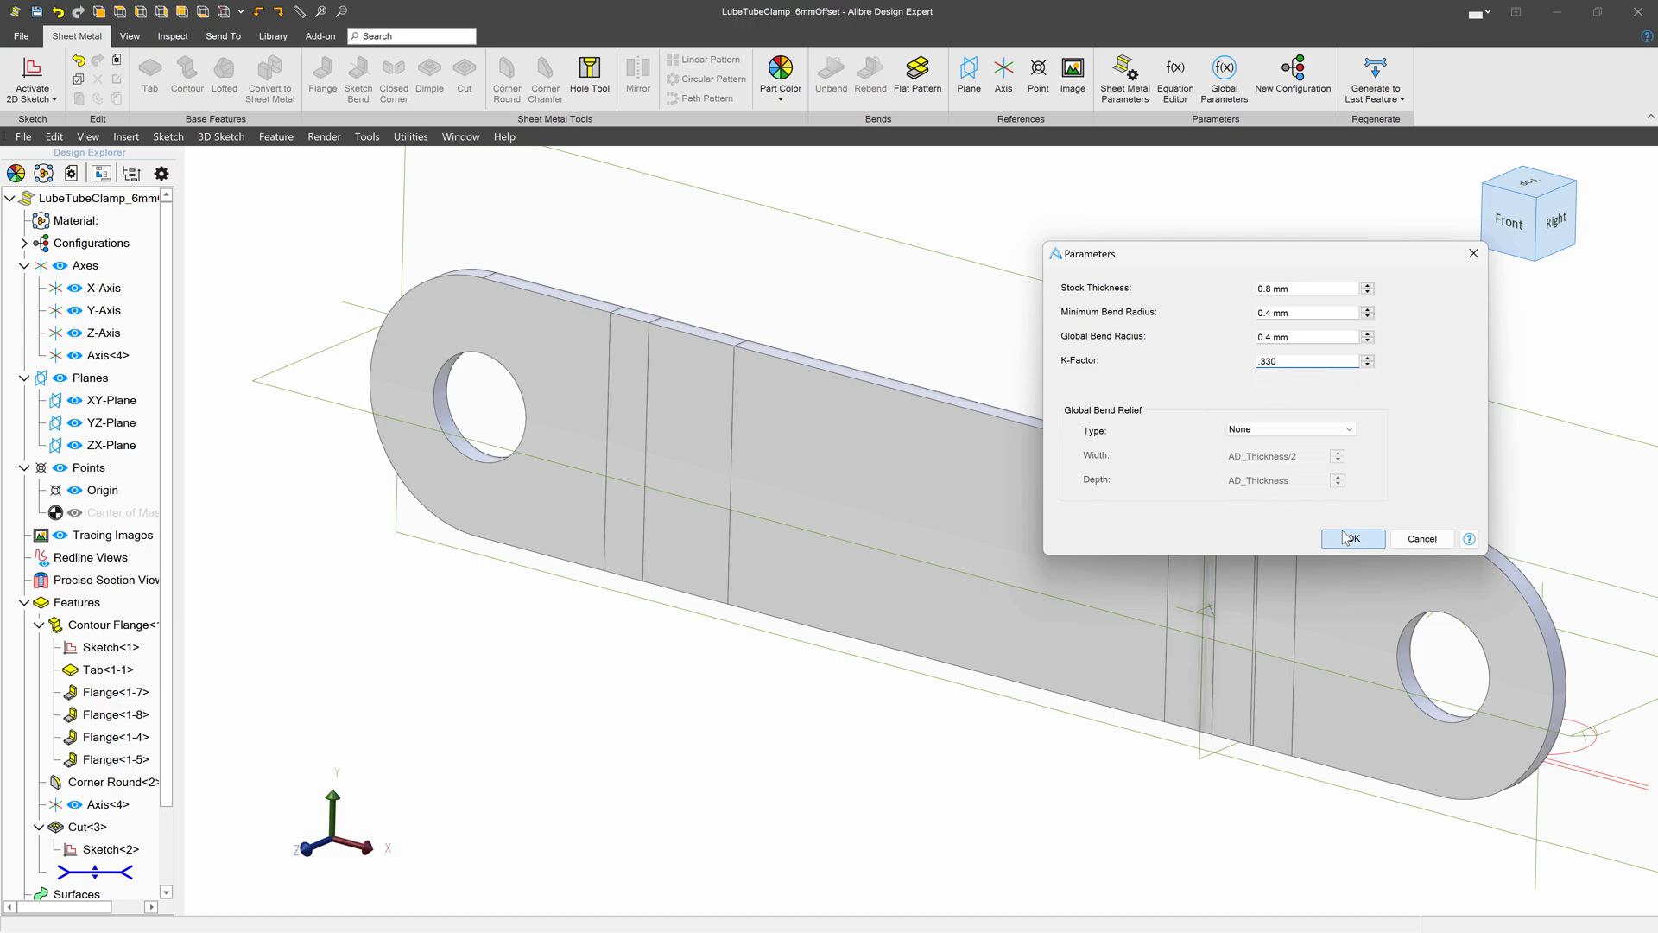
left_click(1352, 538)
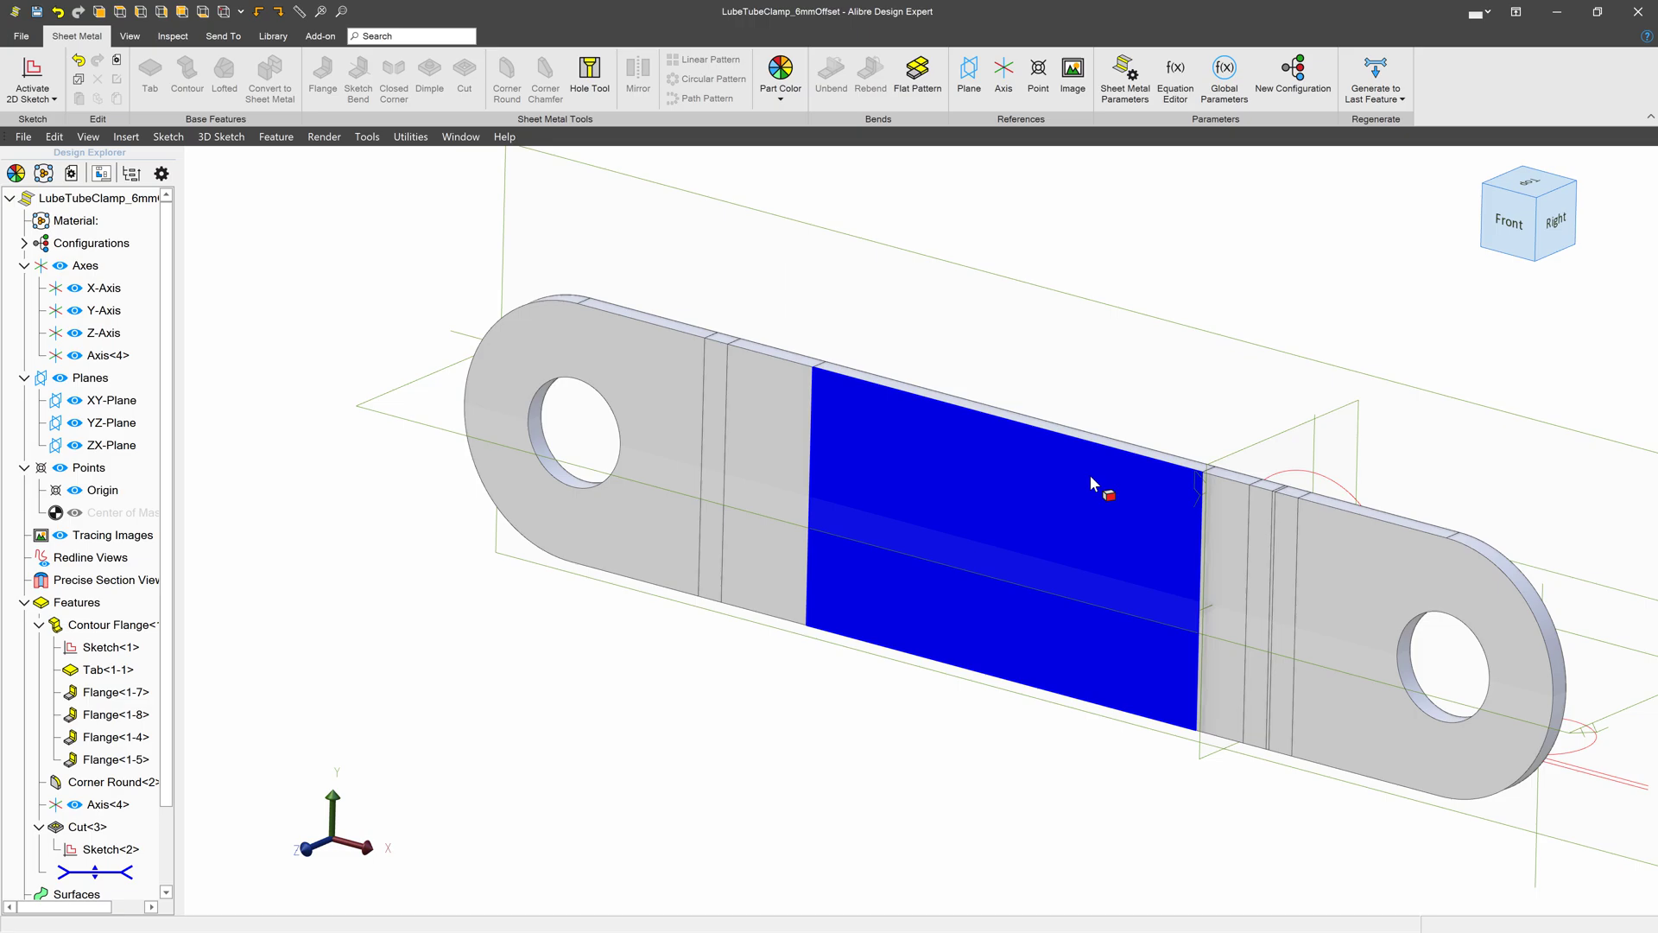
left_click(745, 581)
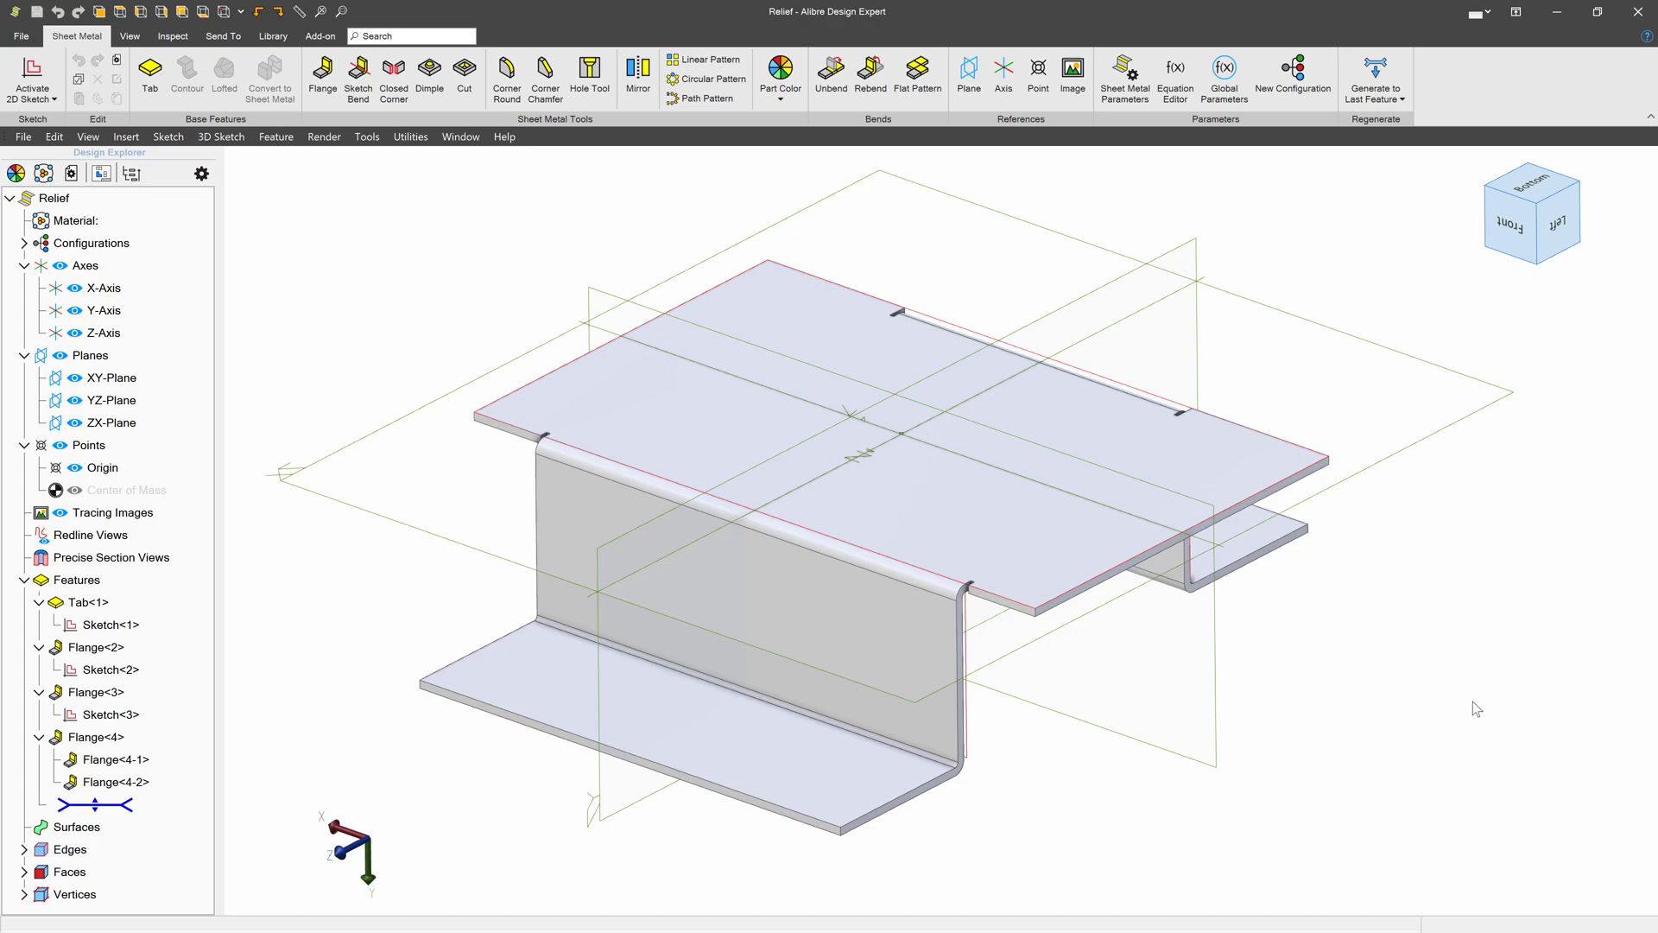
mouse_move(1268, 628)
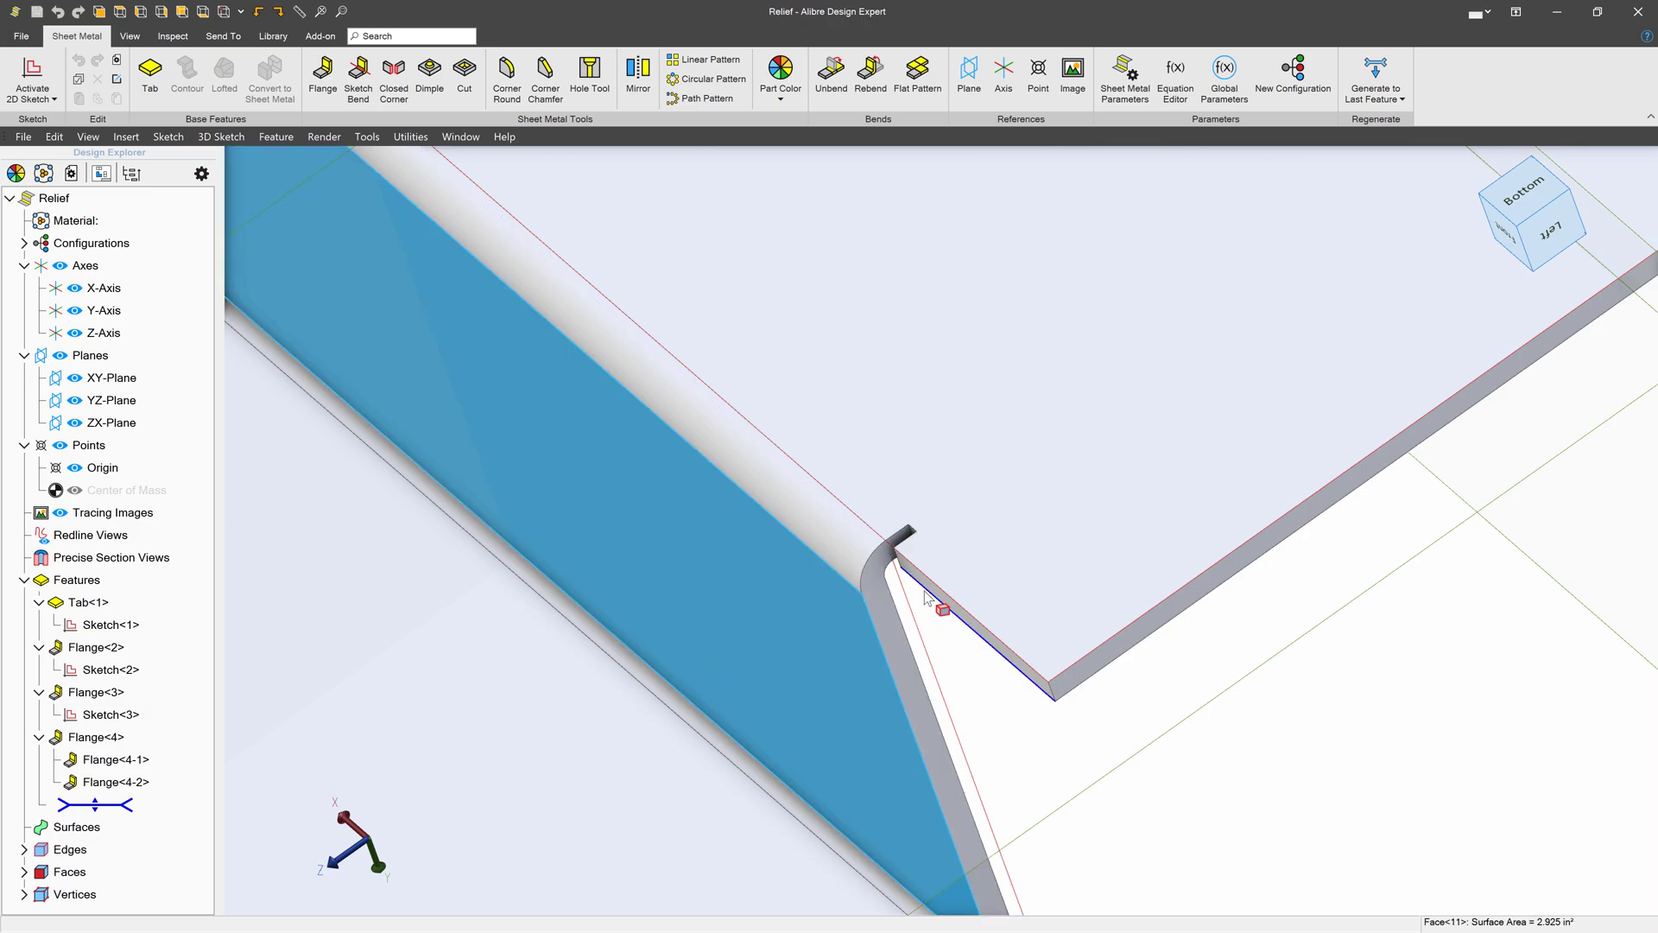
left_click(941, 602)
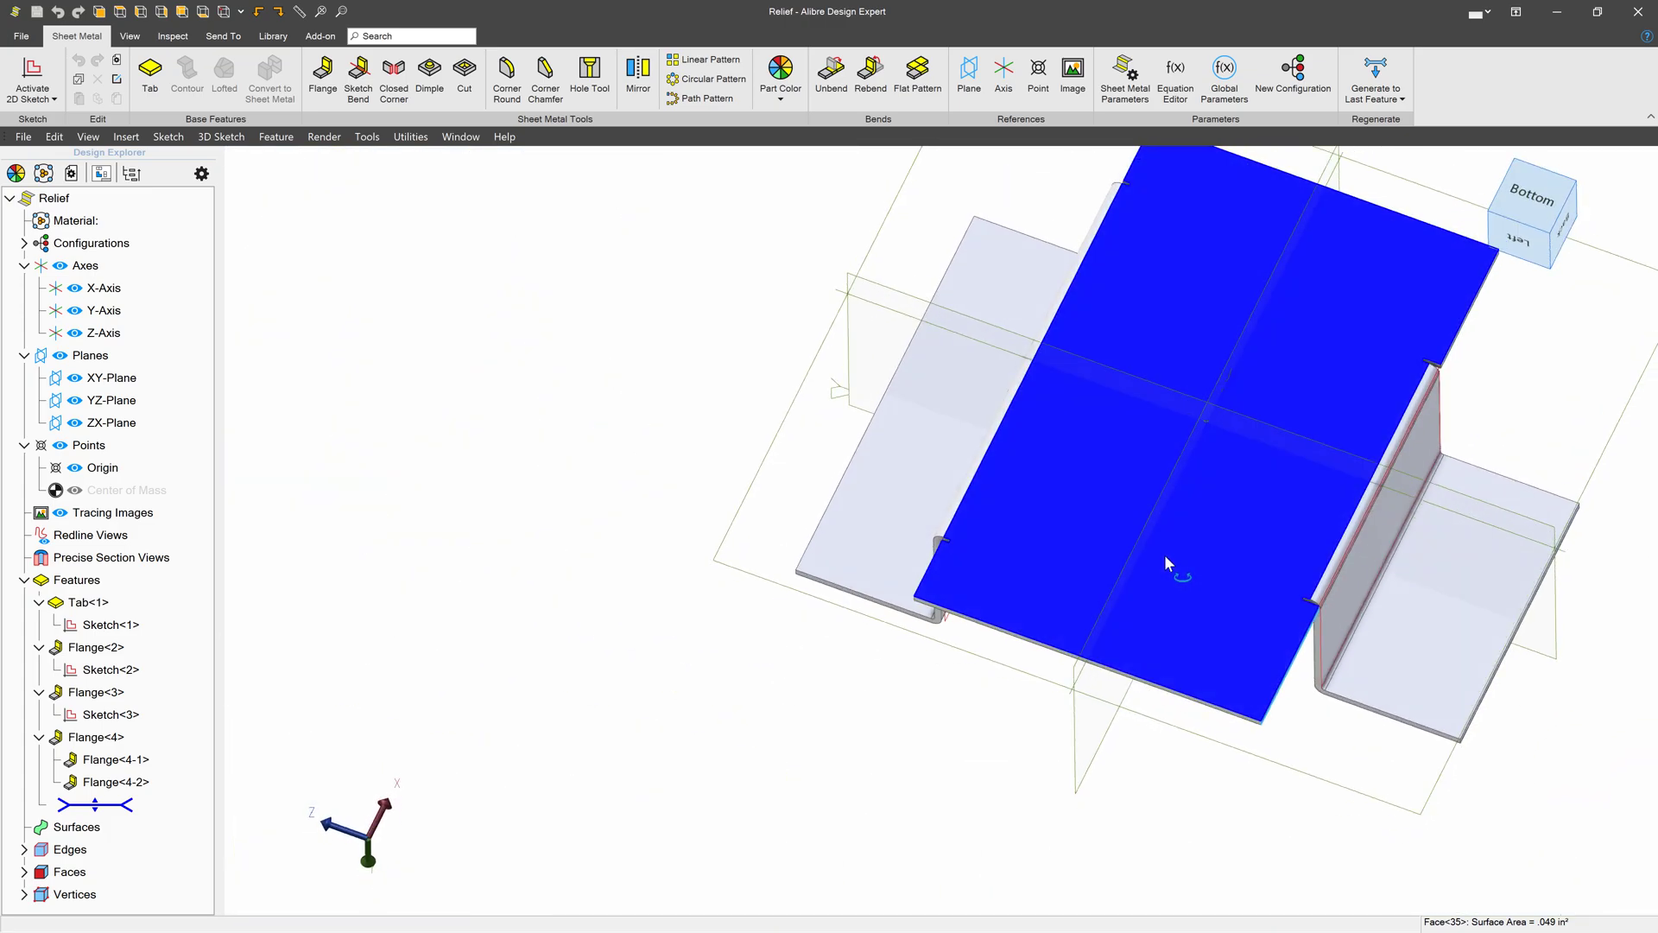
scroll("up", 3)
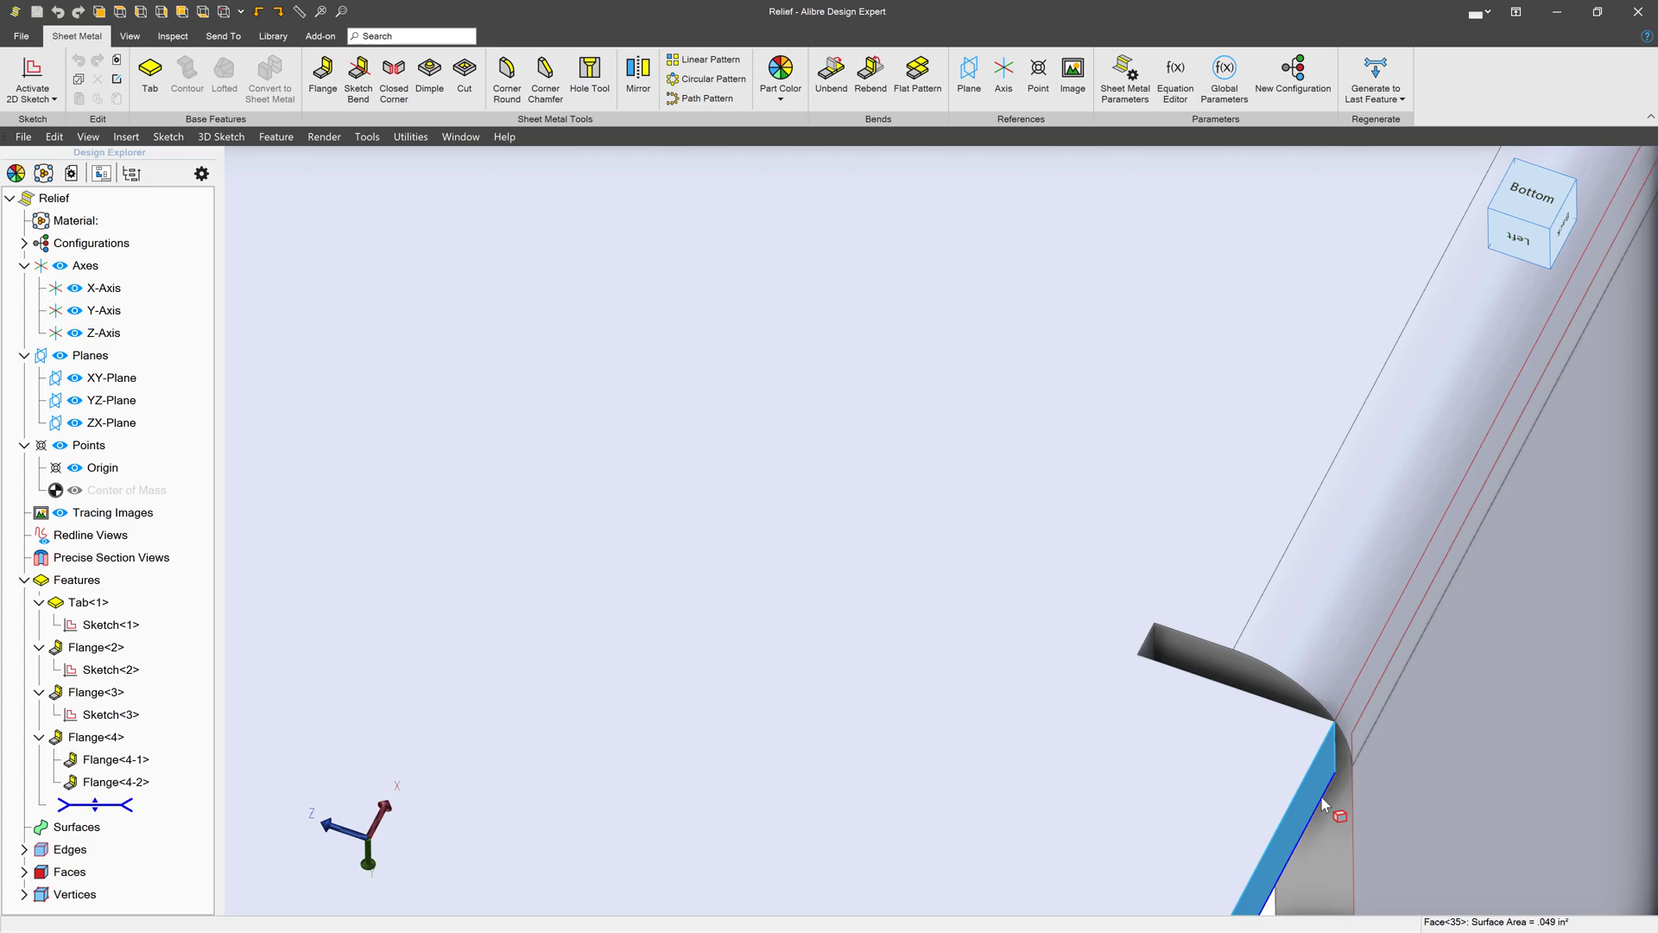
left_click(1237, 663)
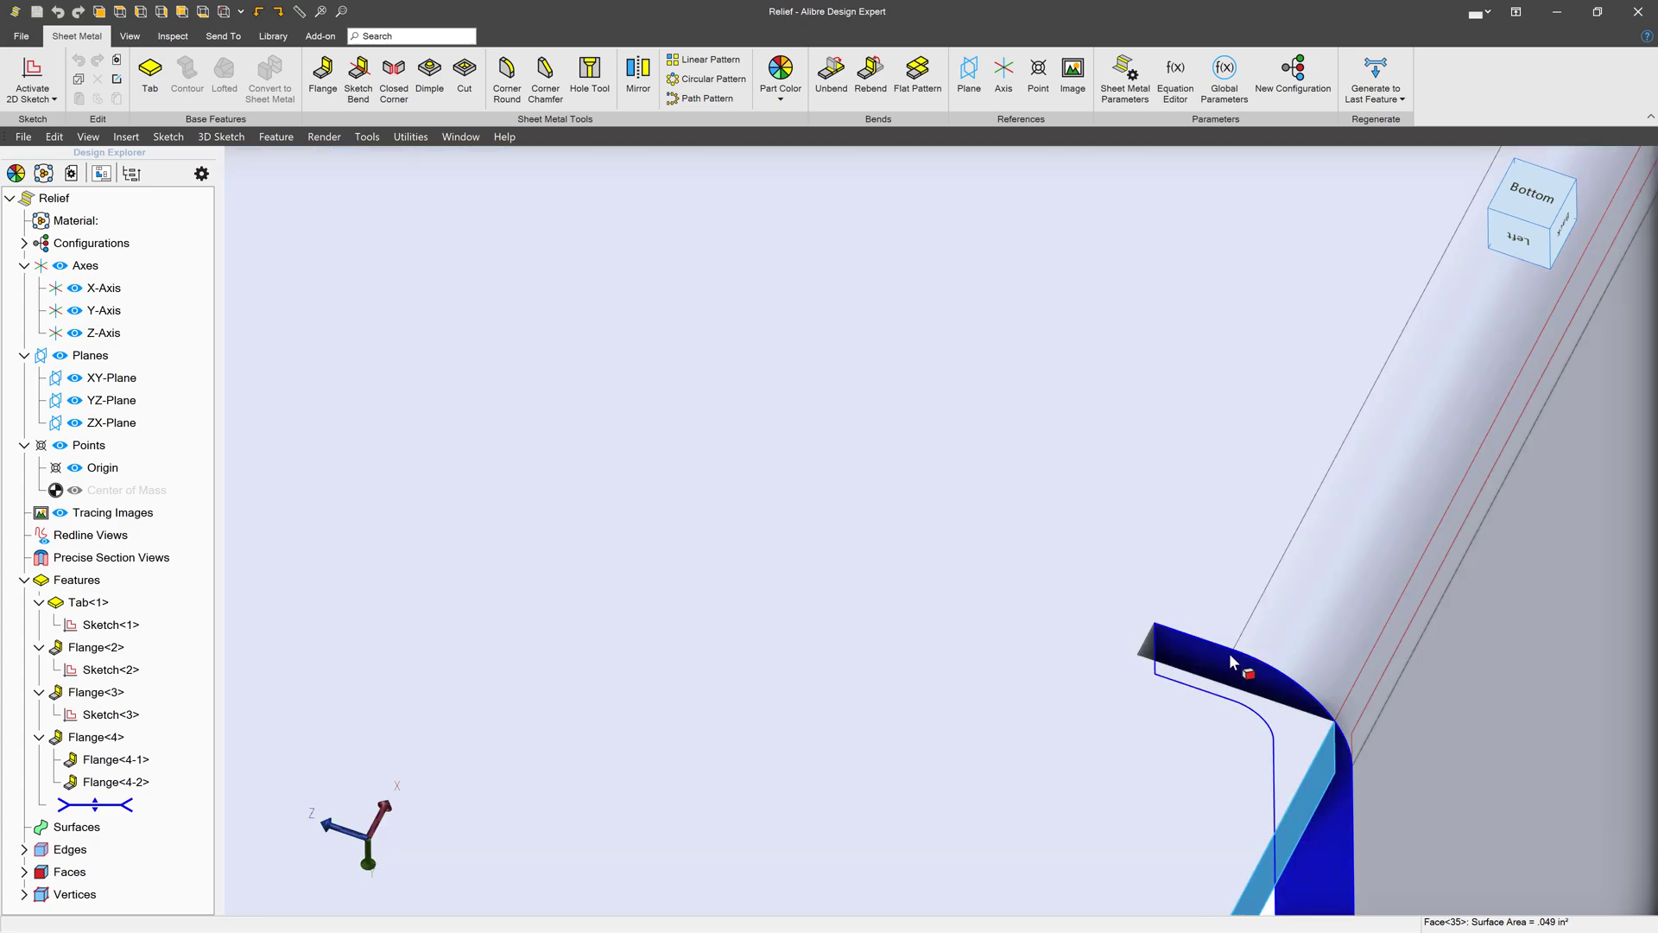
mouse_move(1297, 700)
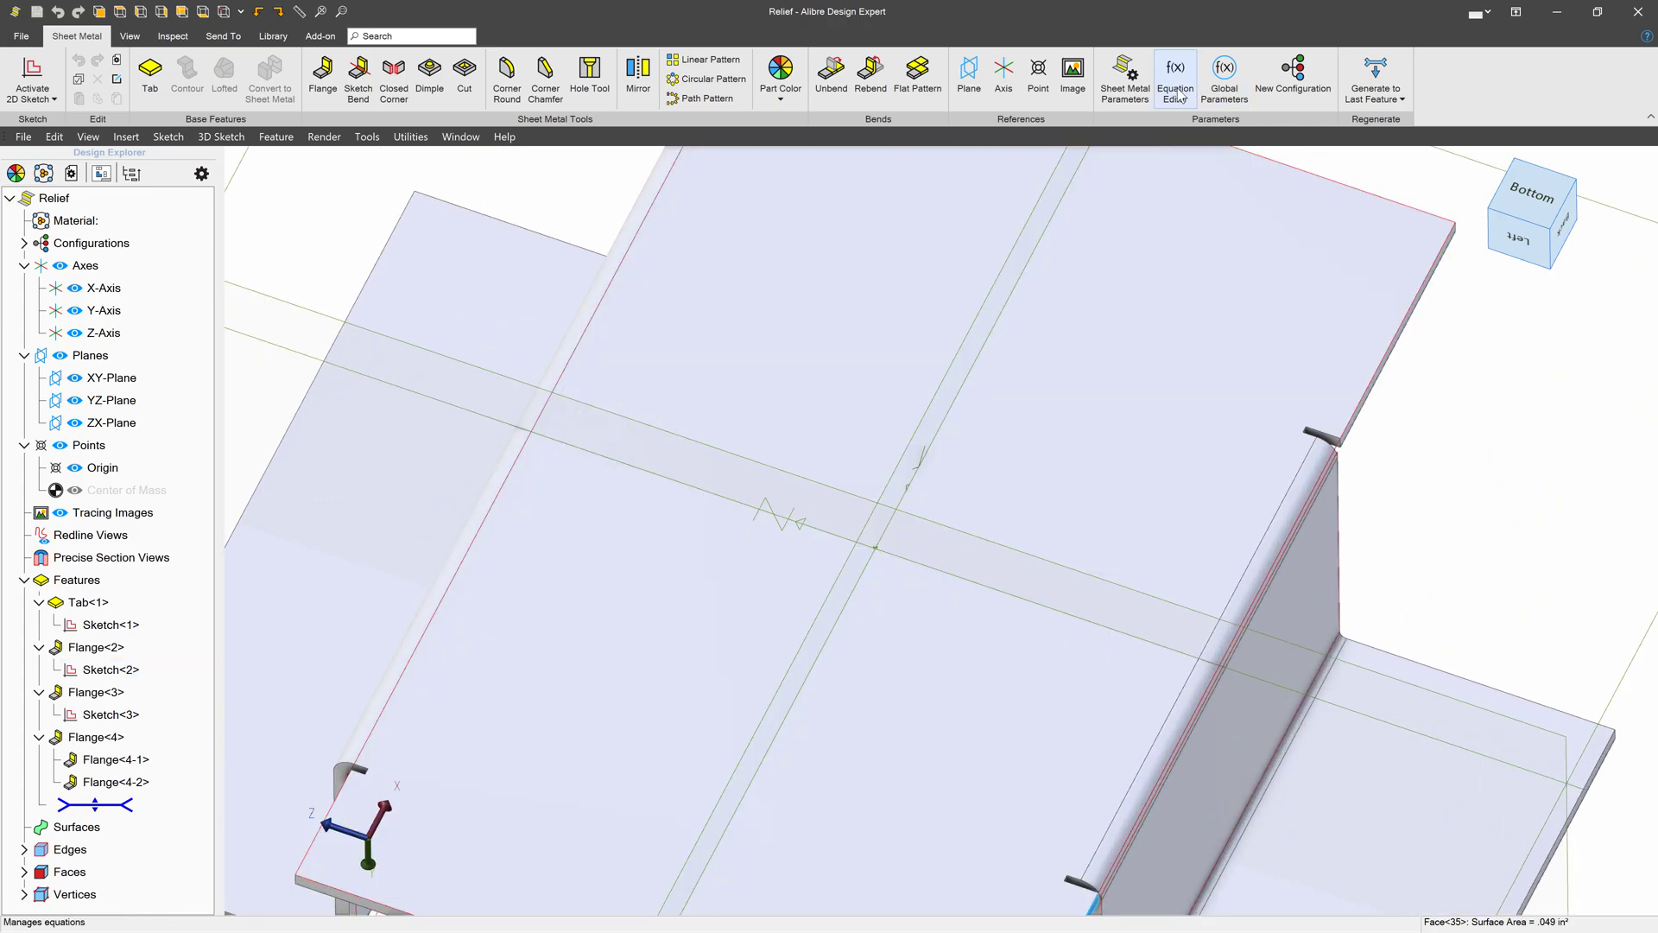
- Set the Relief part's global bend relief type to Round with width AD_Thickness
left_click(1122, 75)
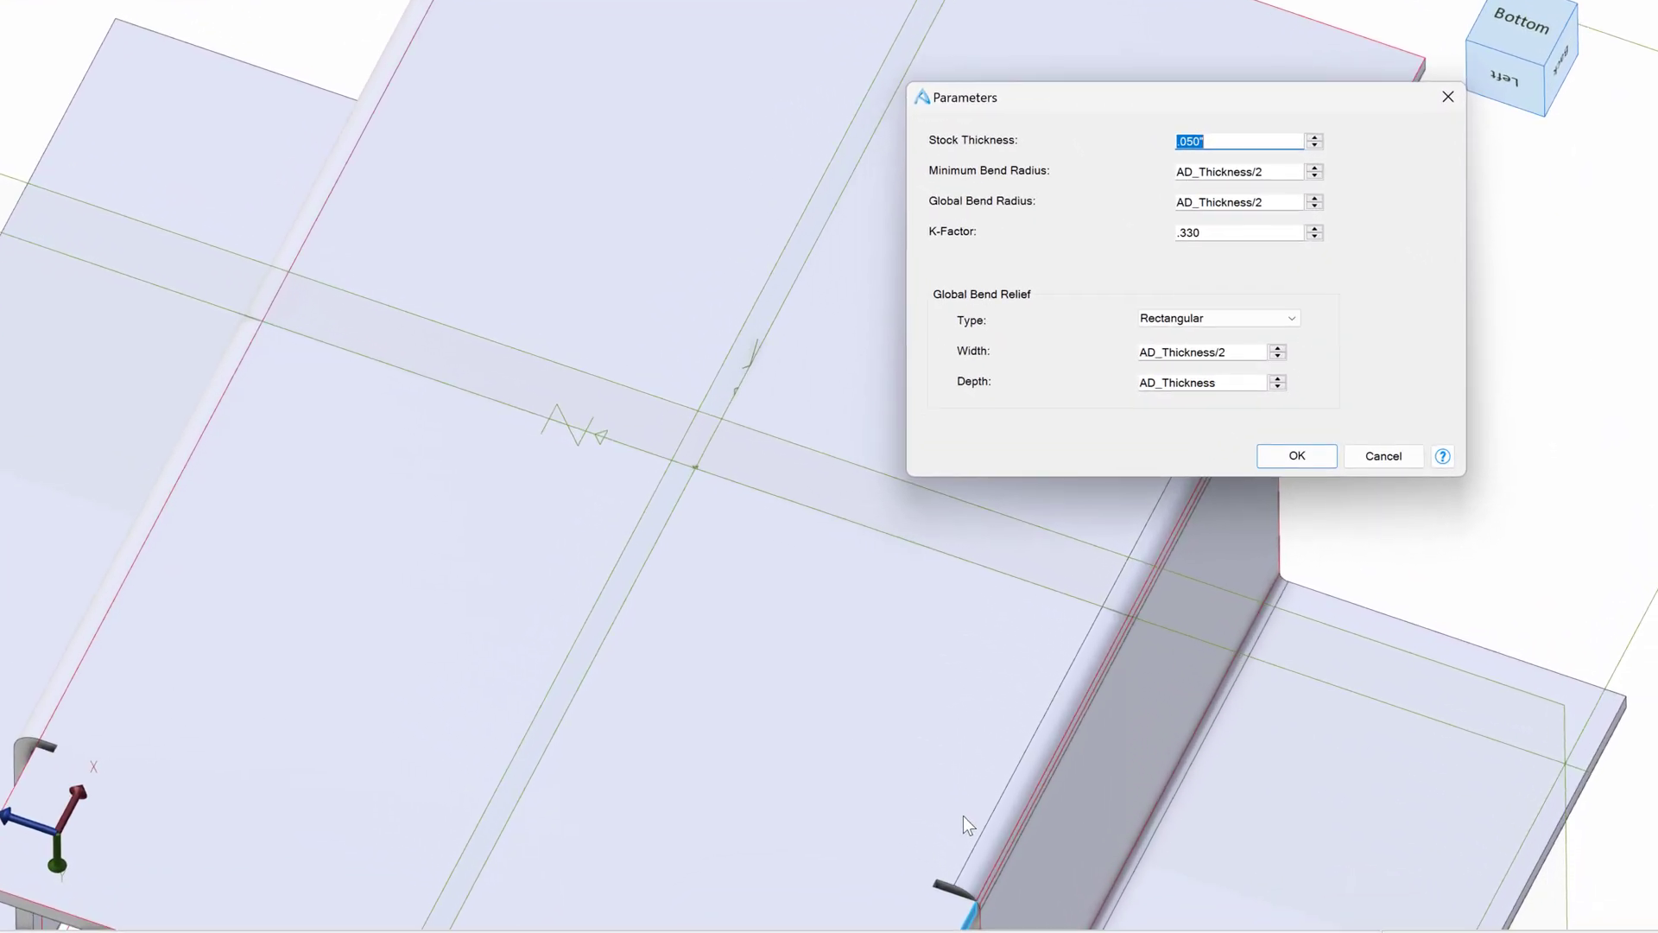
left_click(1214, 316)
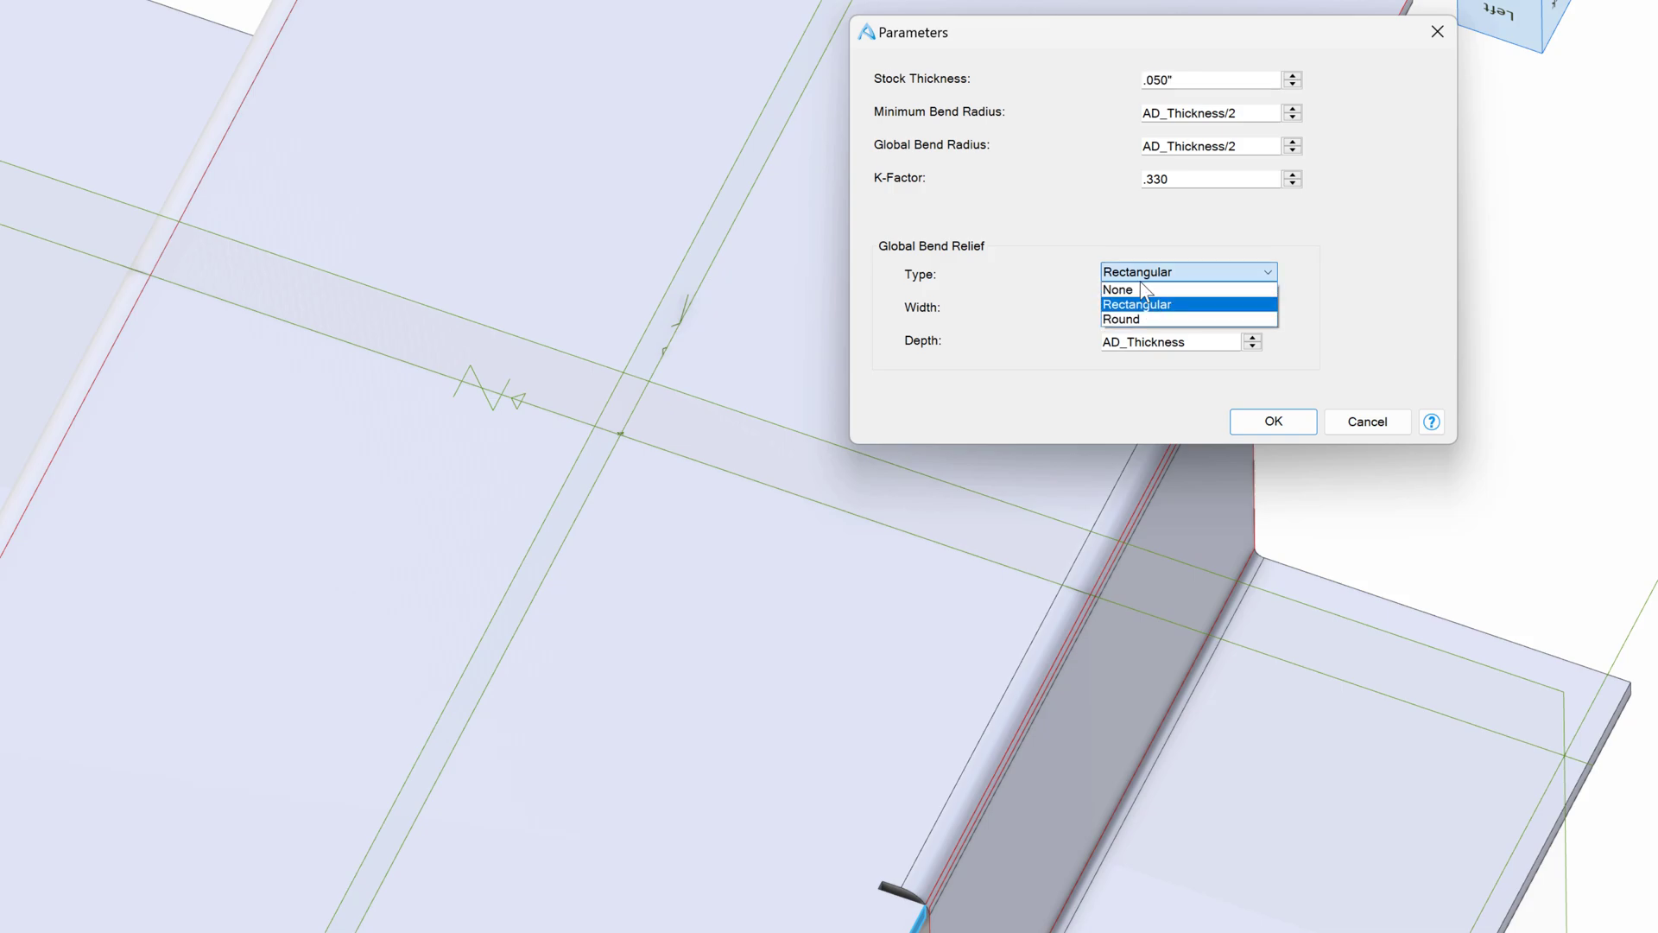
left_click(1121, 319)
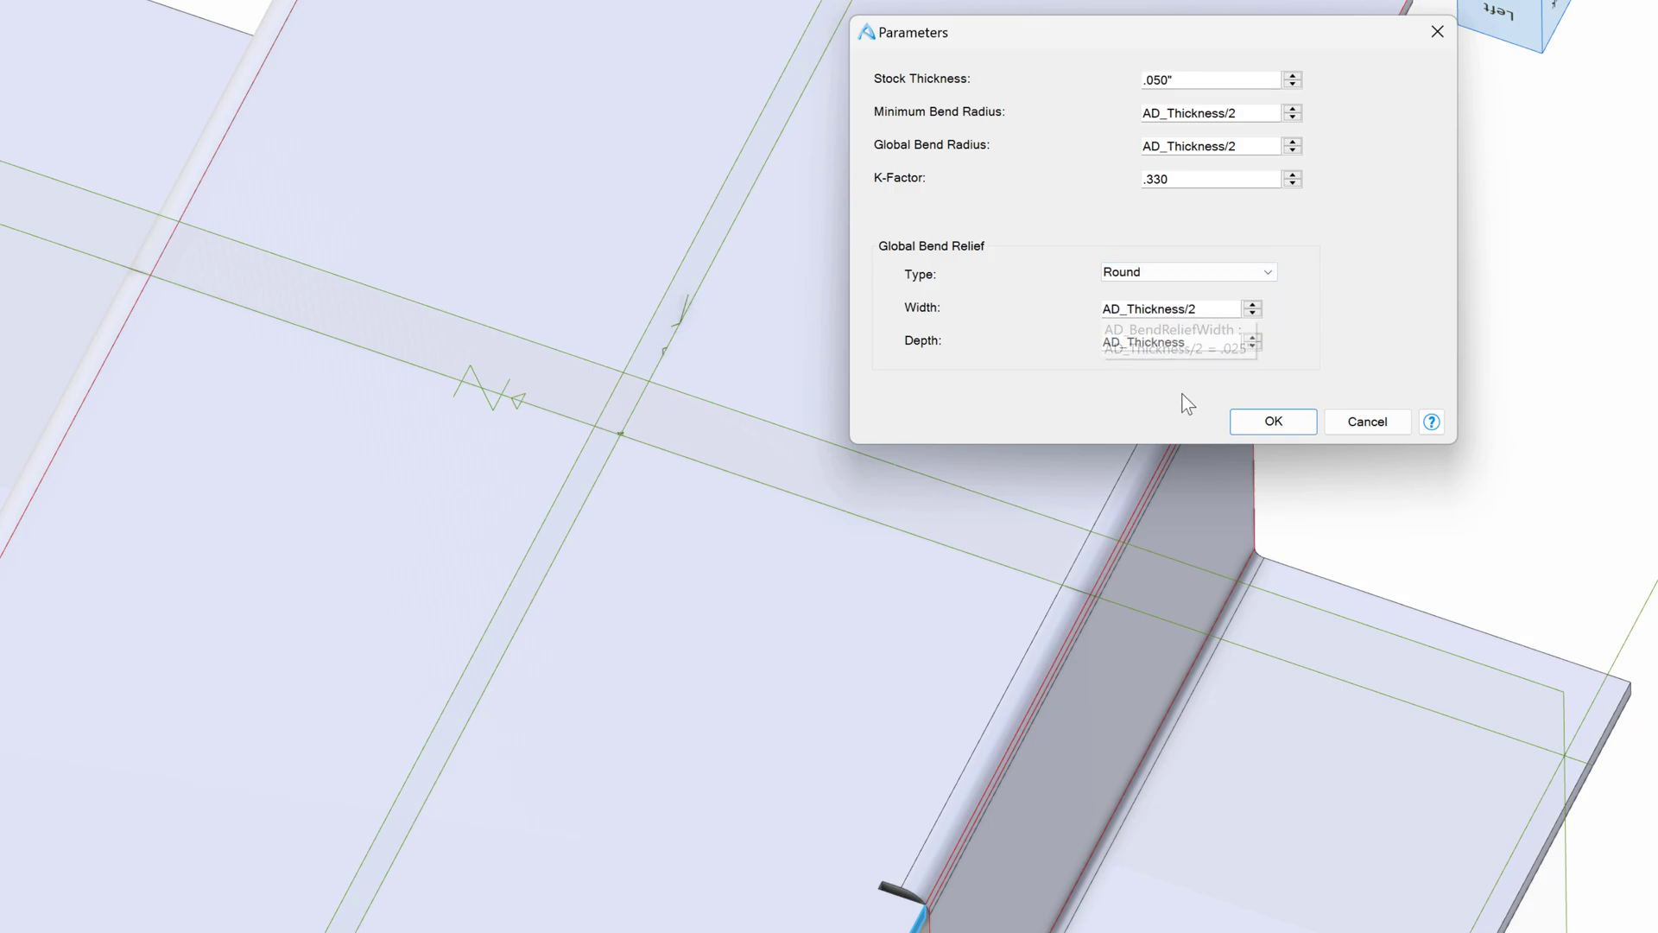
left_click(1272, 420)
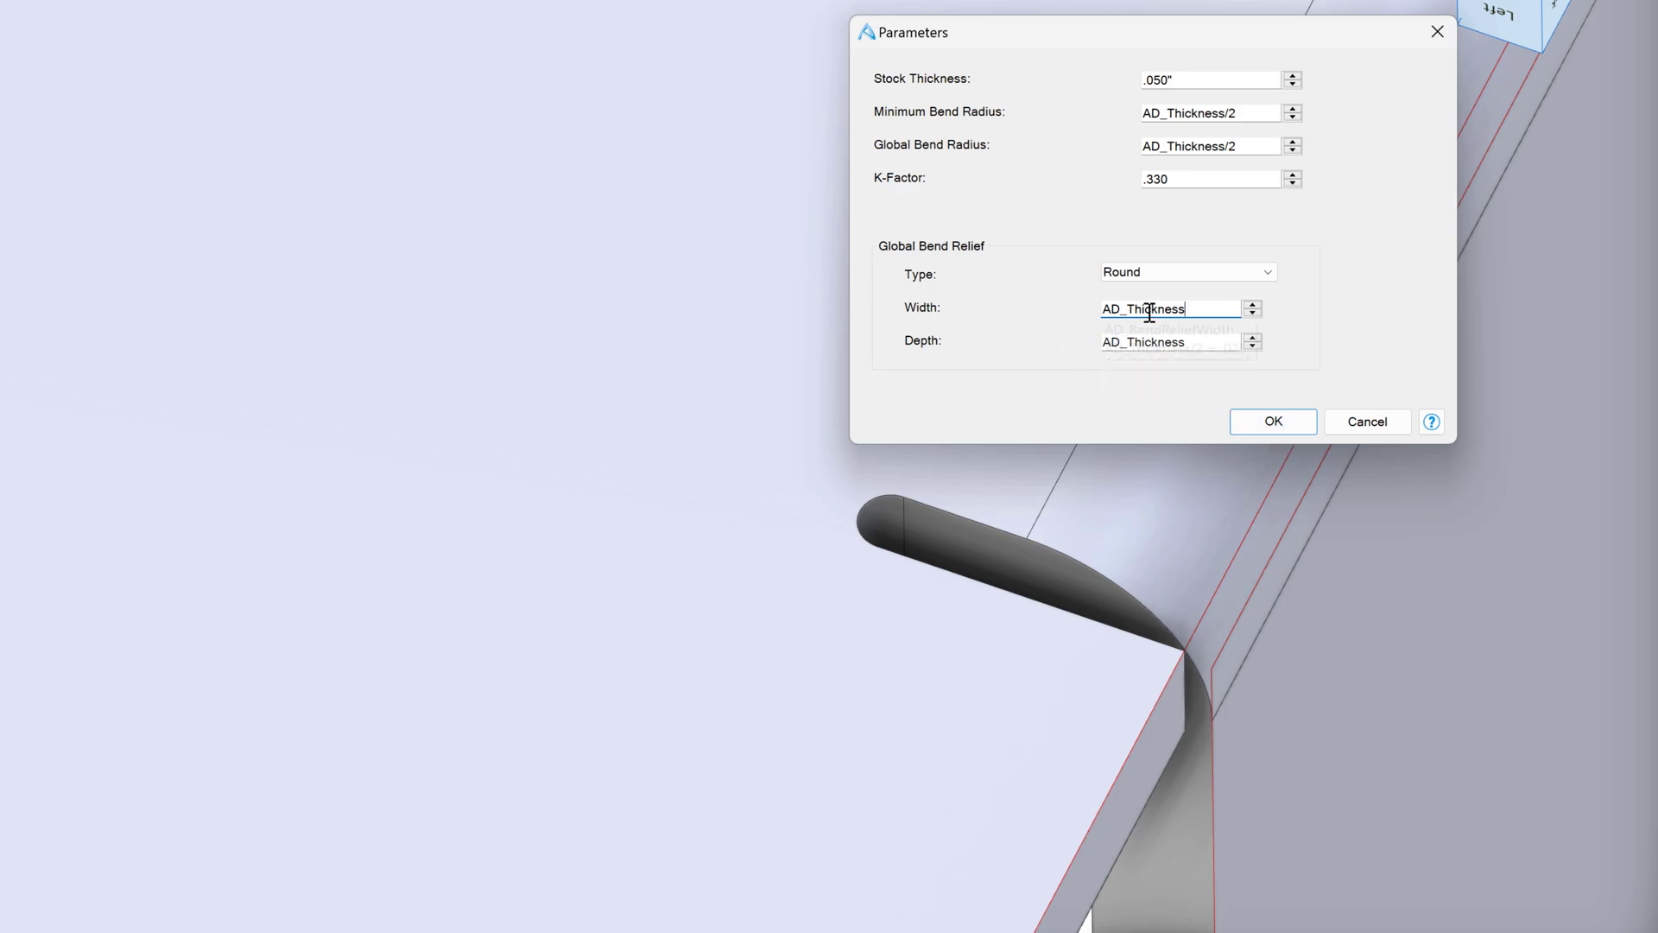
- Set the round relief depth to AD_Thickness*2 and apply the parameters
left_click(1272, 421)
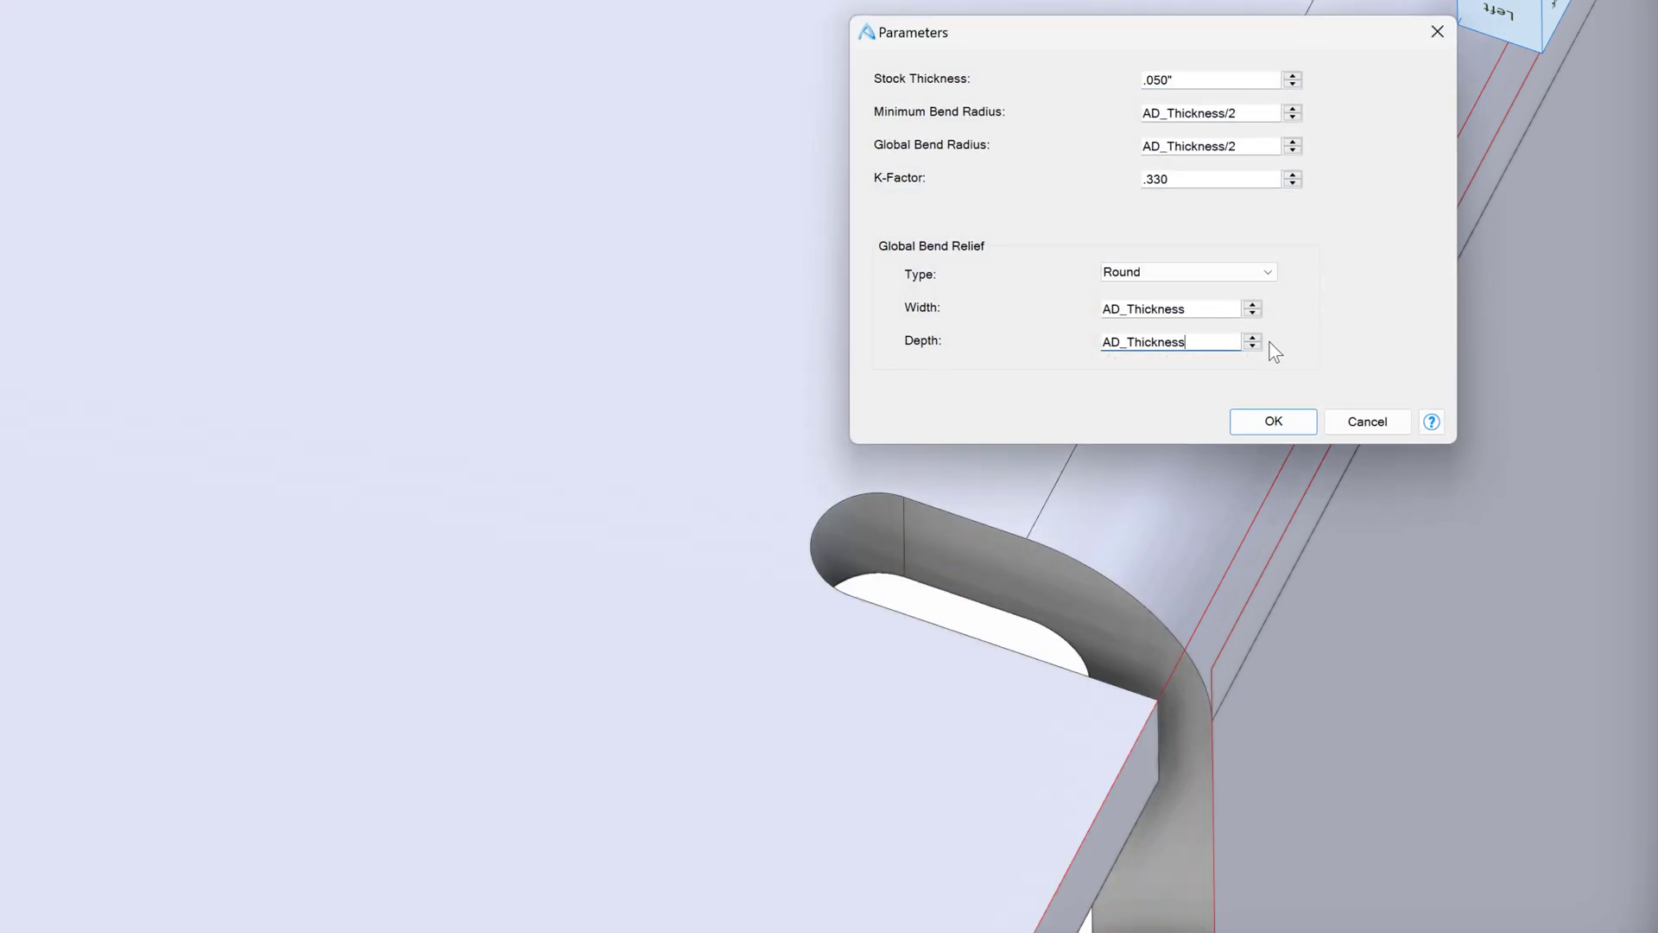
type("\"")
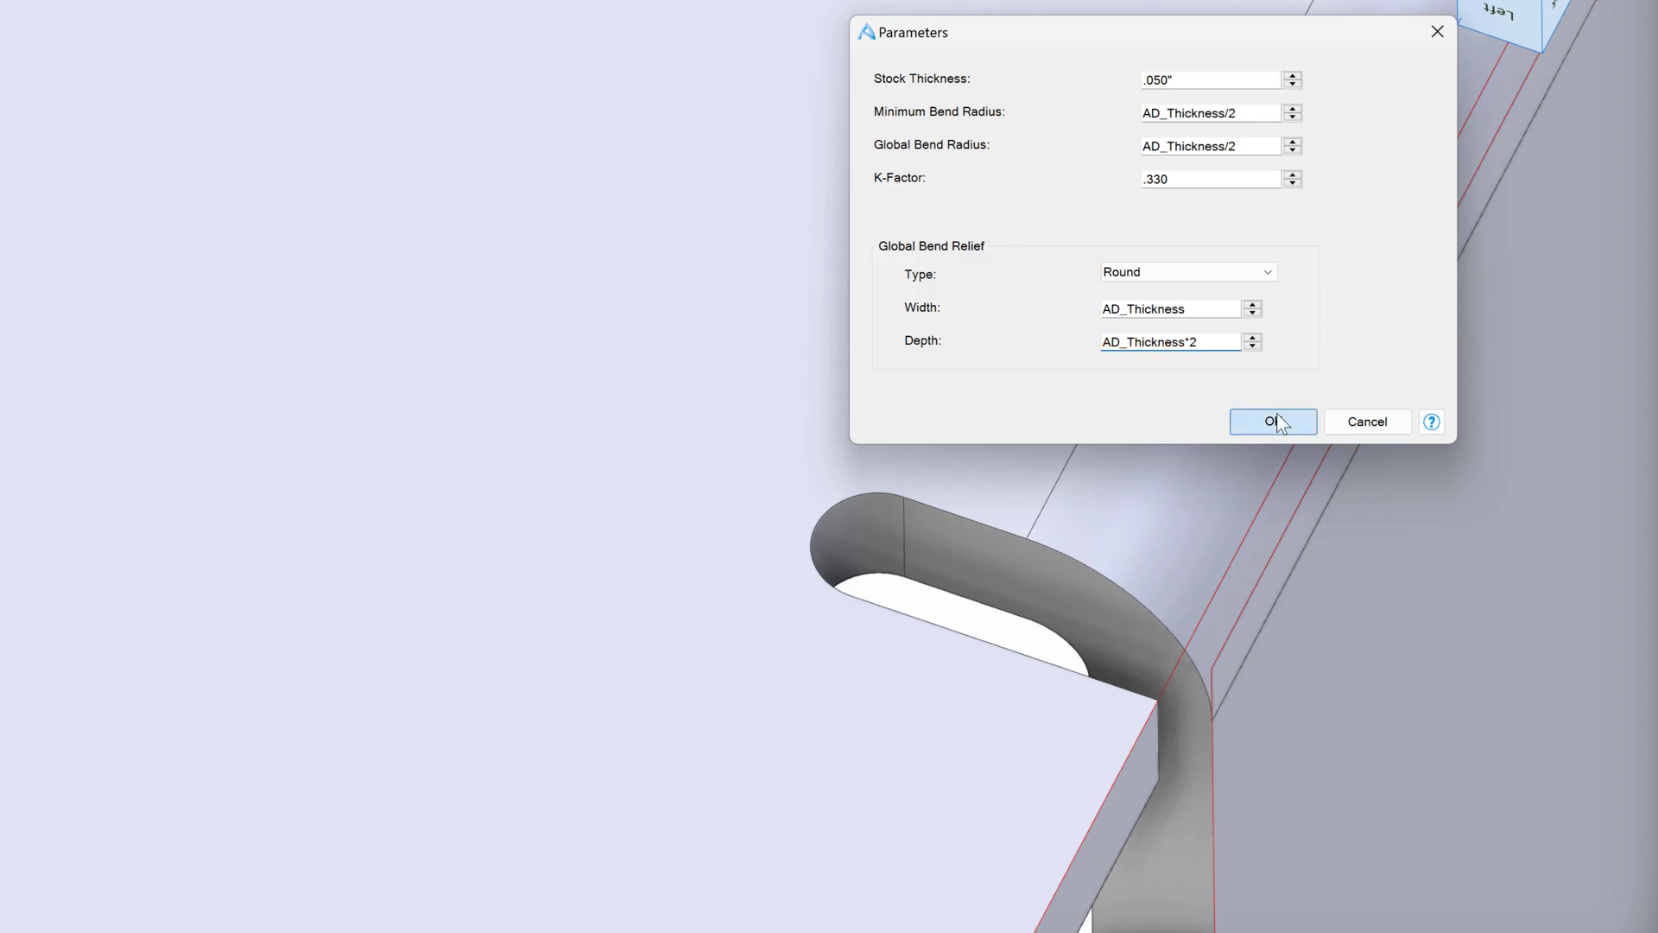
left_click(1272, 421)
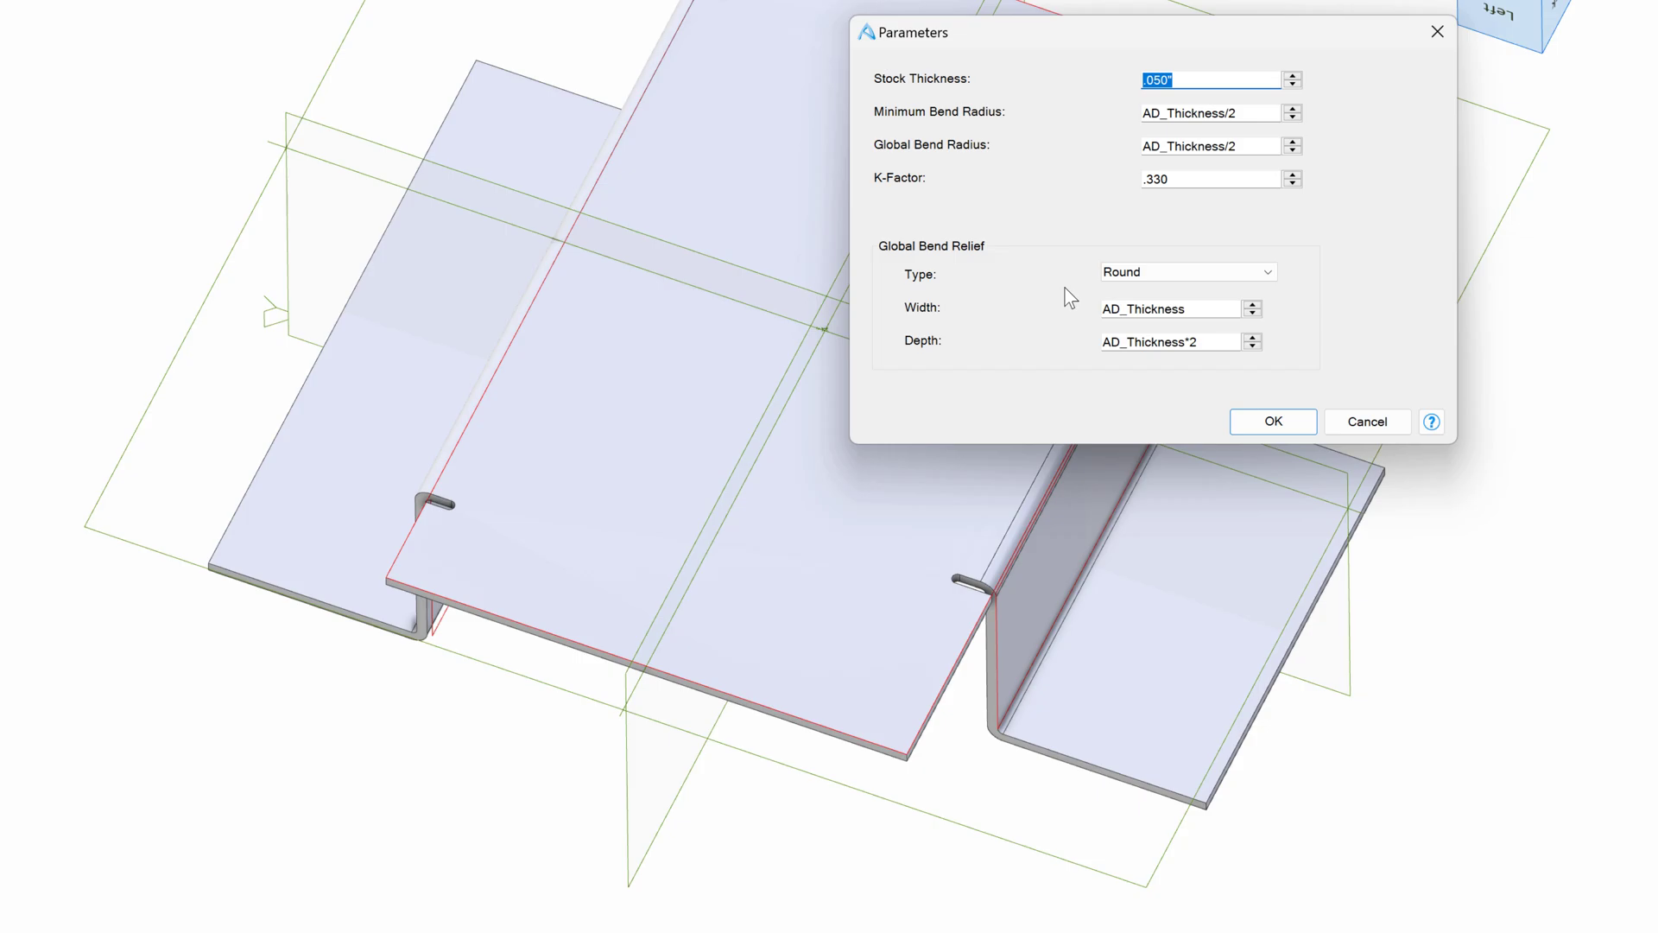
- Change the global bend relief type to None, disabling width and depth
left_click(1187, 272)
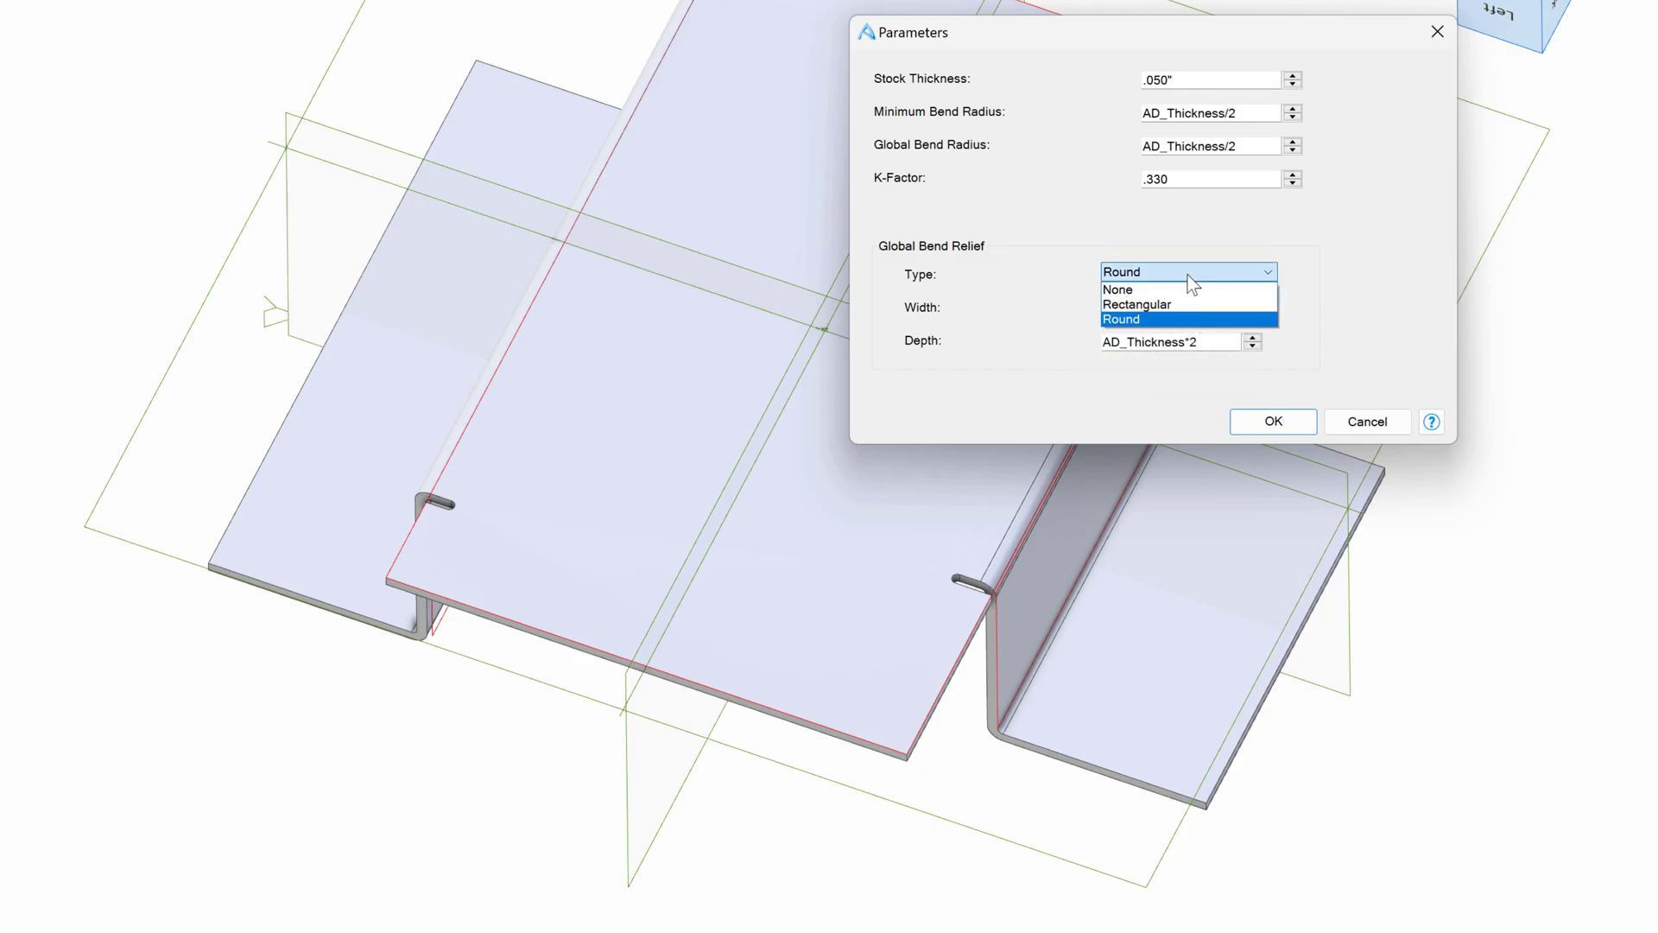
left_click(1271, 420)
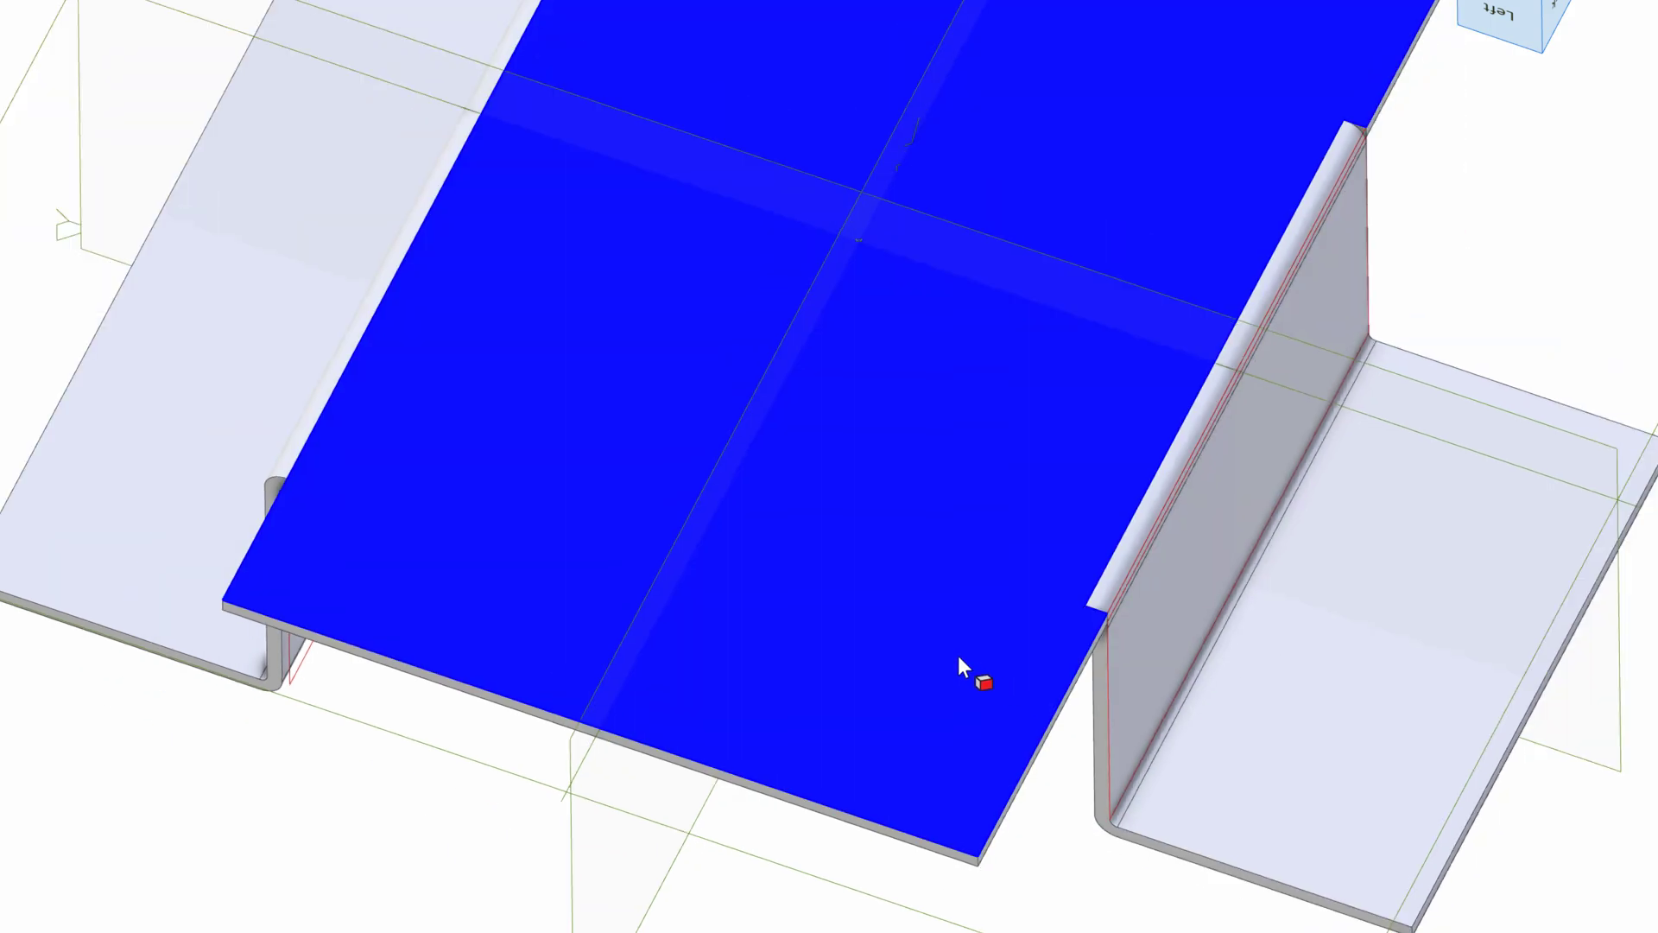
left_click(978, 682)
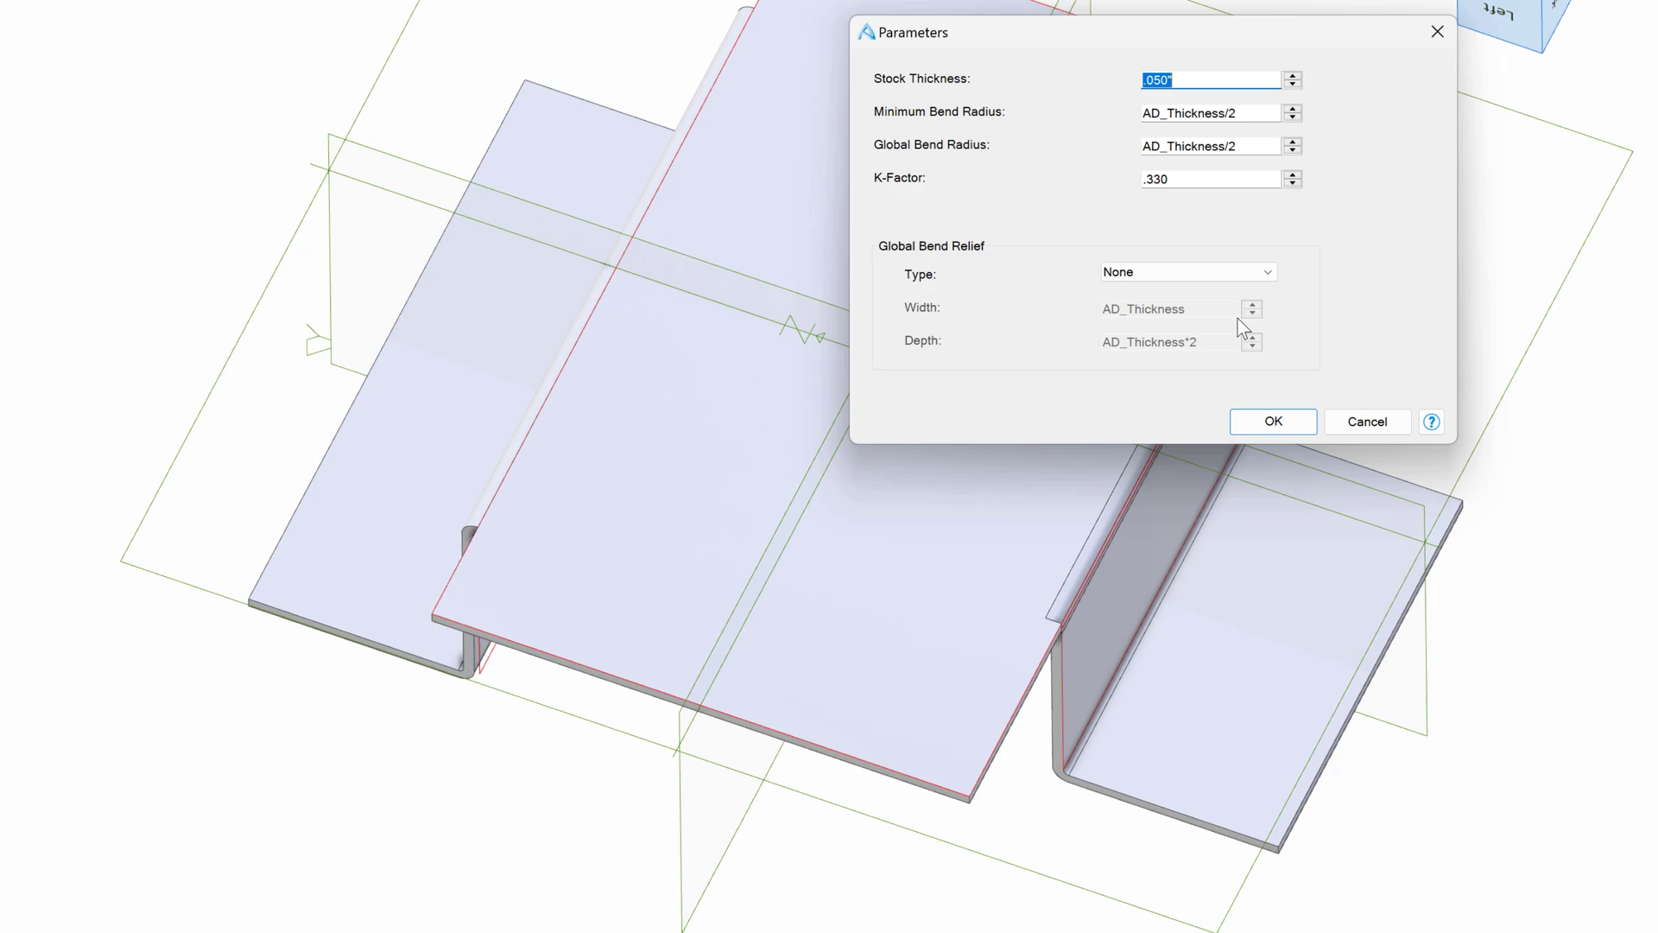
mouse_move(1151, 331)
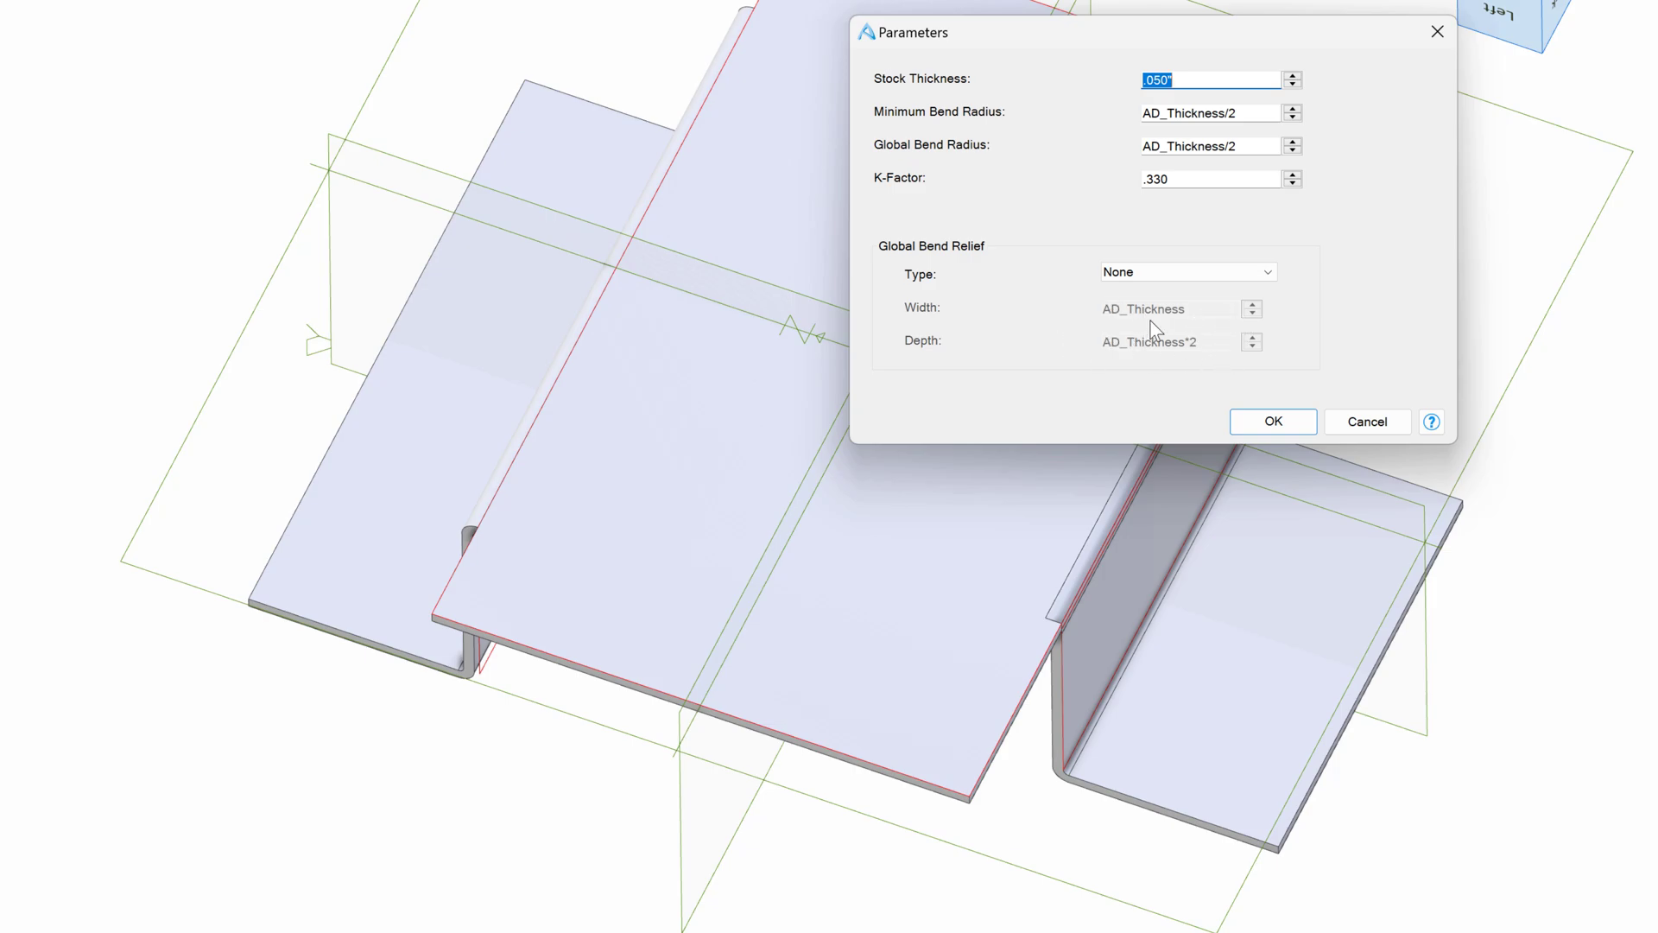
mouse_move(1139, 364)
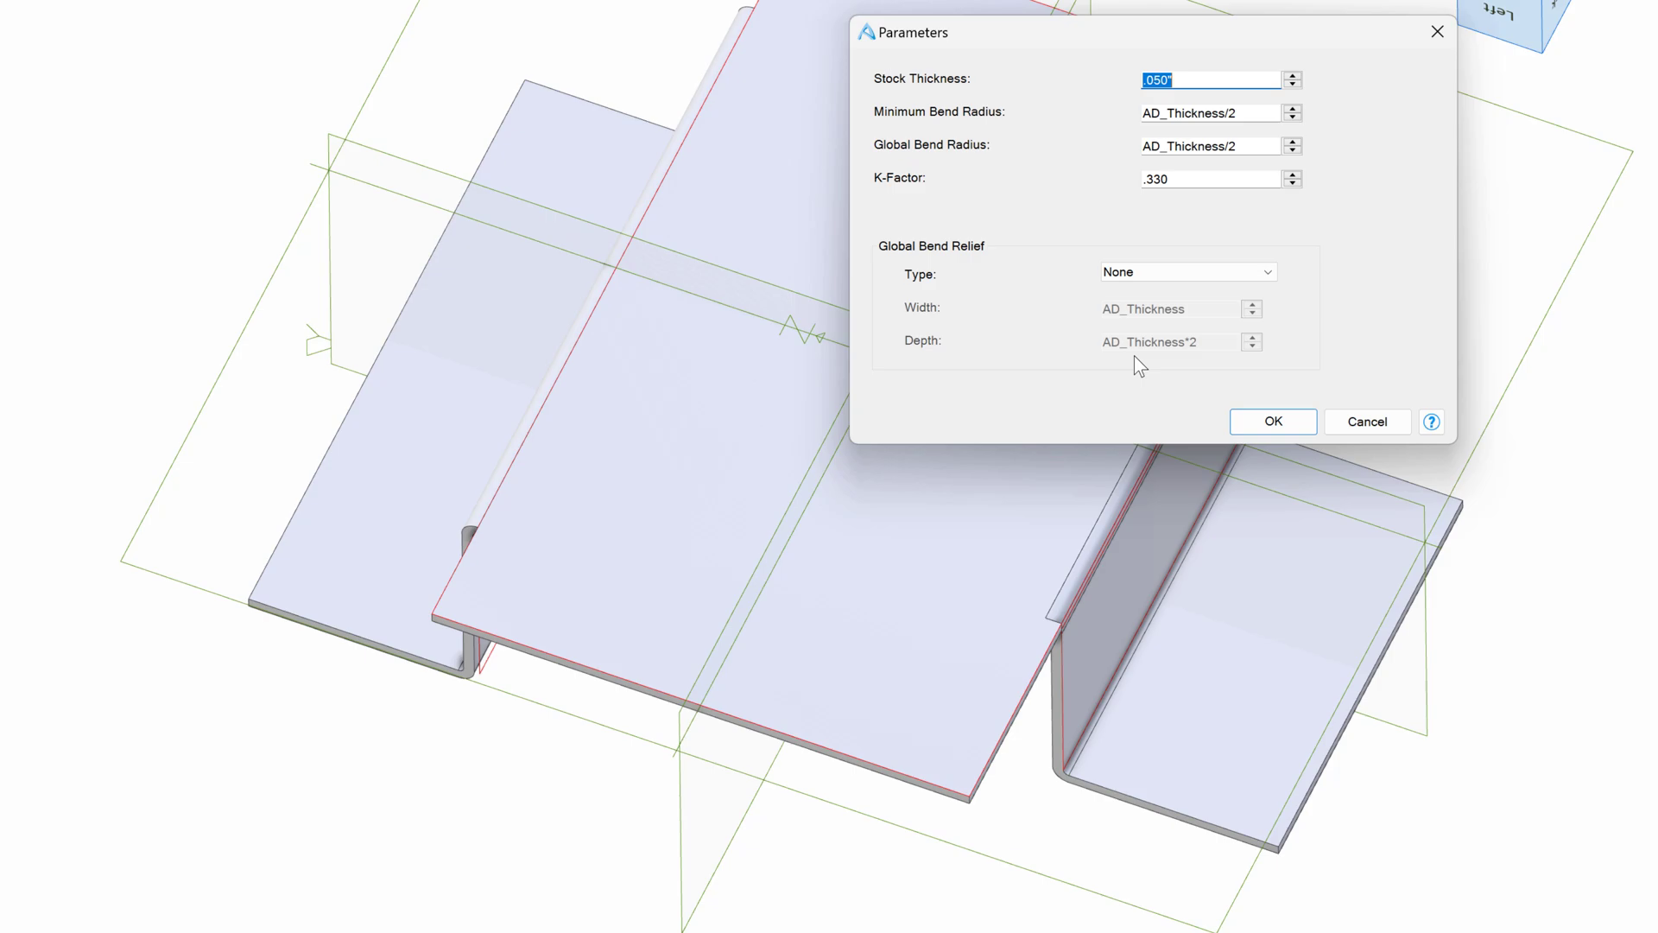
mouse_move(1261, 146)
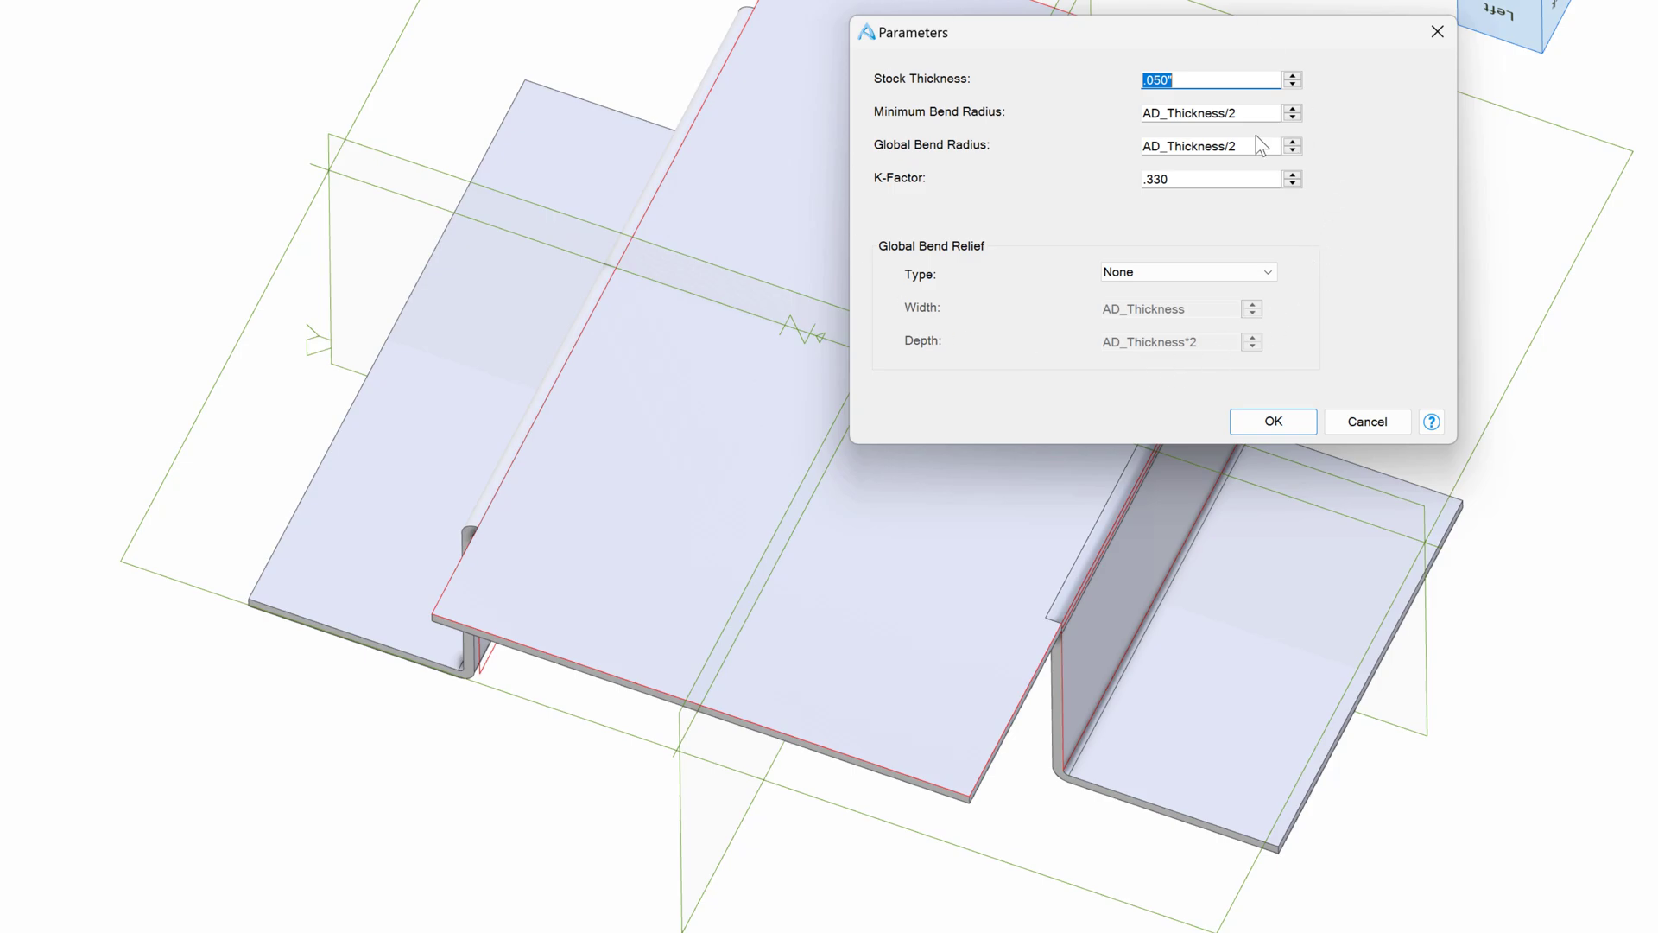